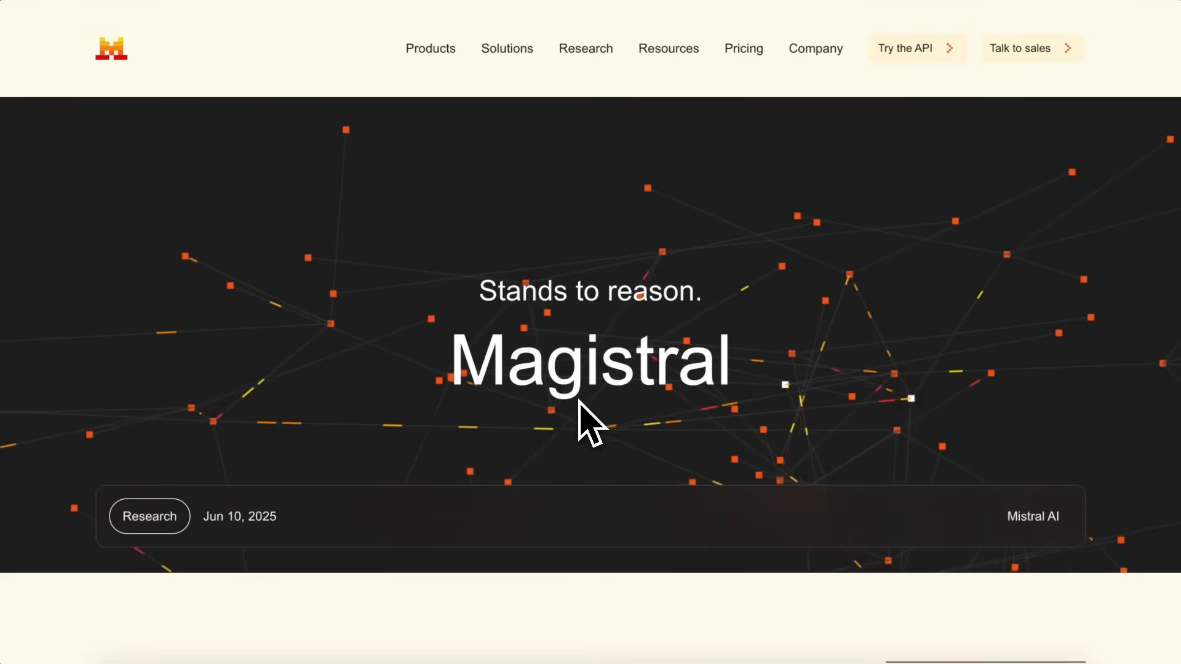
Step: Scroll the Magistral article past the intro and video to the benchmark chart and highlights
scroll(down, 3)
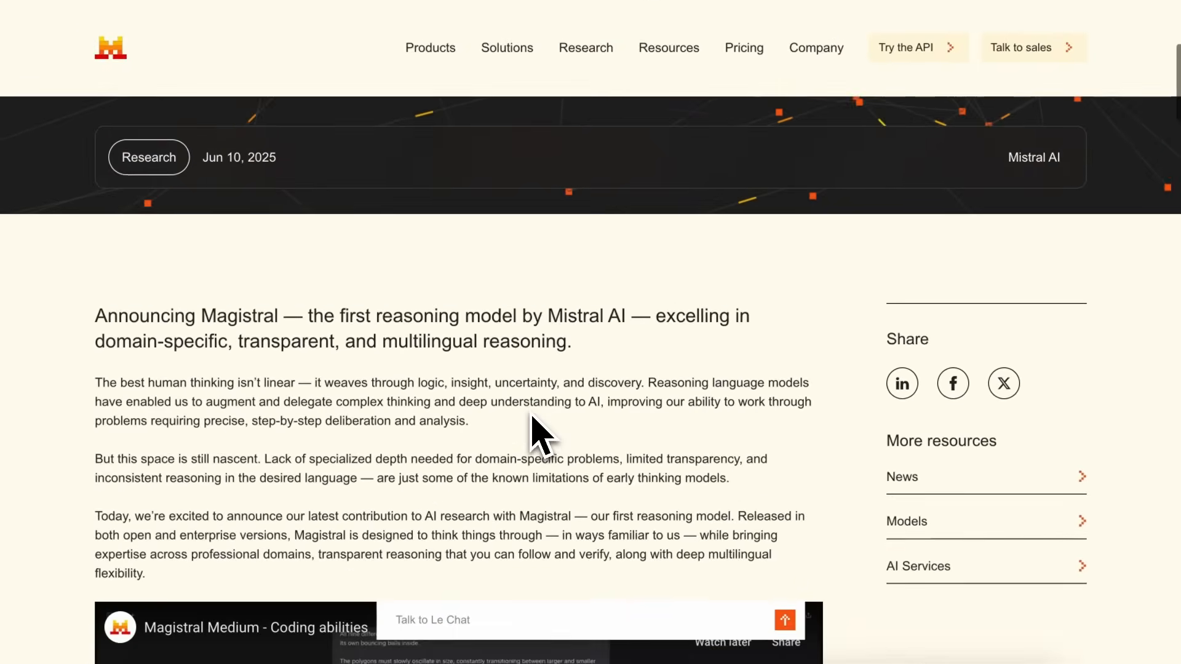
scroll(down, 3)
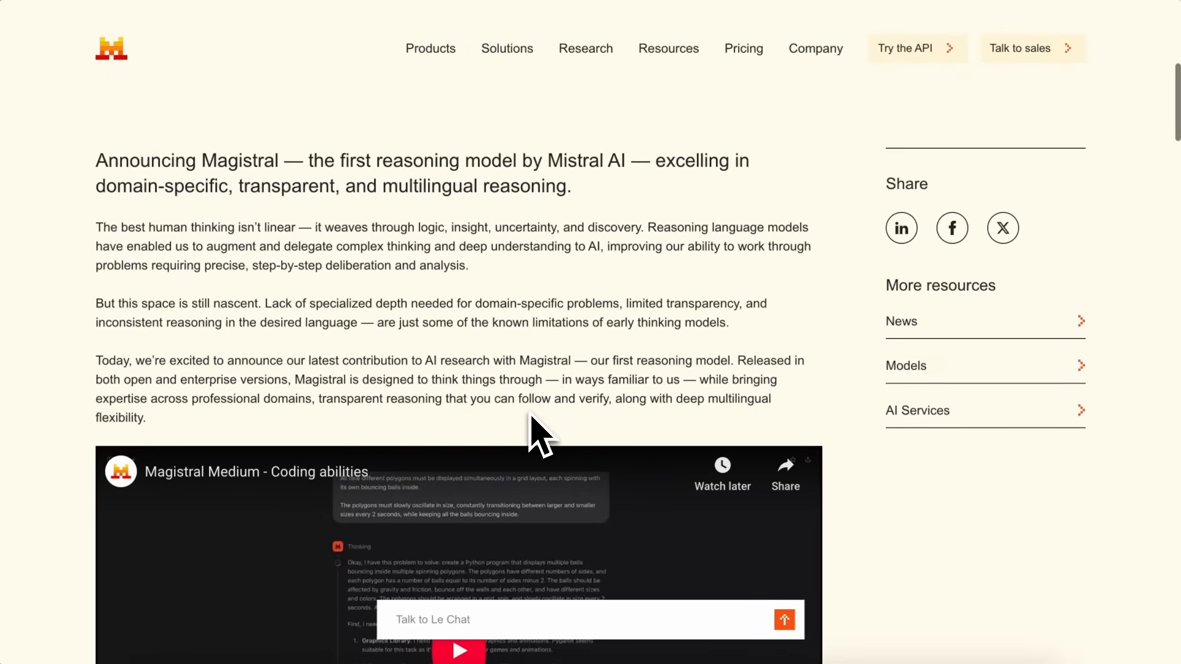
scroll(down, 3)
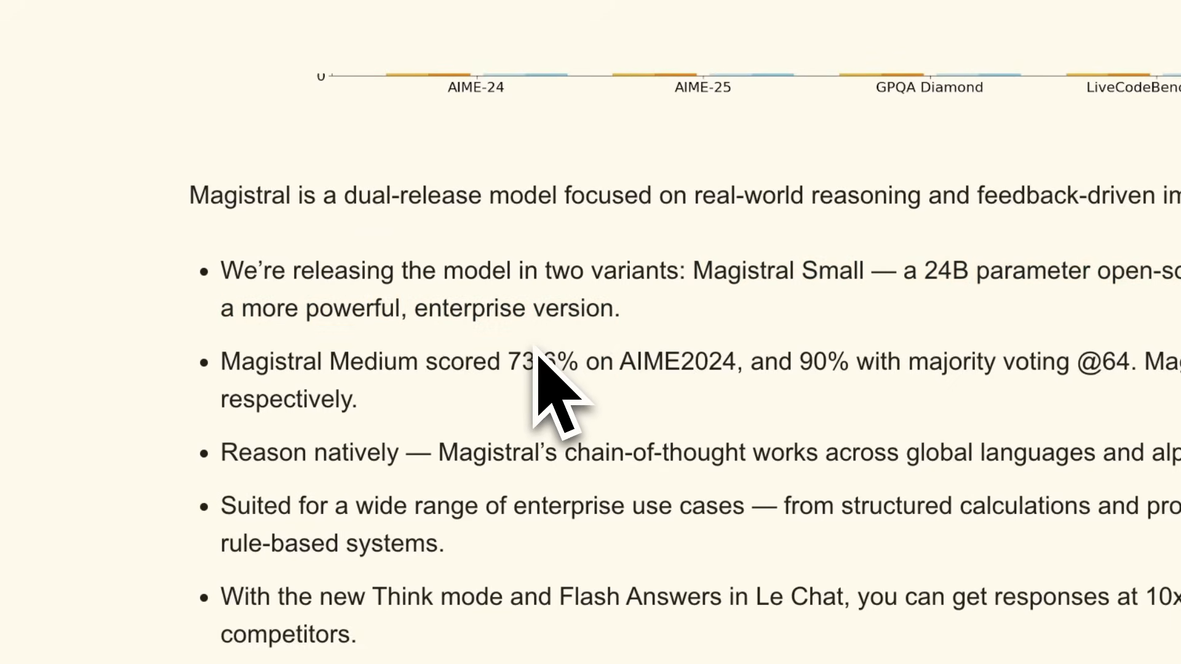
Step: Skim down through the multilingual, content and Availability sections, then scroll back up
scroll(down, 3)
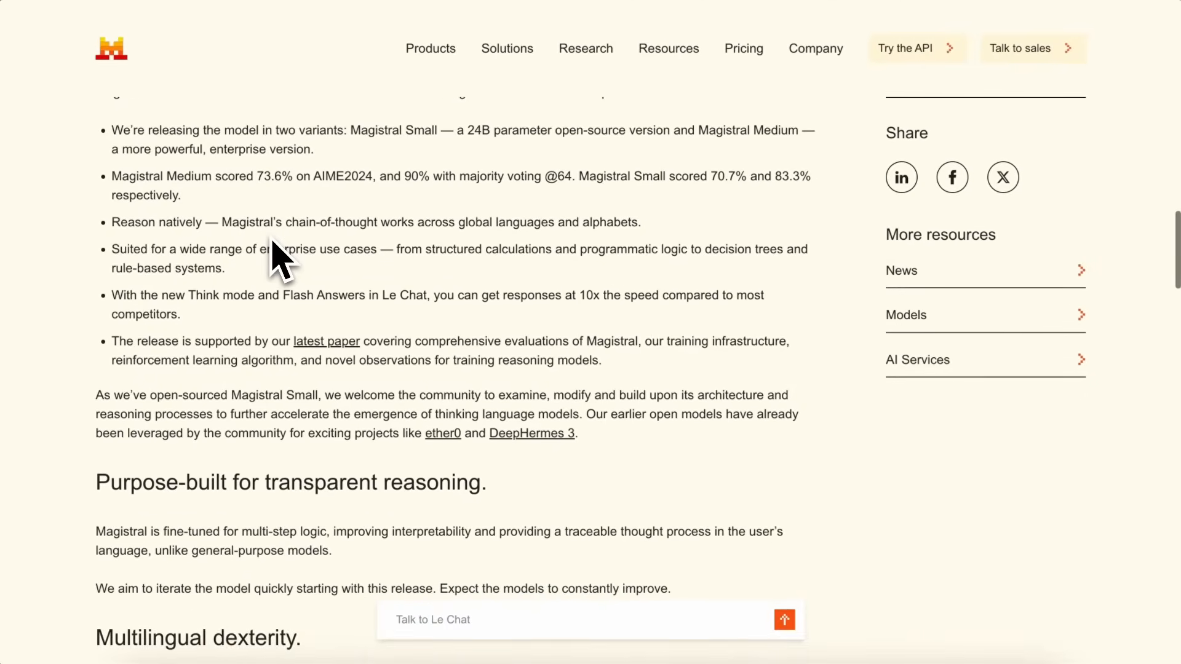
mouse_move(279, 234)
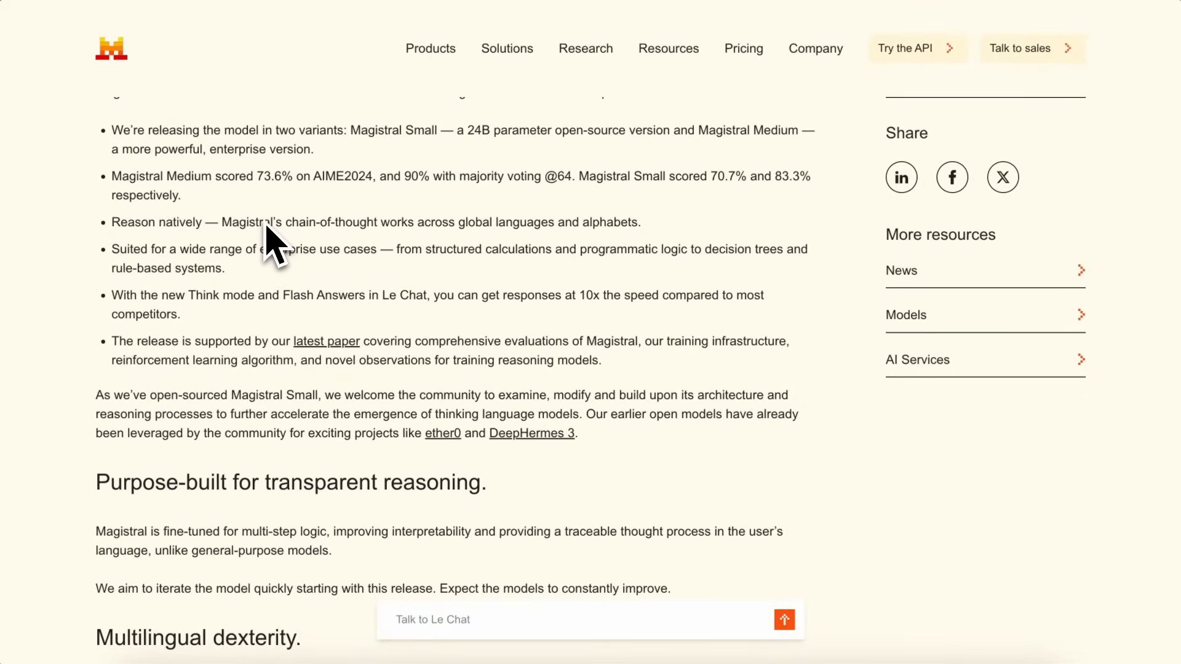
mouse_move(268, 298)
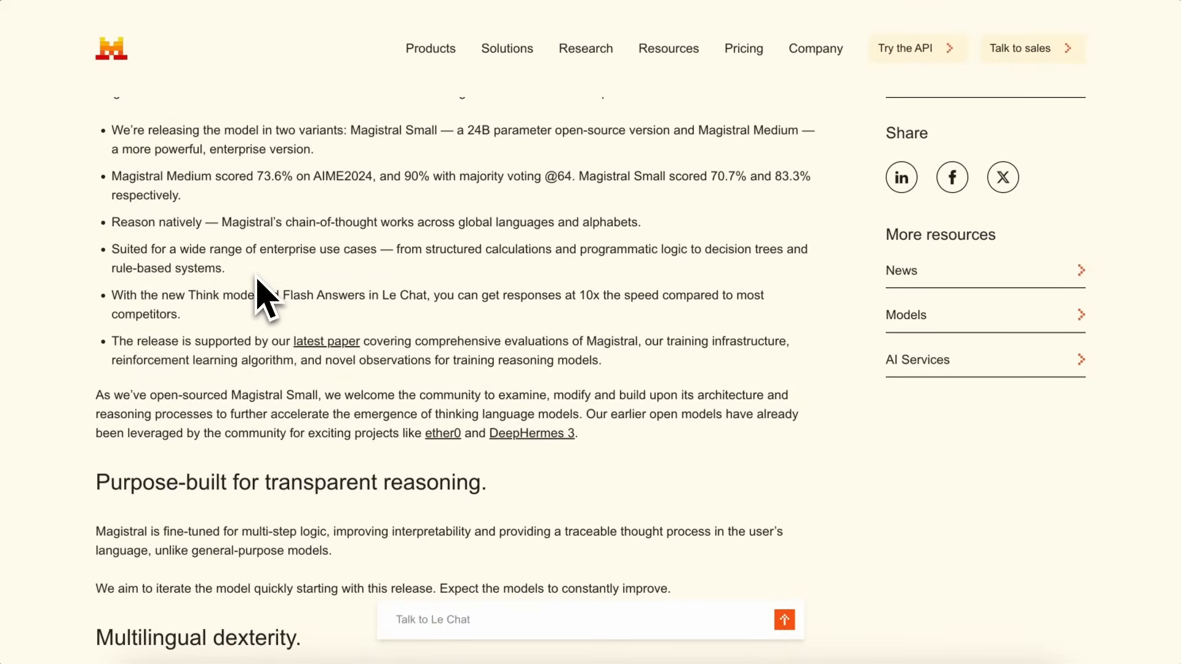
mouse_move(215, 308)
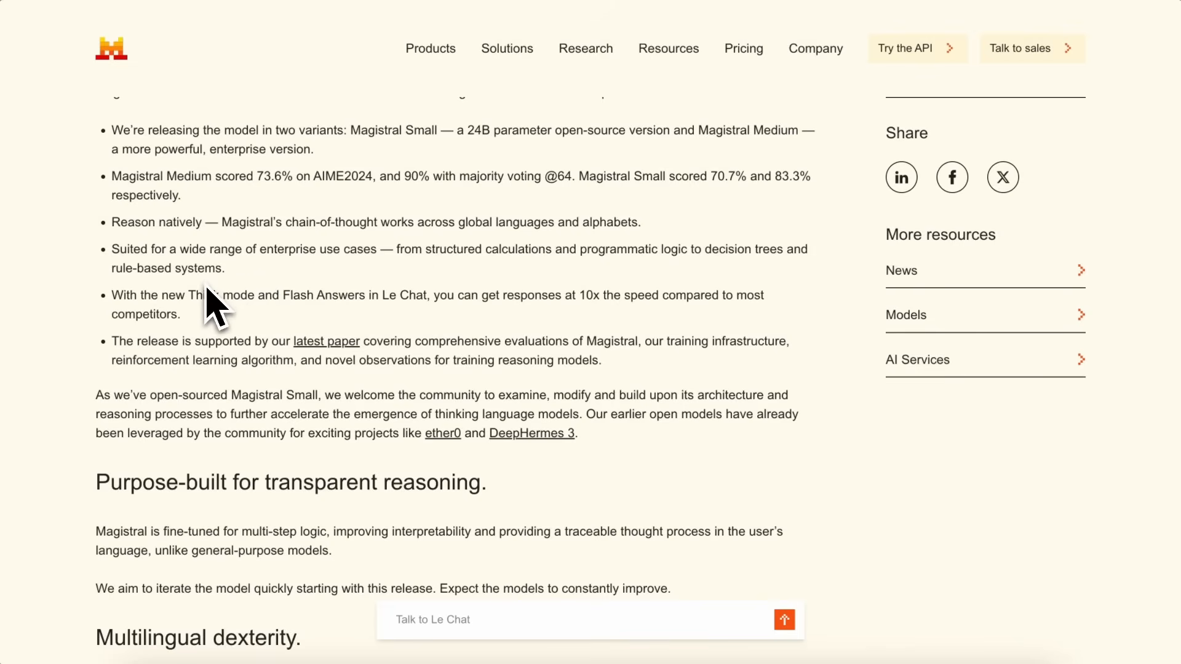
mouse_move(199, 313)
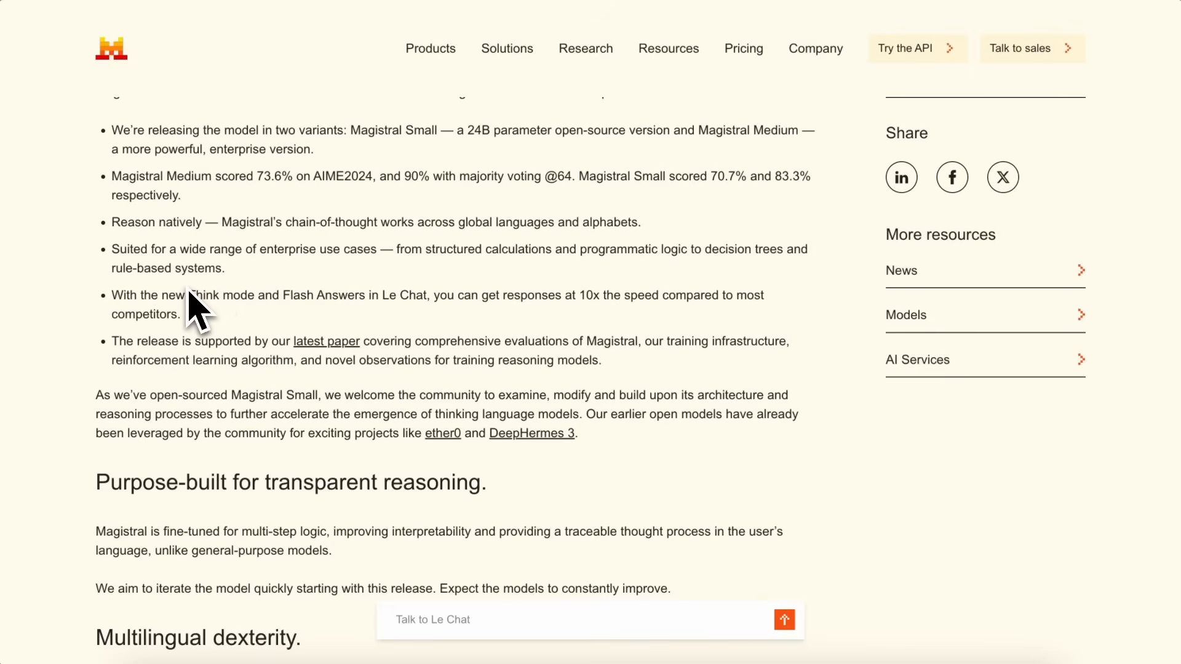
mouse_move(170, 316)
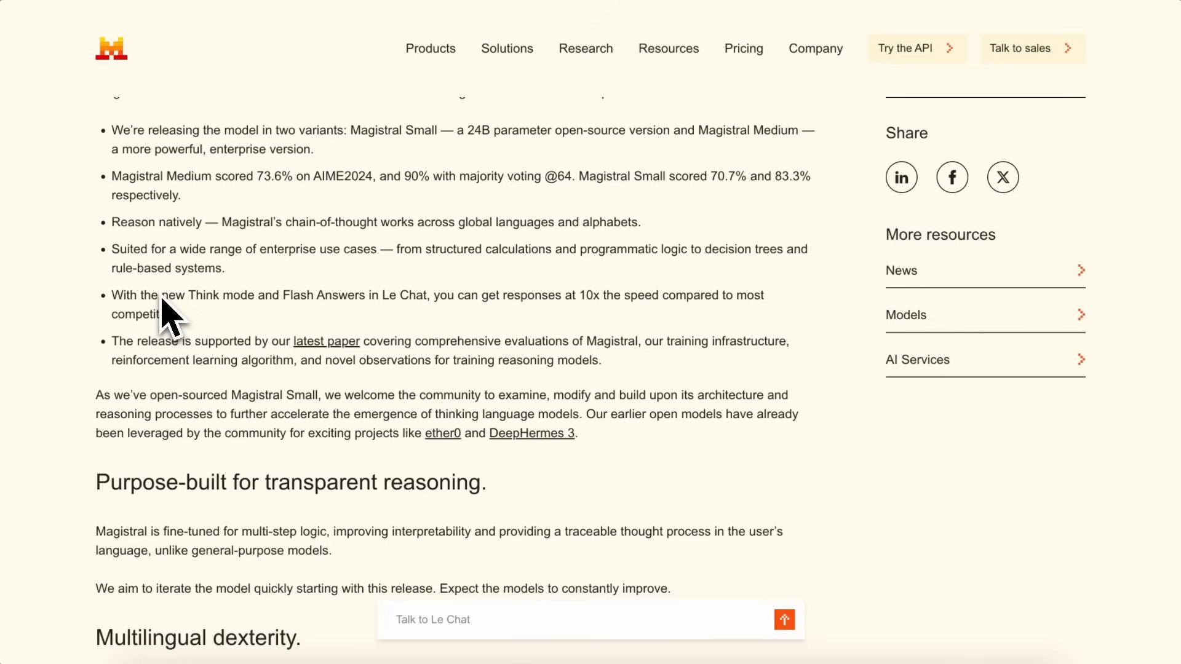
mouse_move(174, 284)
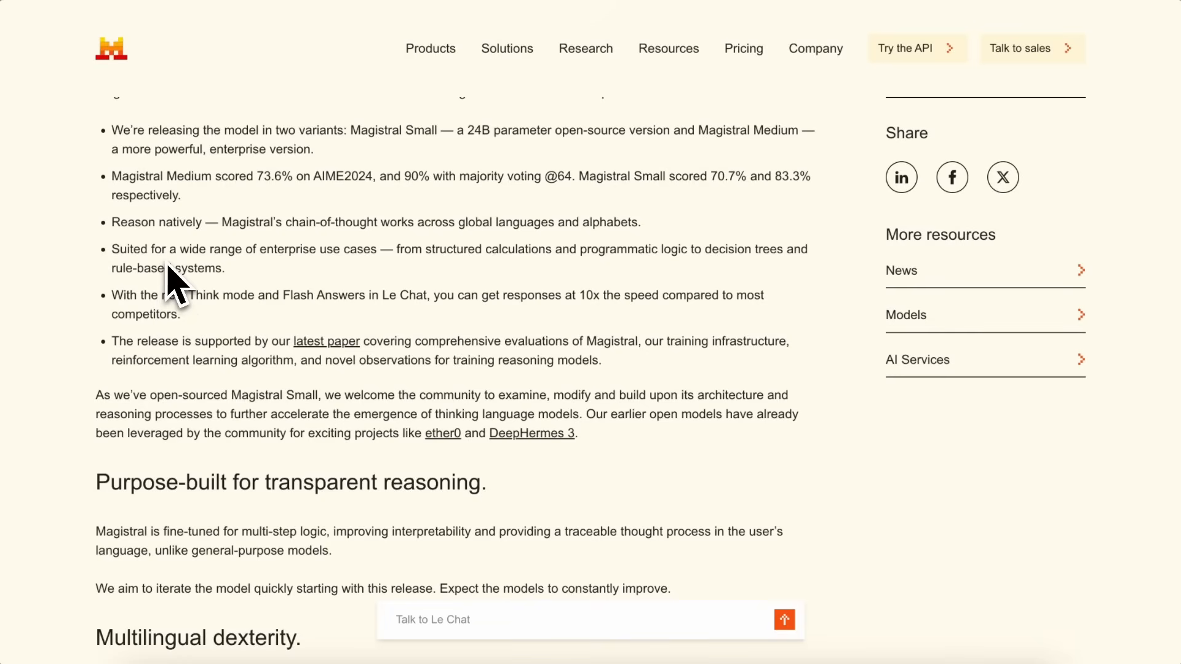
scroll(down, 3)
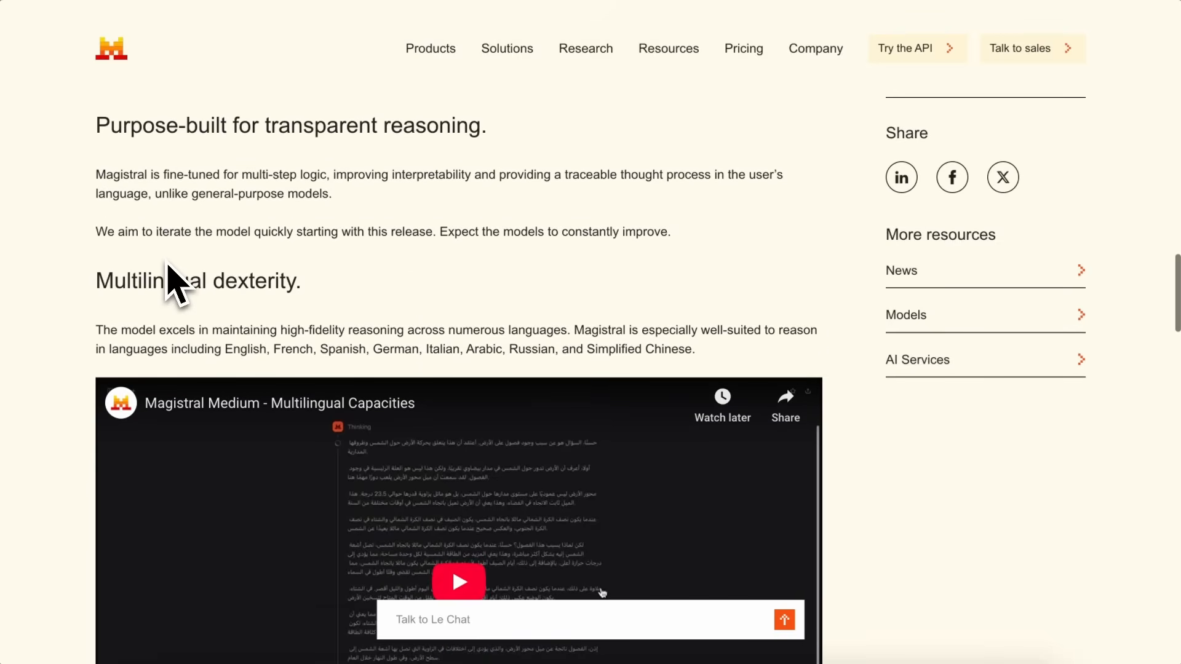
scroll(down, 3)
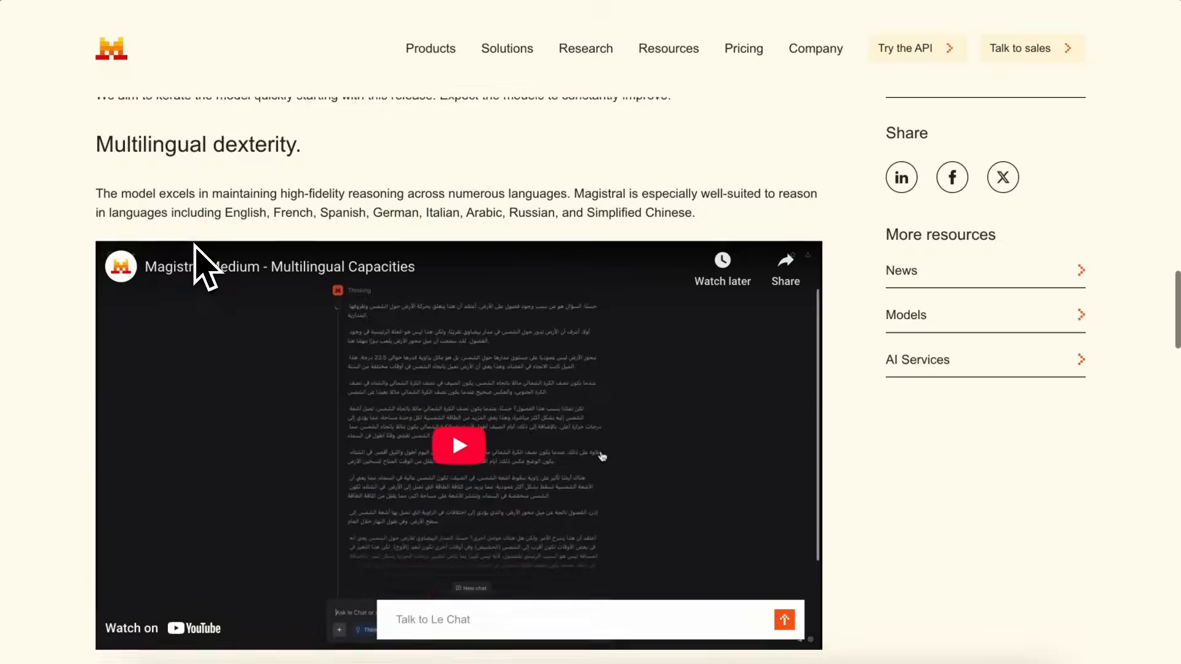
scroll(down, 3)
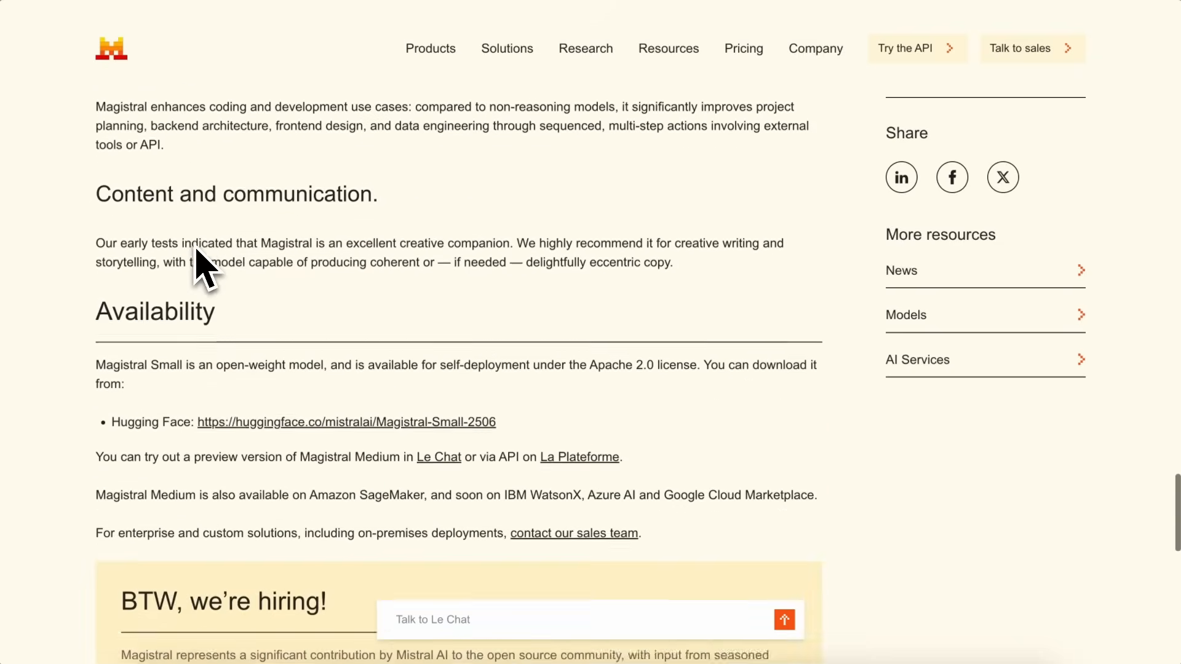
scroll(up, 3)
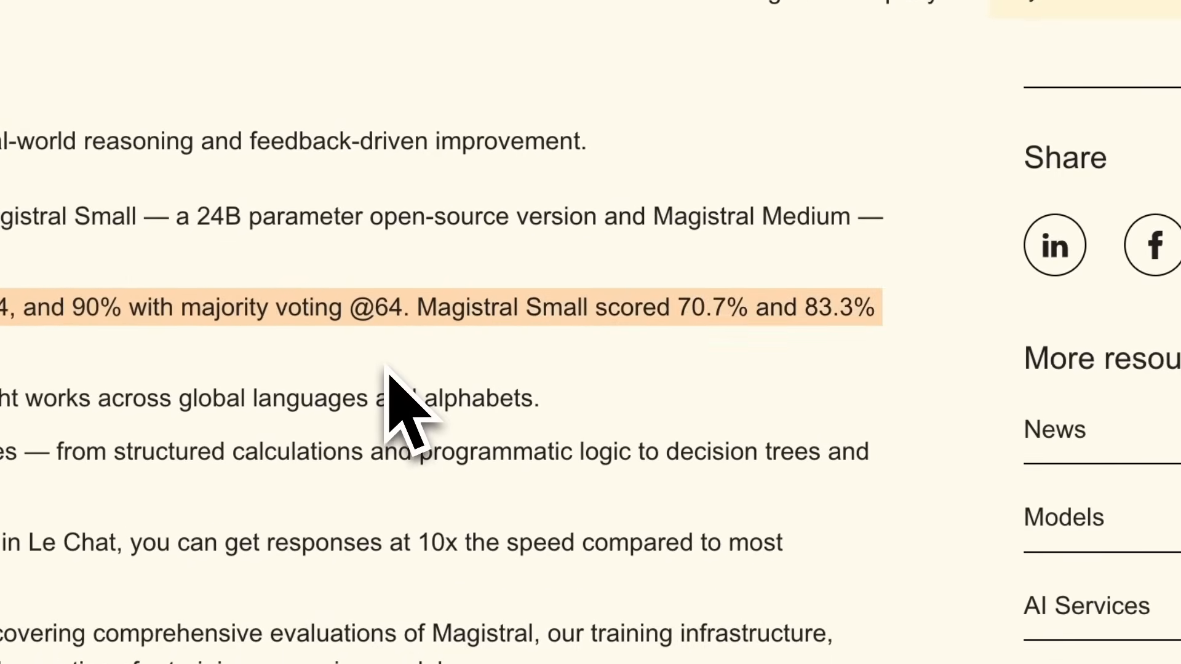
scroll(up, 3)
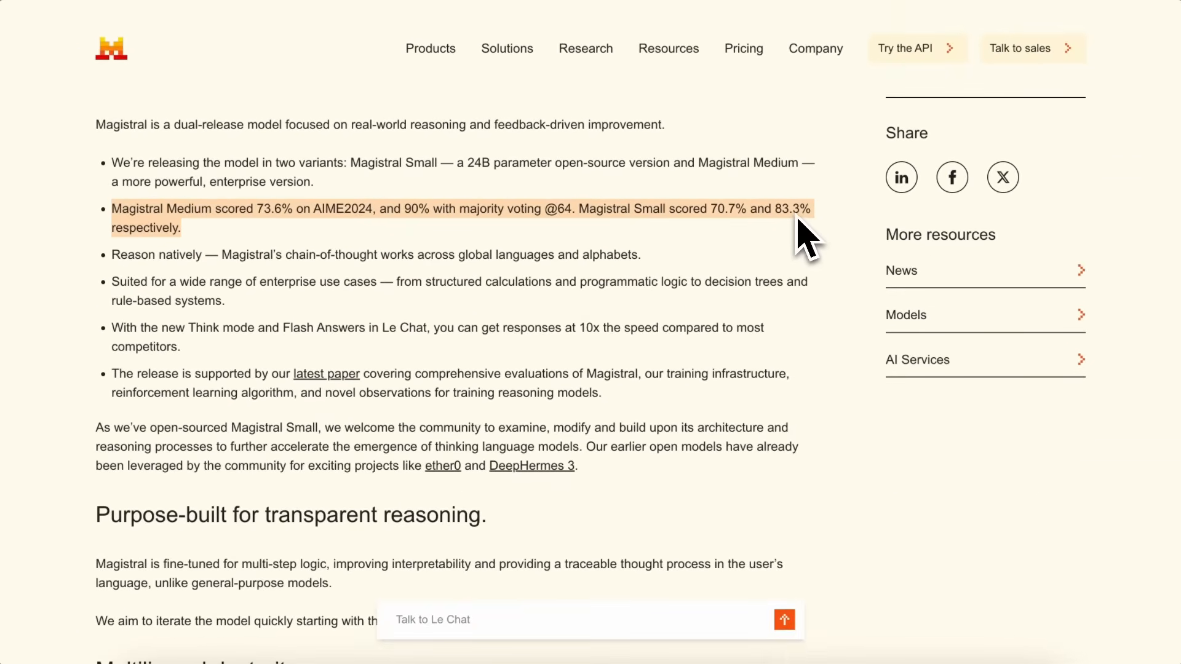
mouse_move(155, 275)
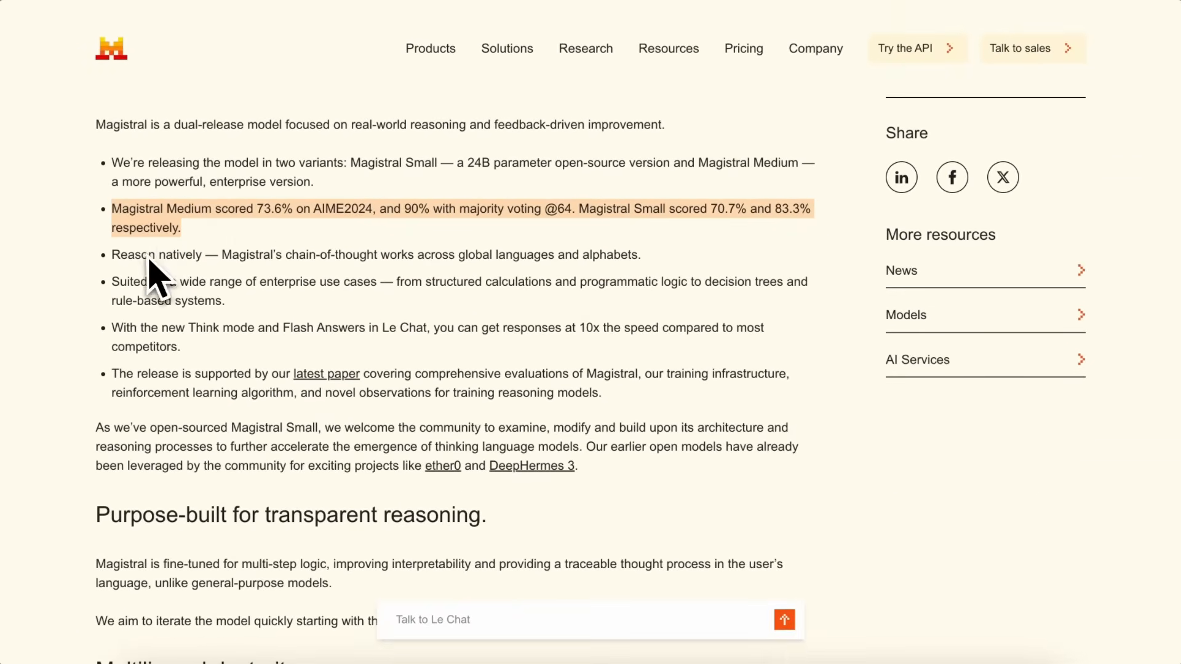
mouse_move(192, 252)
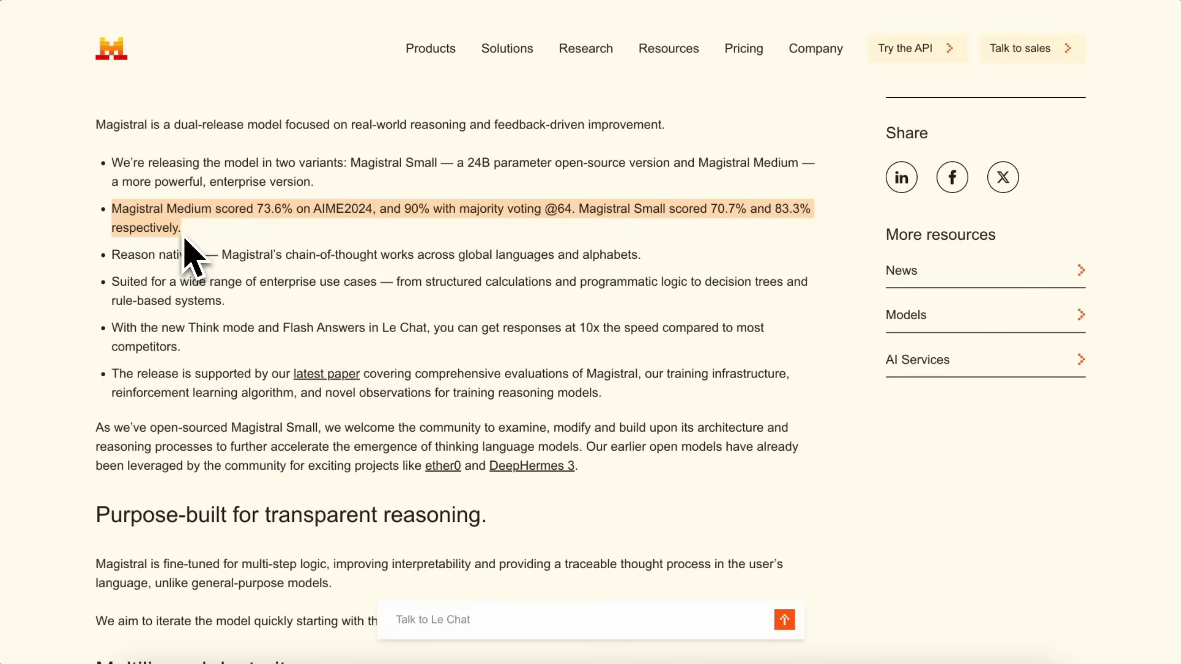
mouse_move(200, 260)
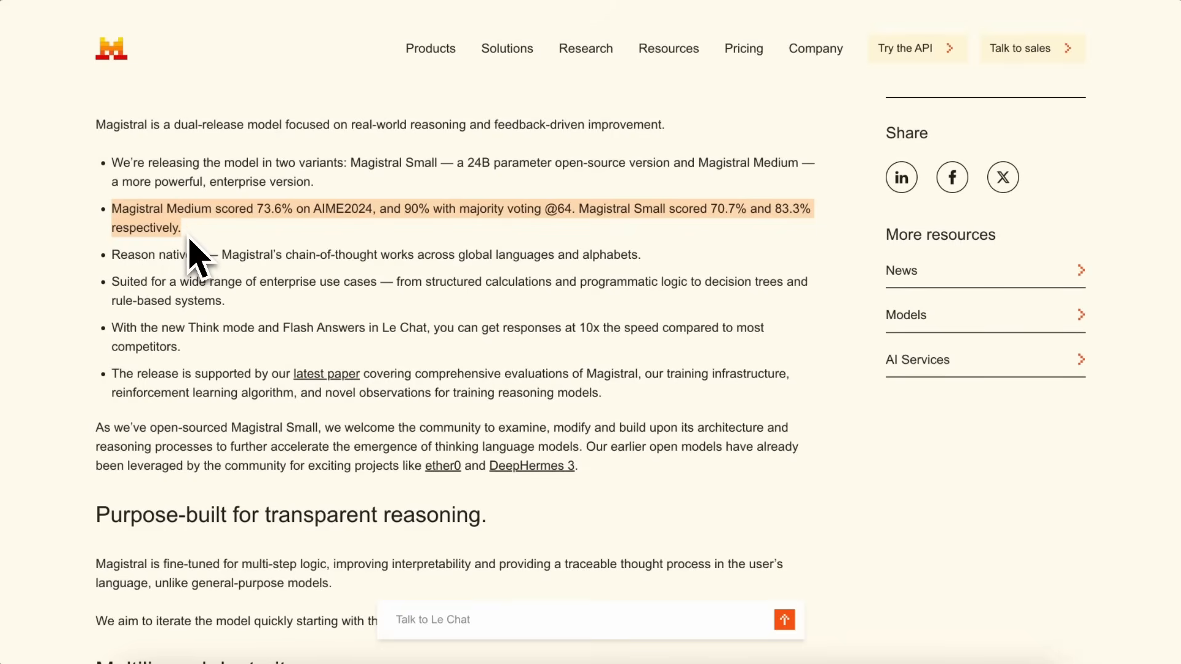
mouse_move(209, 249)
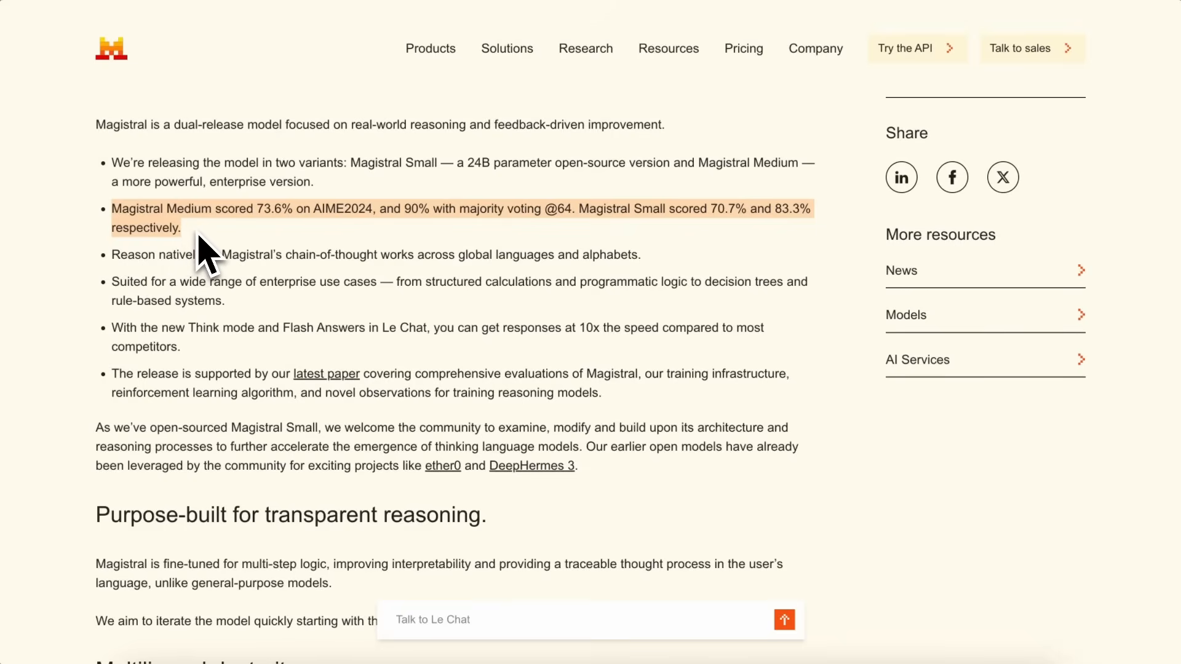
mouse_move(192, 268)
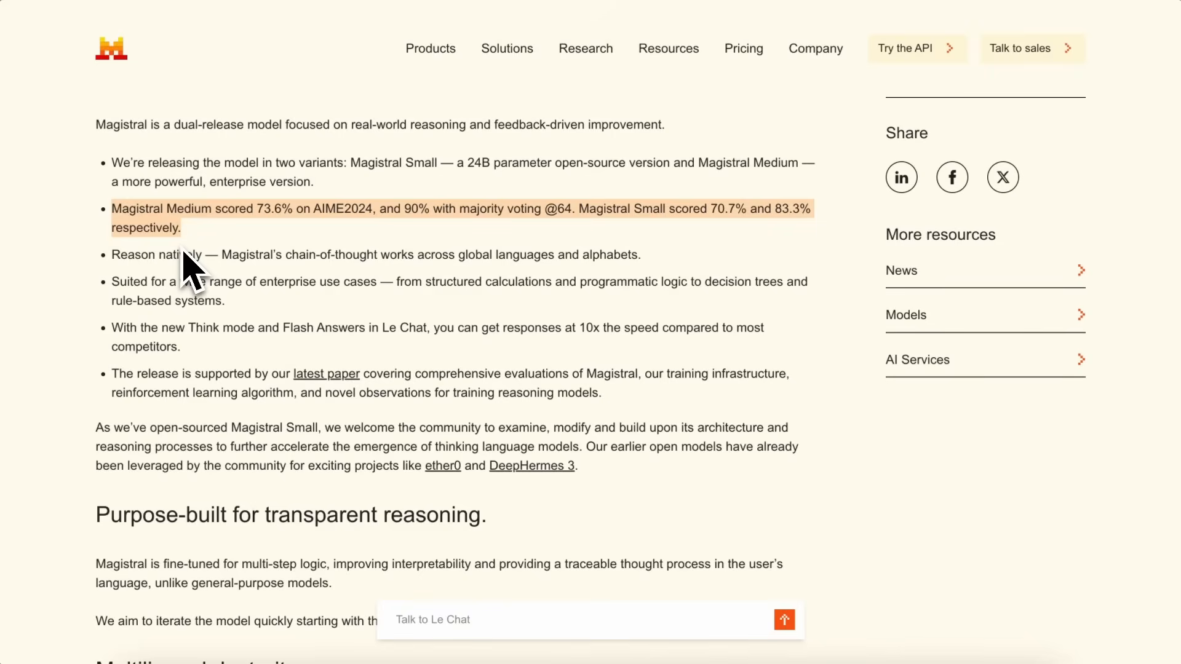
Step: Scroll around the article to the Multilingual dexterity paragraph listing supported languages
scroll(down, 3)
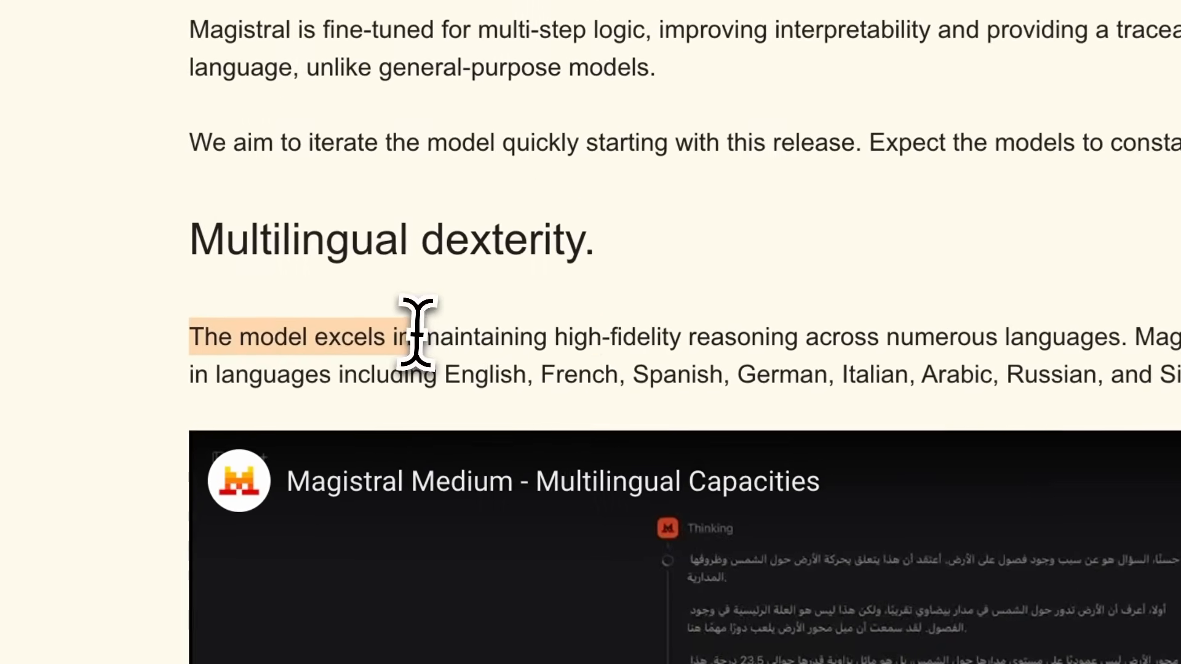
scroll(right, 3)
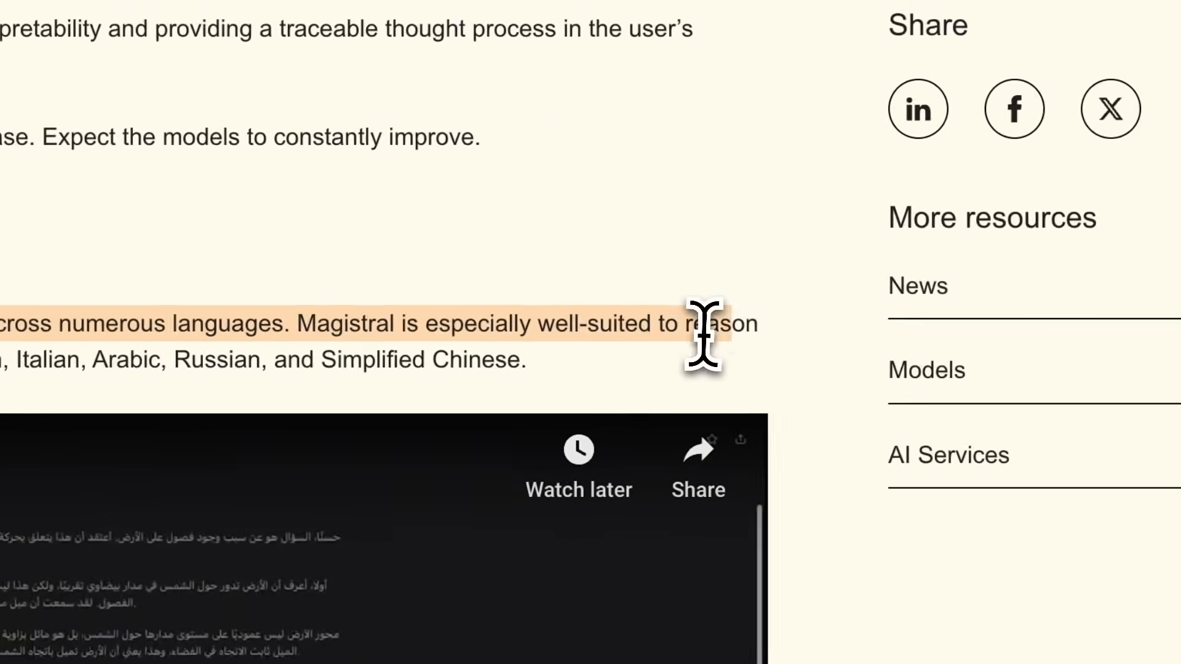
scroll(up, 3)
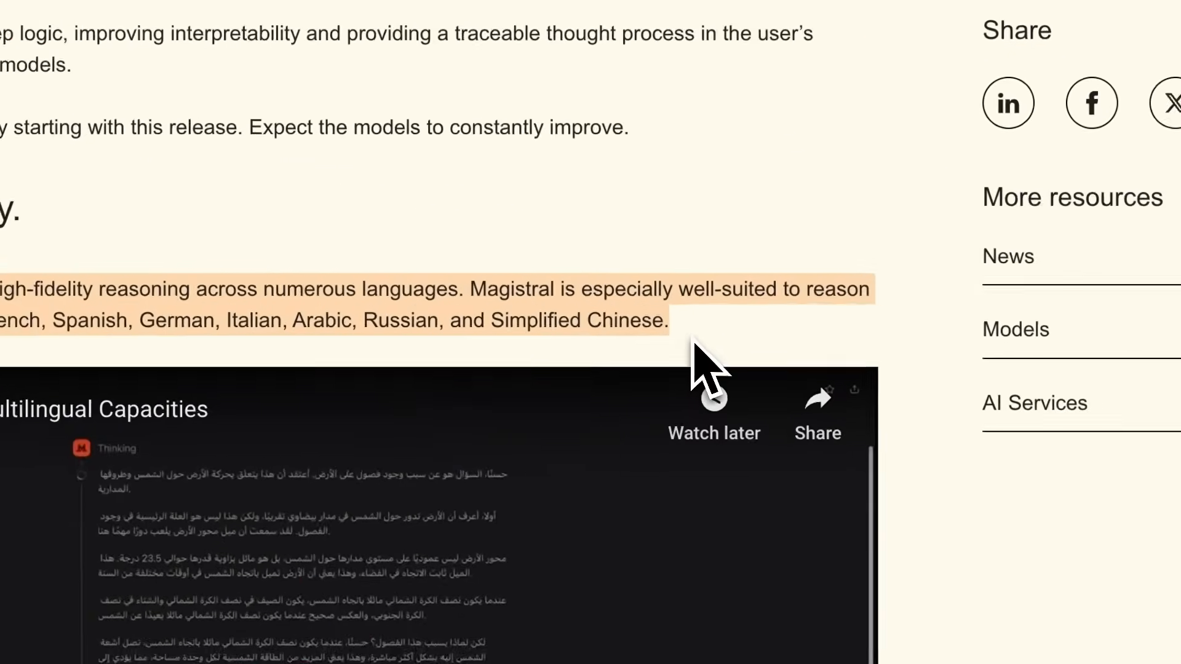
scroll(down, 3)
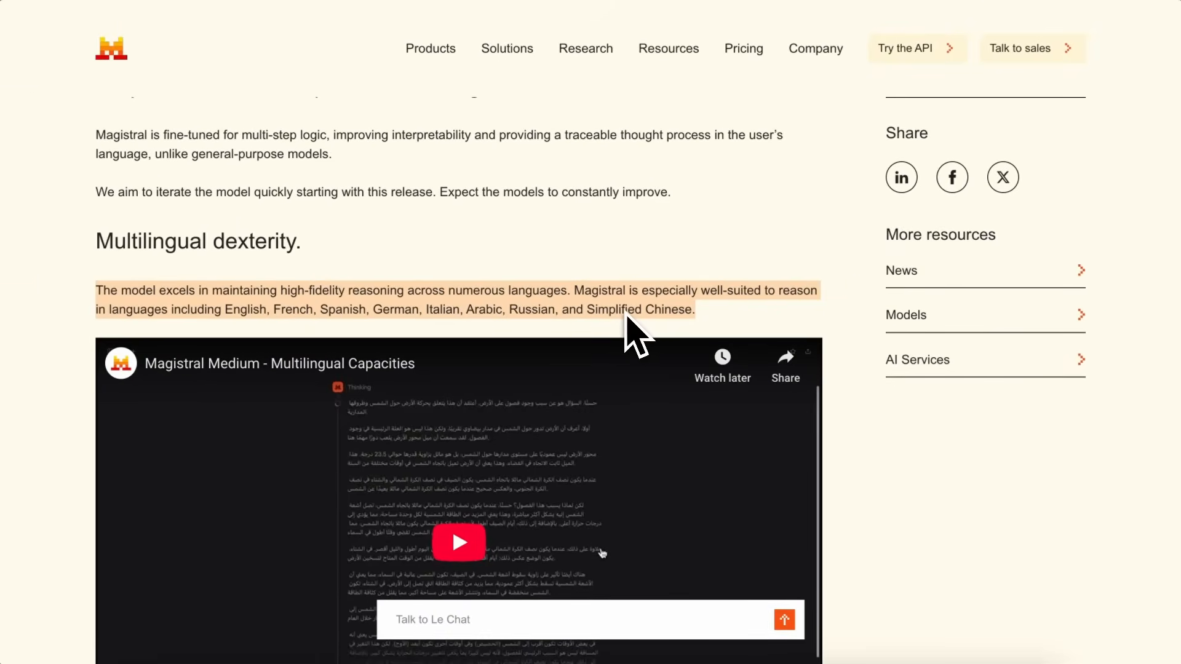
mouse_move(631, 335)
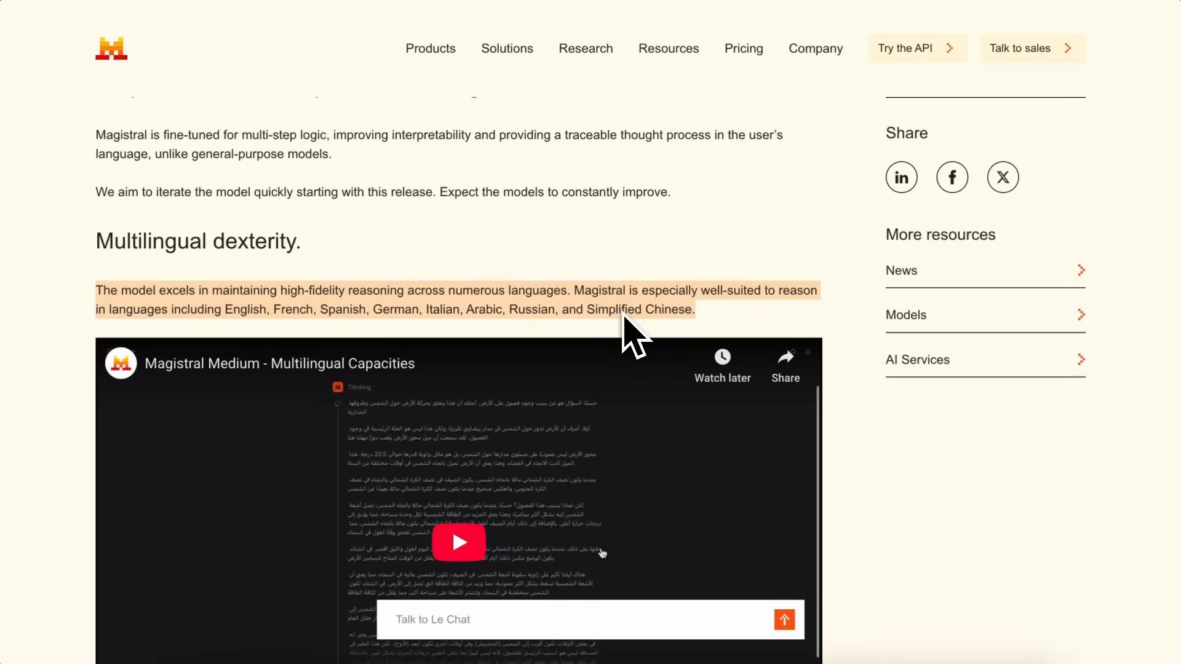
mouse_move(640, 313)
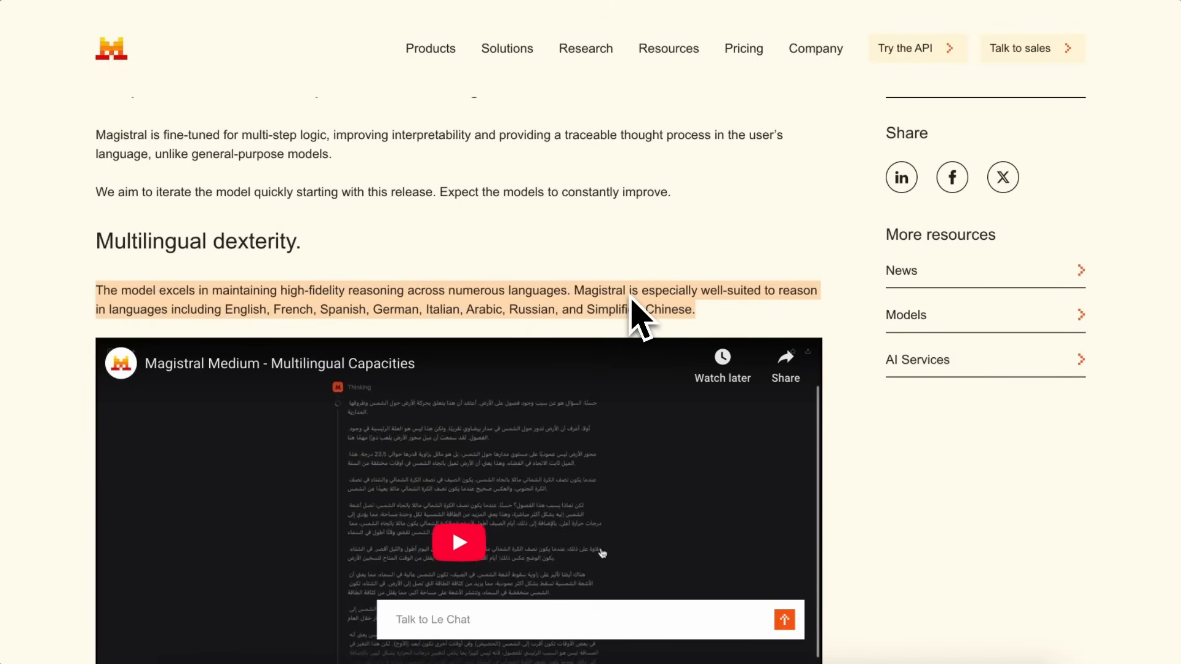
scroll(up, 3)
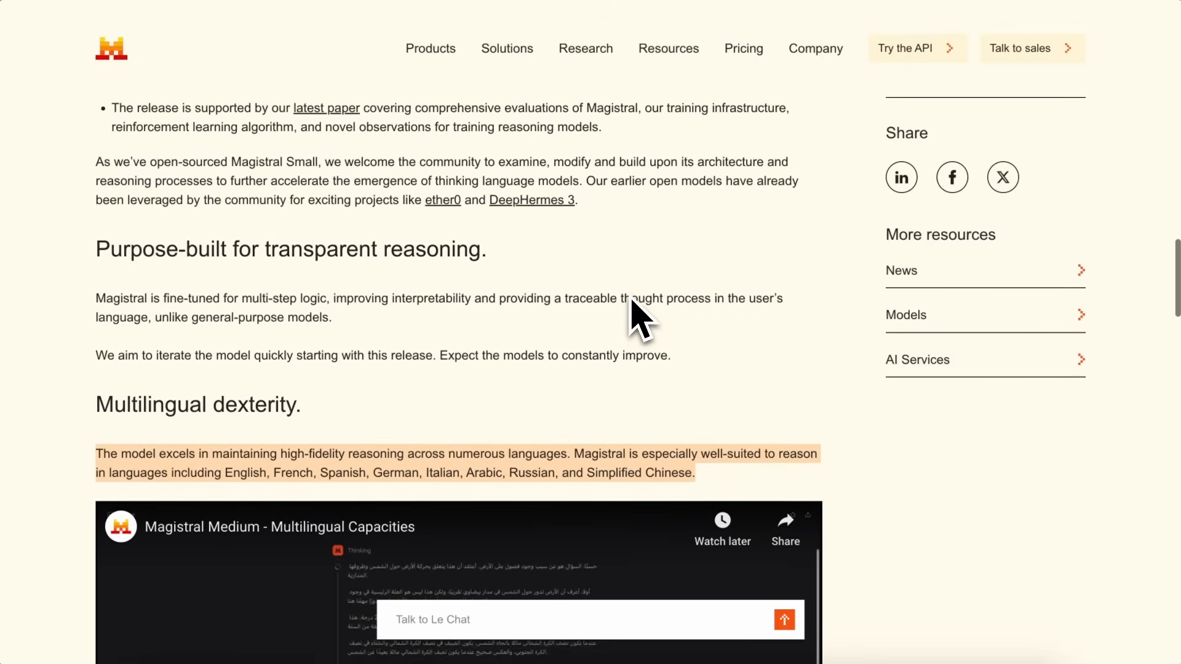
Step: Scroll to the 10x faster Flash Answers paragraph, then on to Versatility in application
scroll(down, 3)
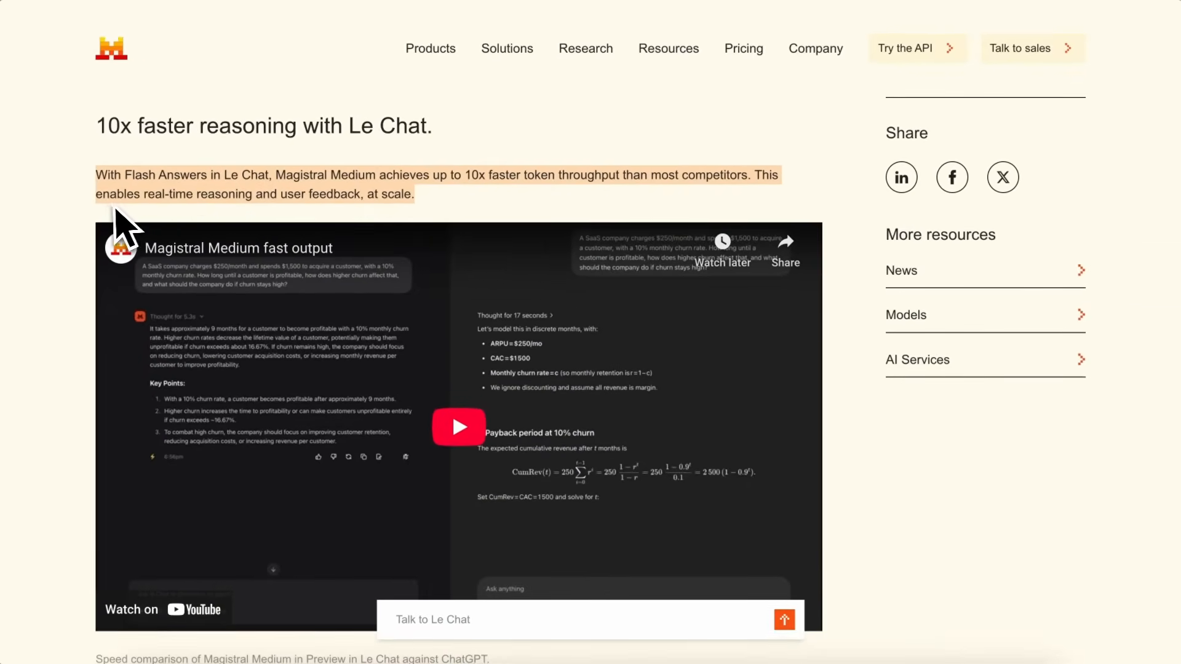
scroll(down, 3)
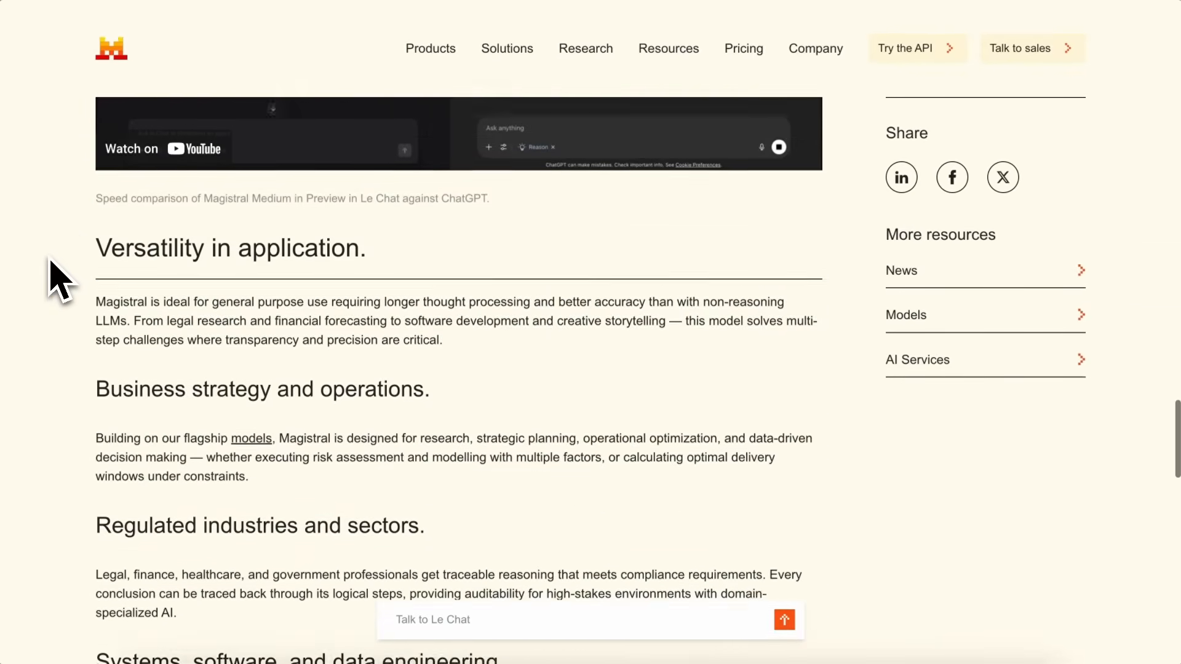
Step: Scroll through the Versatility intro down to the Regulated industries paragraph
scroll(down, 3)
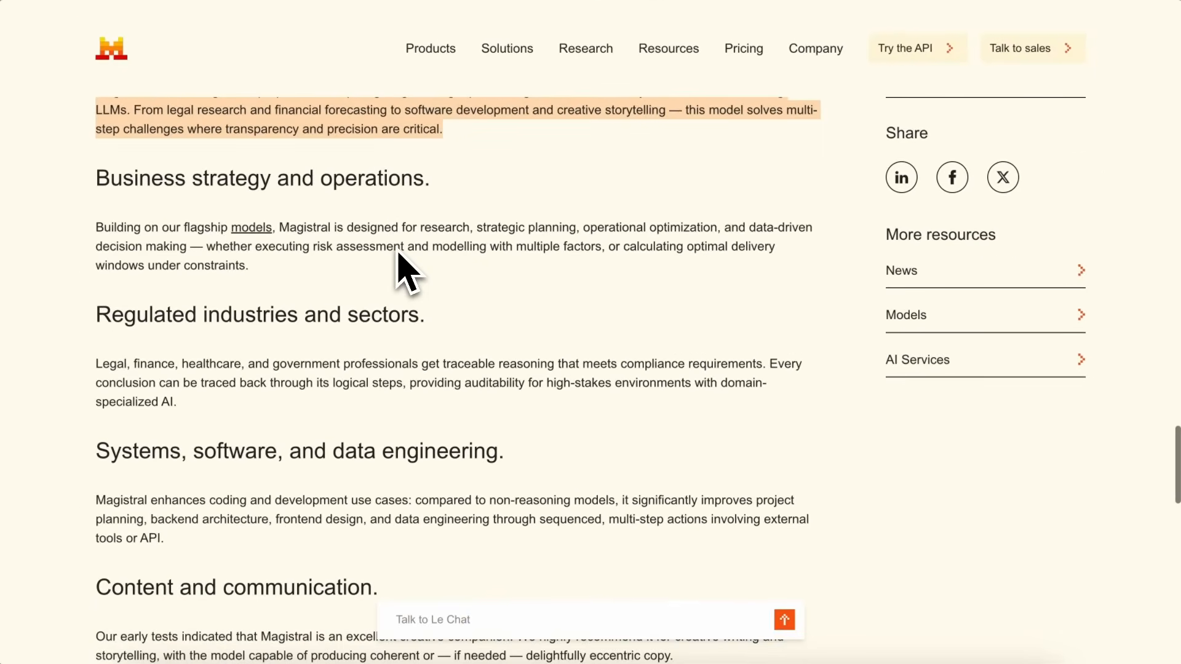
scroll(down, 3)
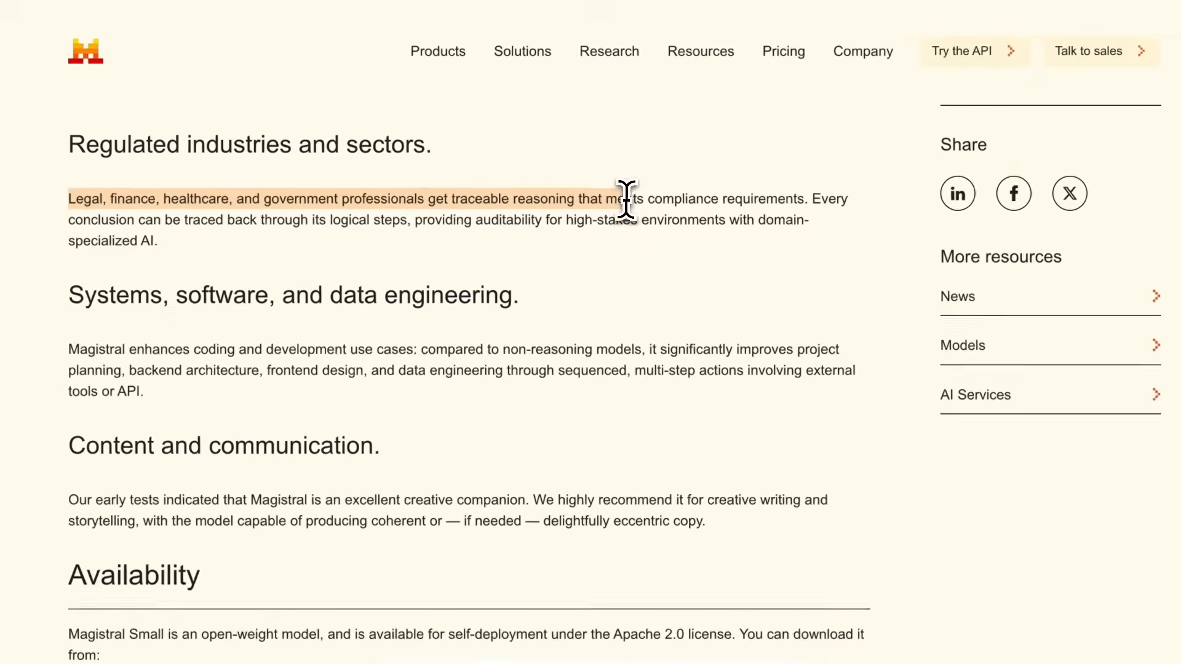
scroll(down, 3)
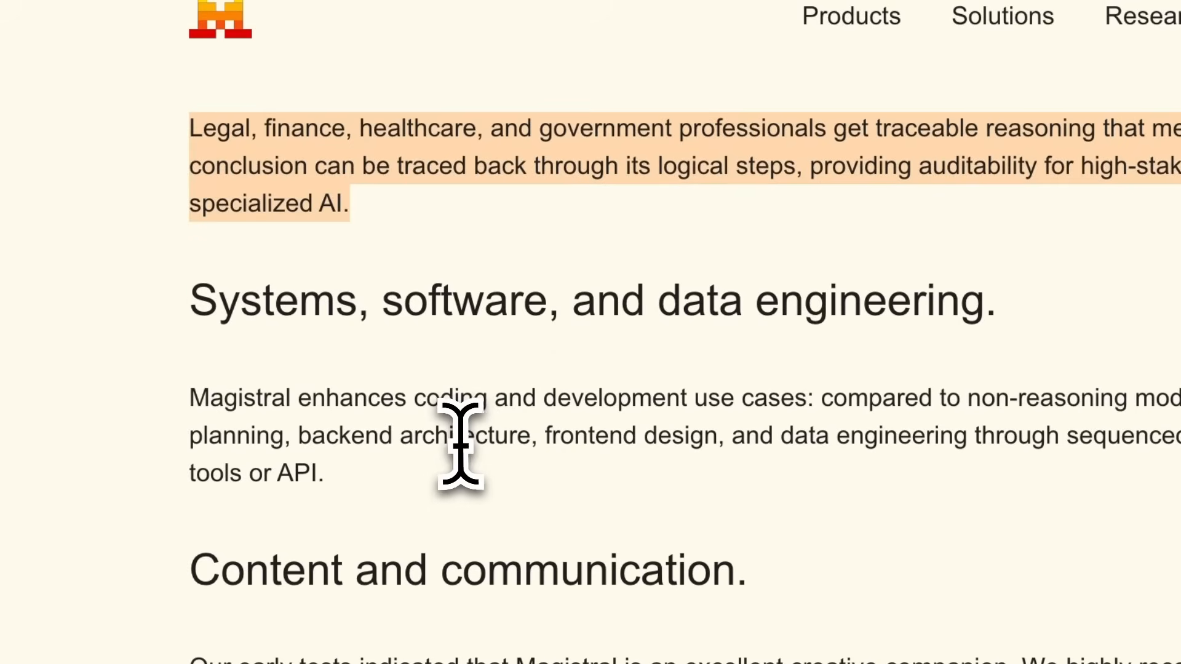
Step: Scroll down to Availability and its Le Chat and La Plateforme line
scroll(down, 3)
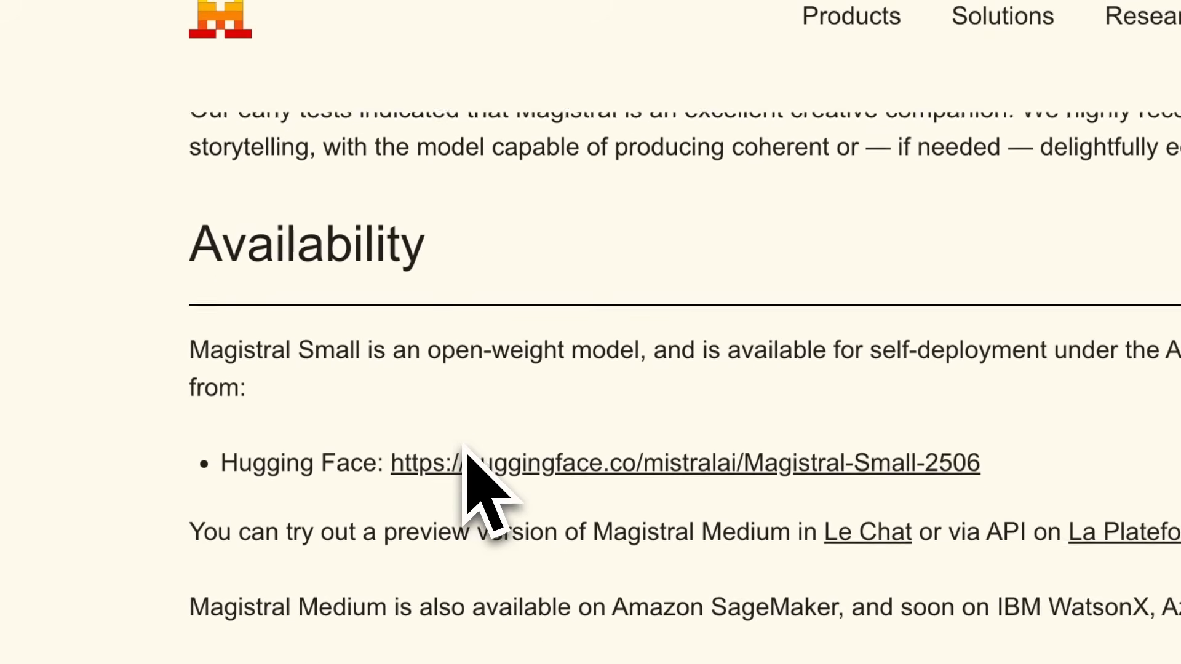
scroll(down, 3)
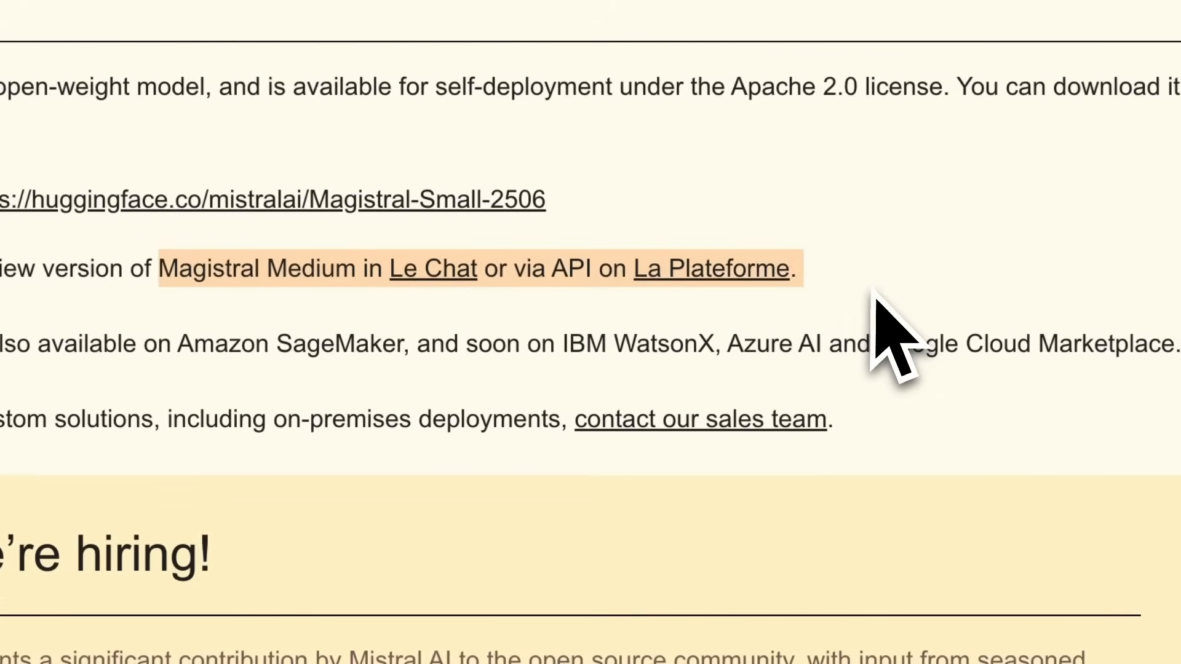
mouse_move(858, 354)
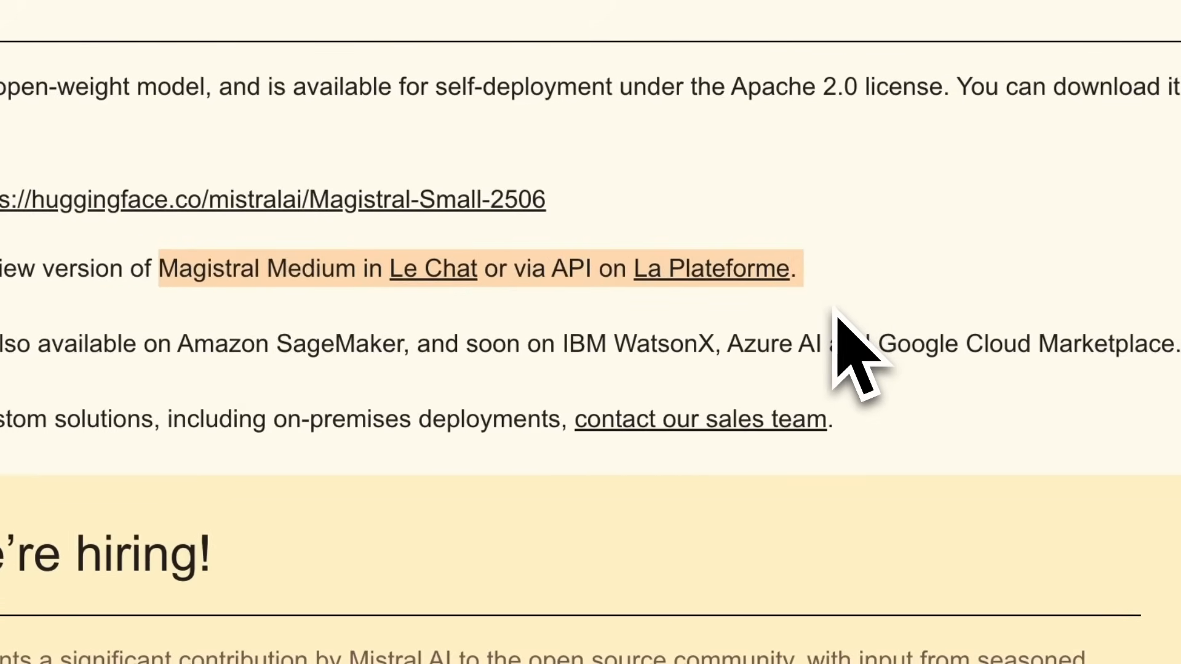
mouse_move(851, 324)
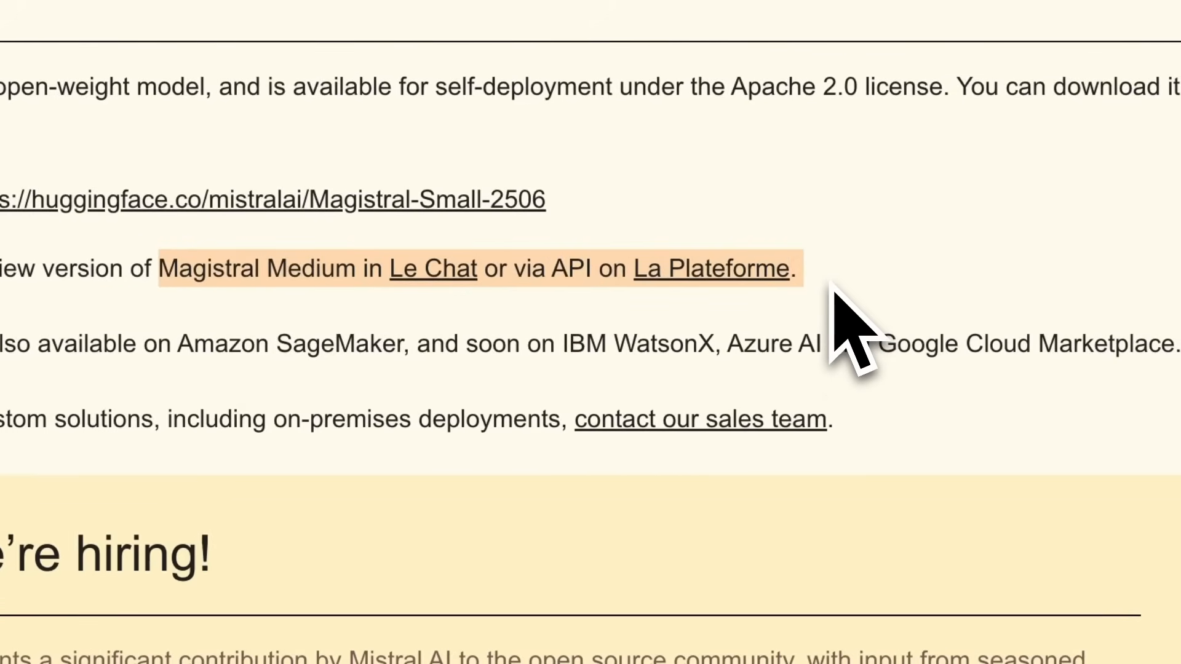
scroll(down, 3)
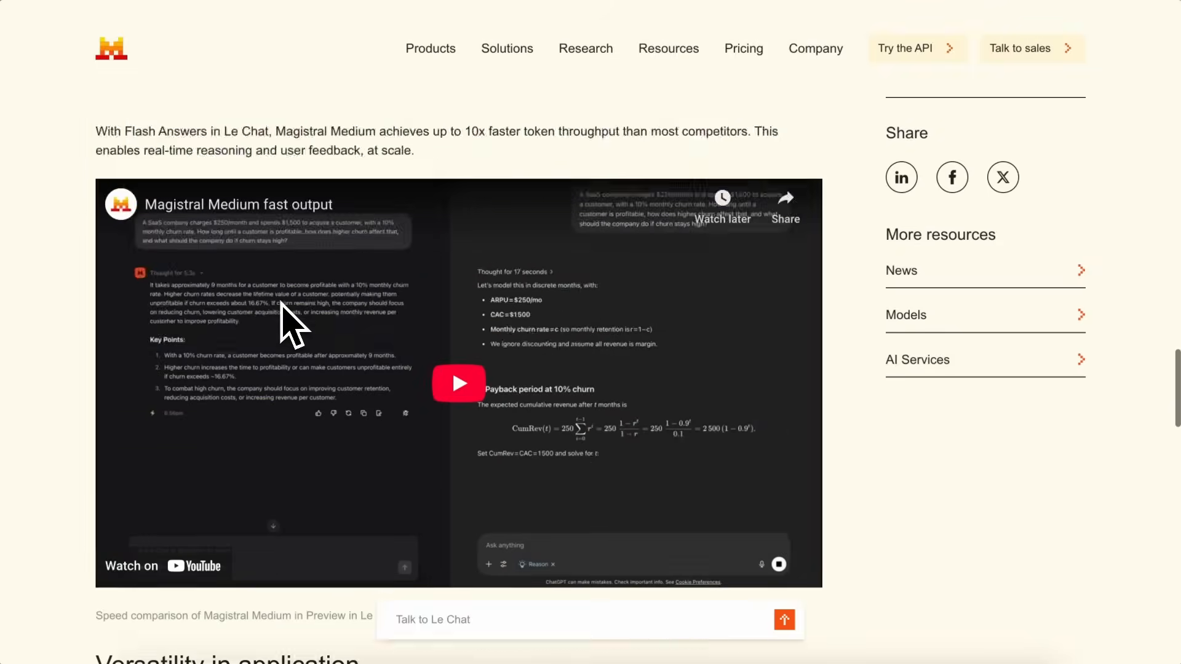
Step: Scroll back up toward the release-highlights bullet list
scroll(up, 3)
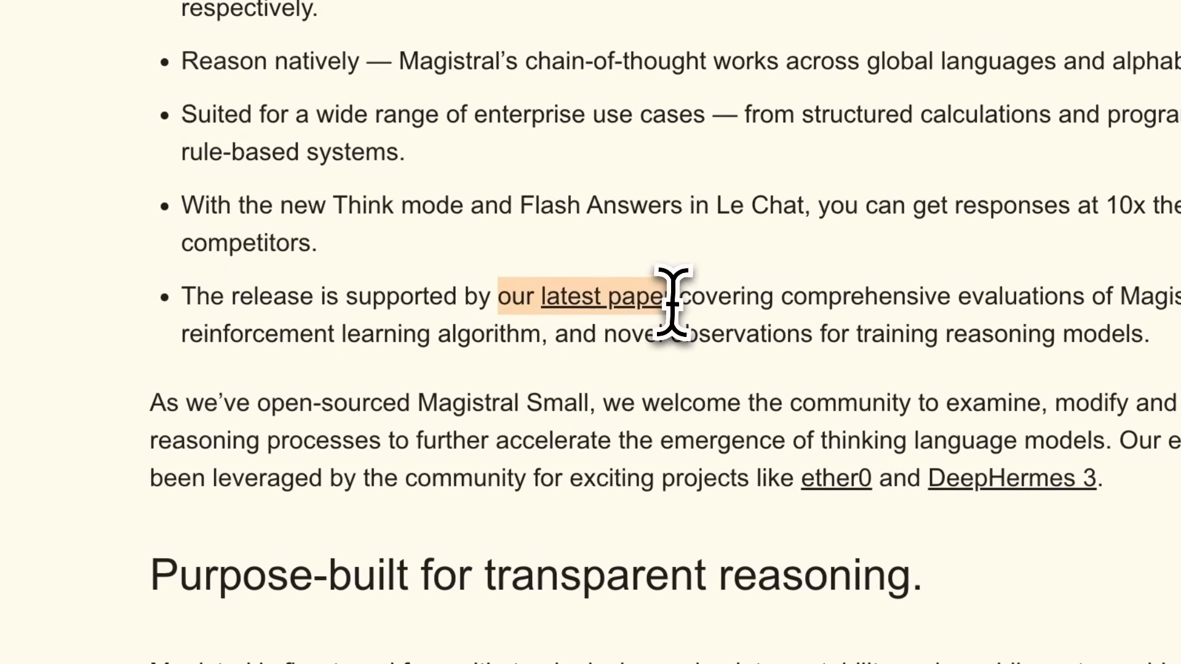
mouse_move(663, 422)
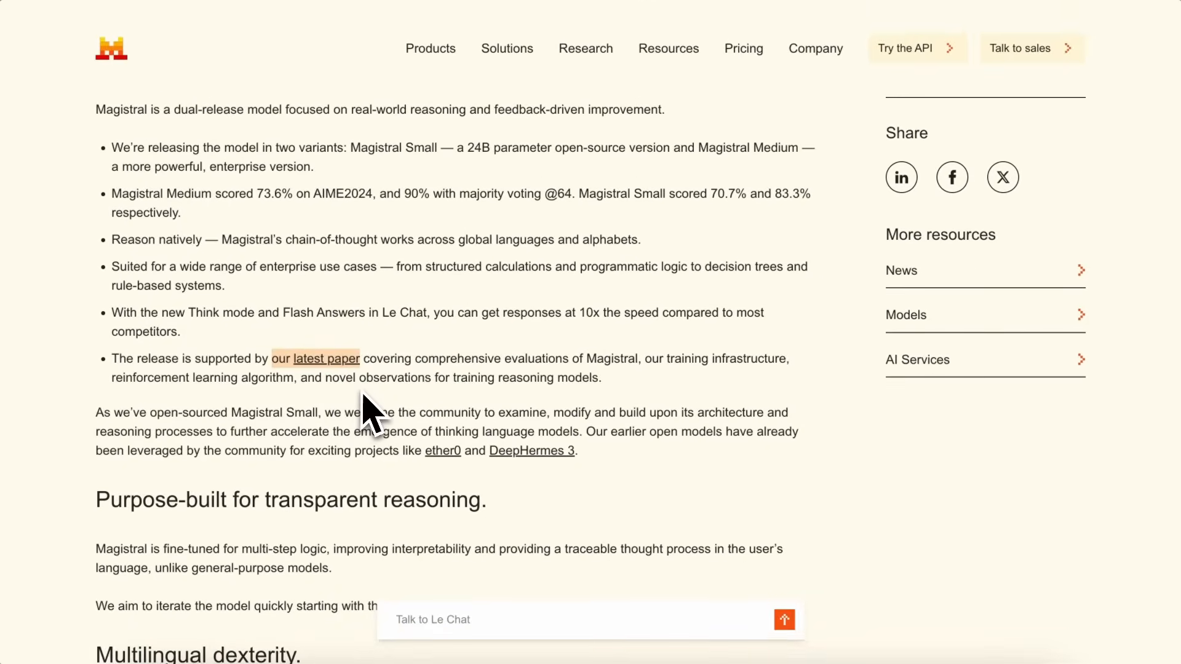
mouse_move(362, 395)
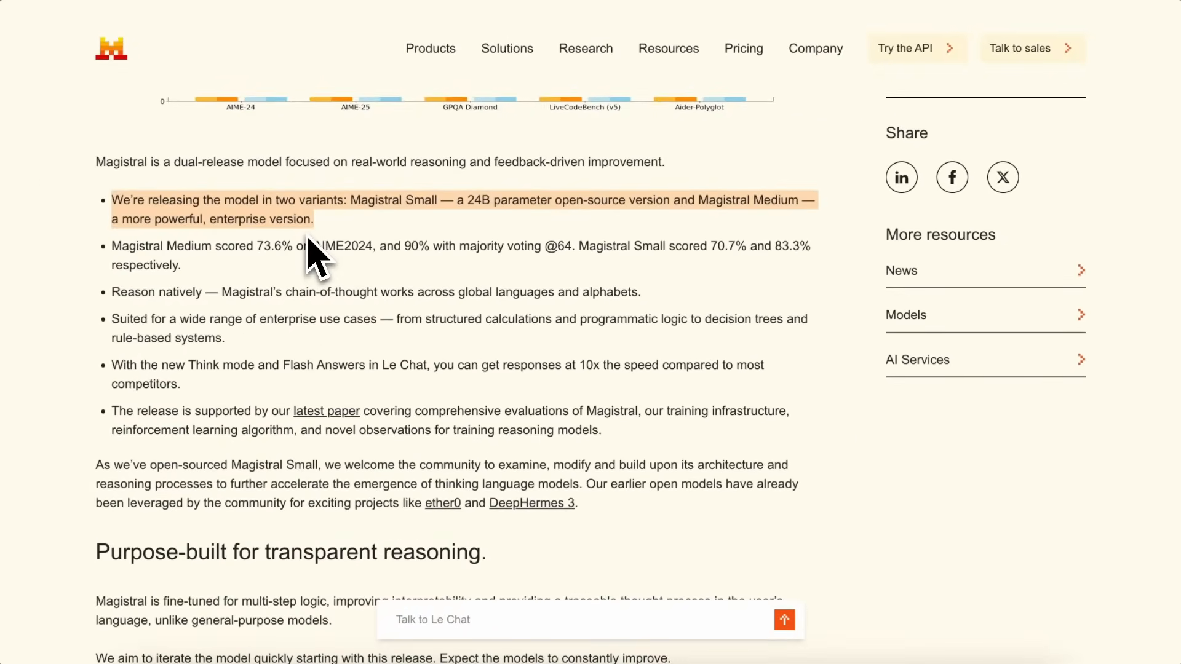
mouse_move(312, 249)
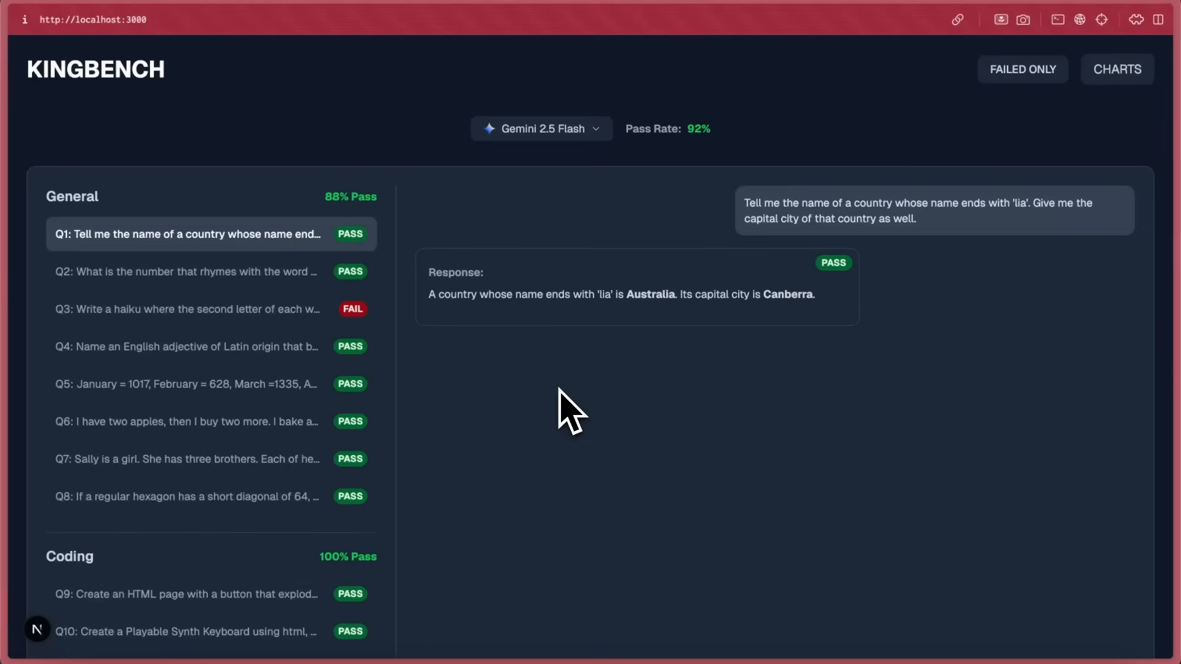
mouse_move(516, 234)
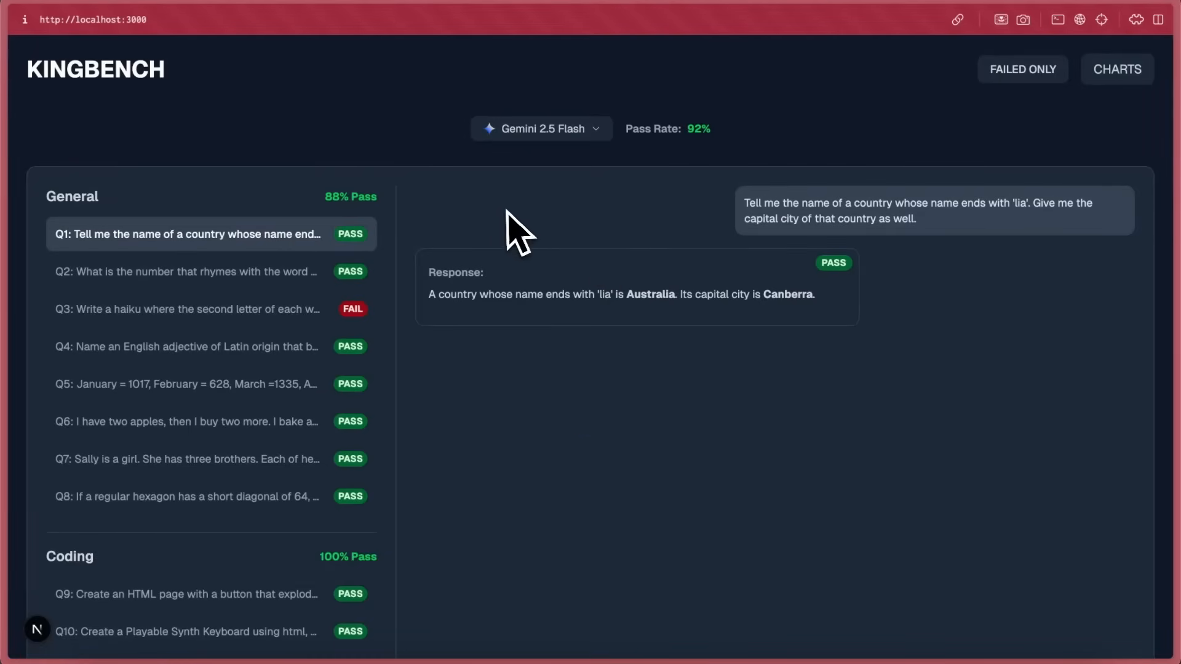
Step: Switch results to Magistral Medium and preview its Q9 confetti answer, triggering the explosion
click(541, 128)
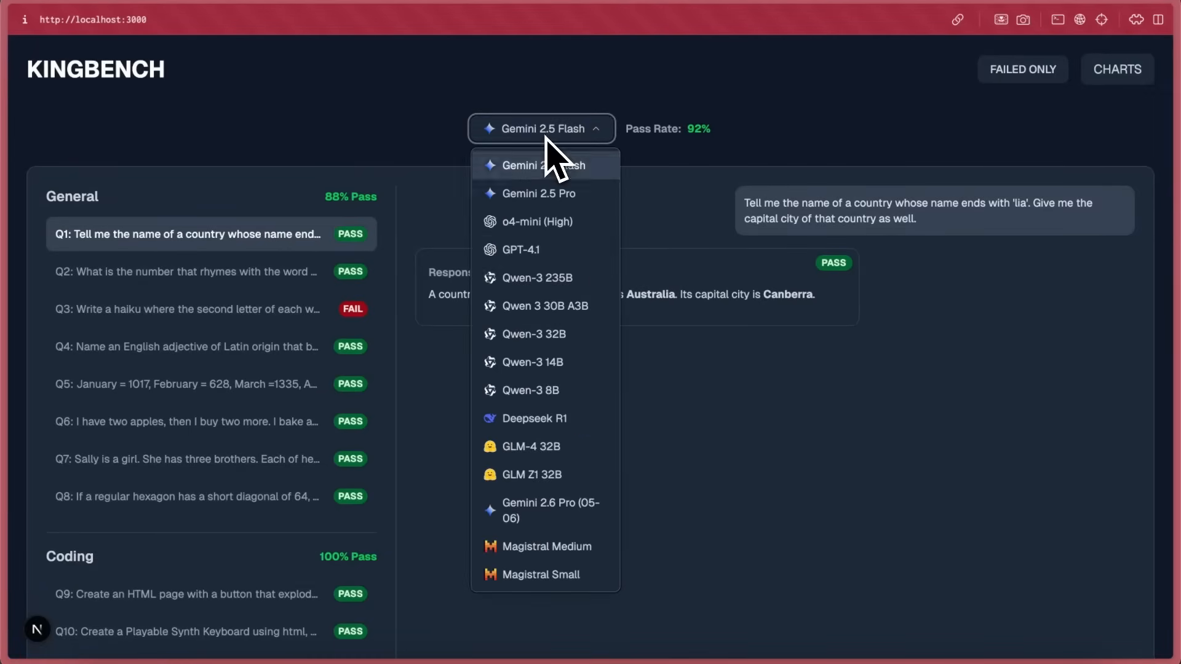
click(548, 546)
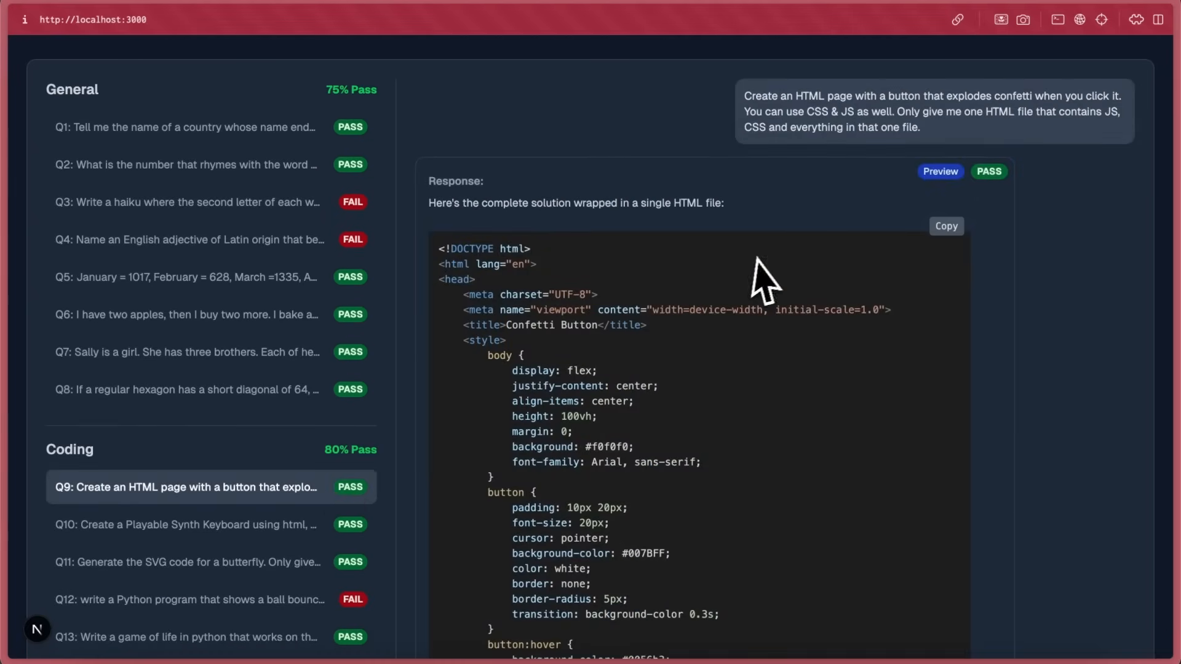
click(939, 171)
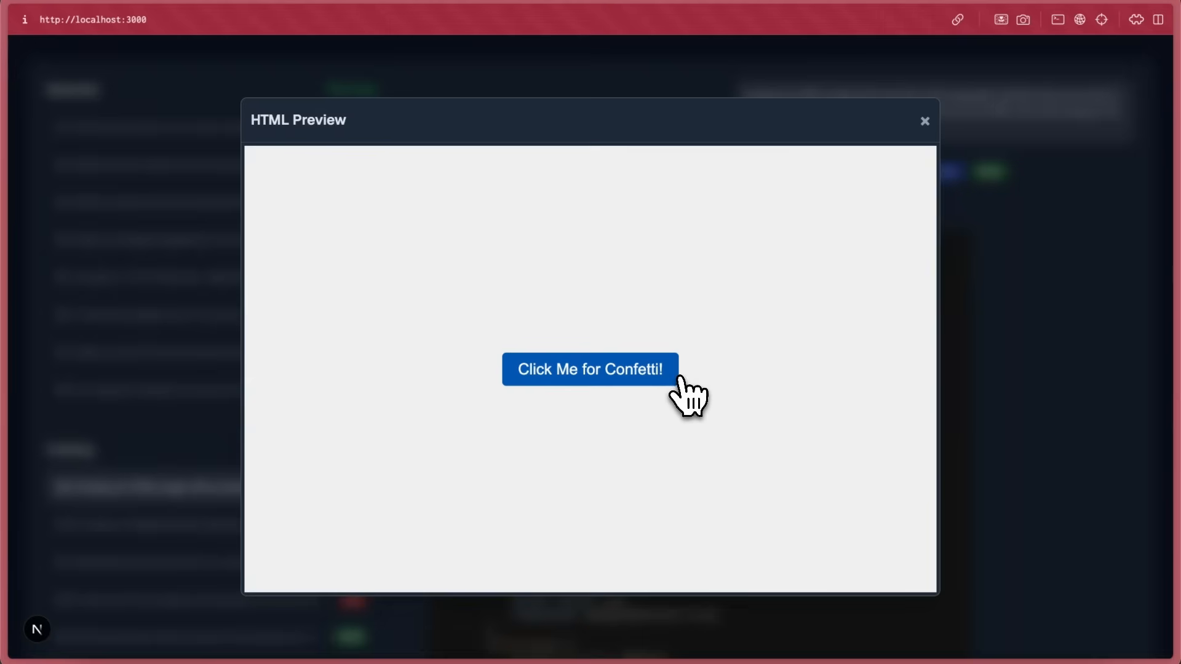
click(590, 369)
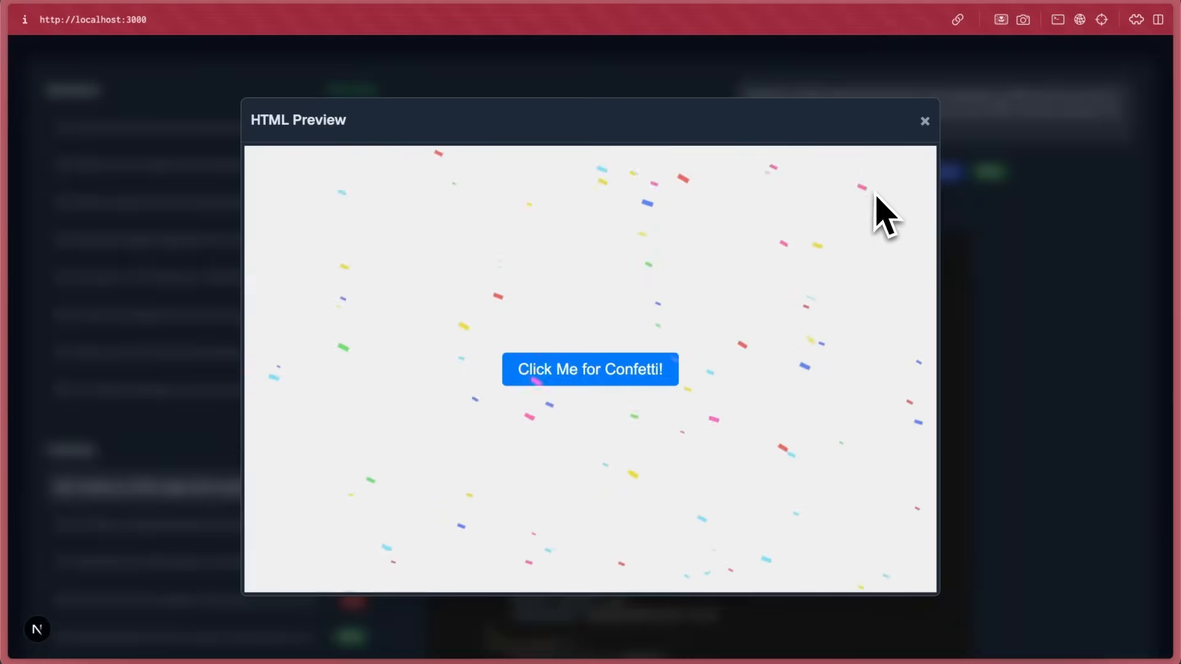
click(923, 121)
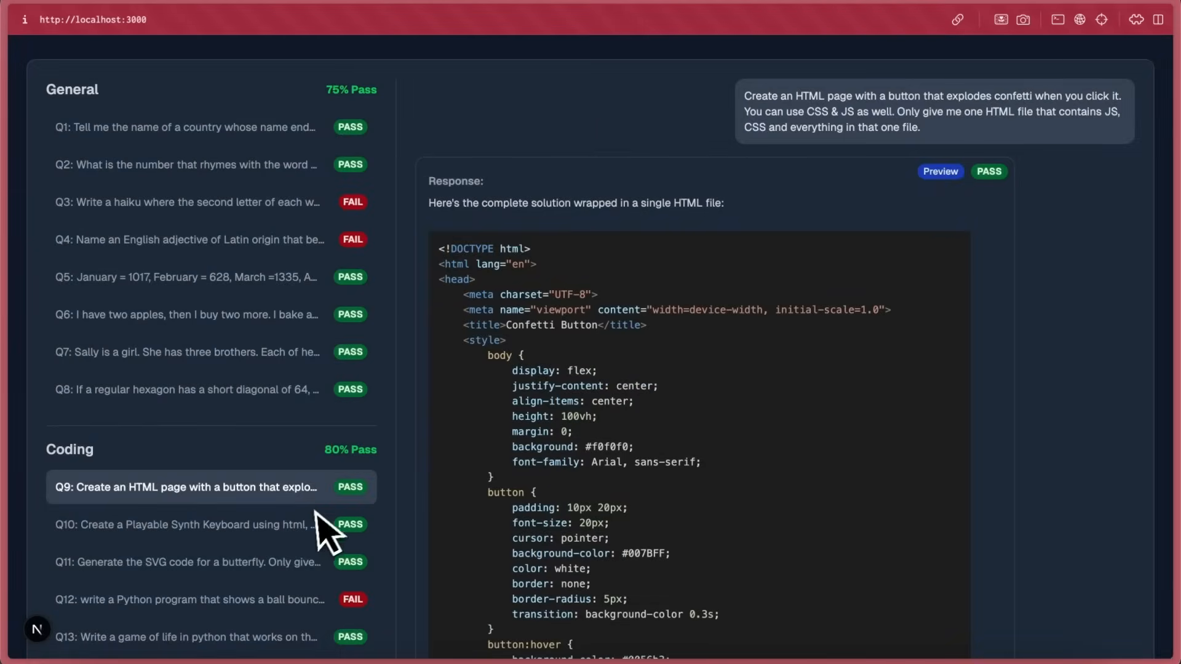
Step: Preview Magistral Medium's Q10 synth keyboard answer
click(188, 525)
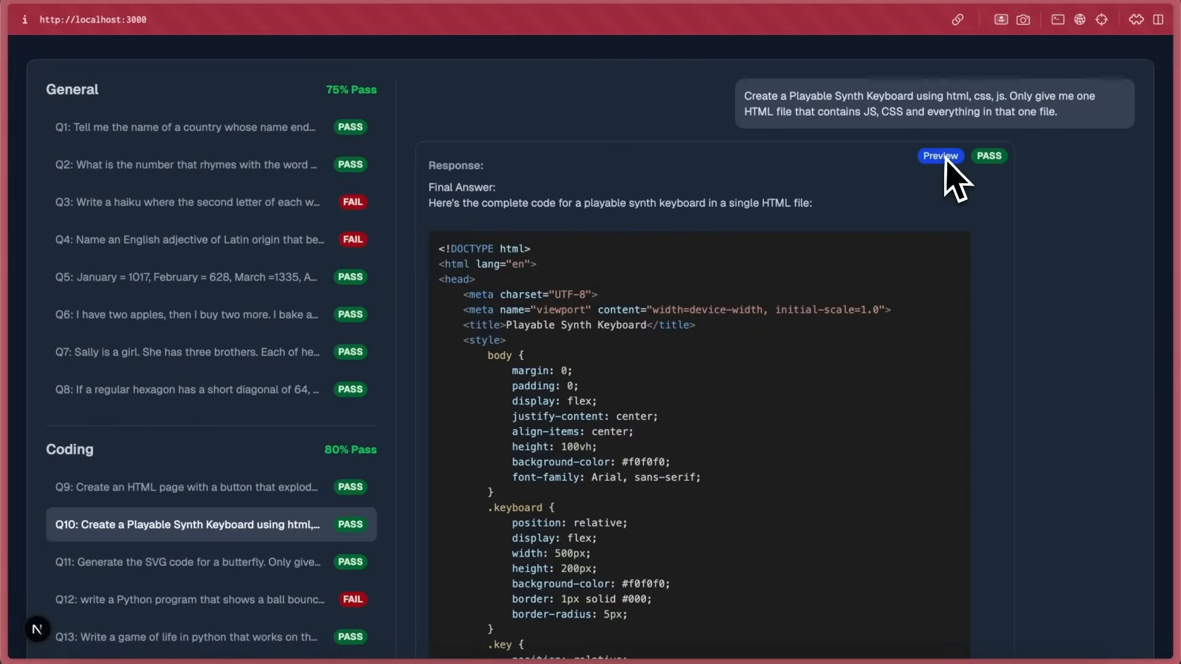
click(939, 156)
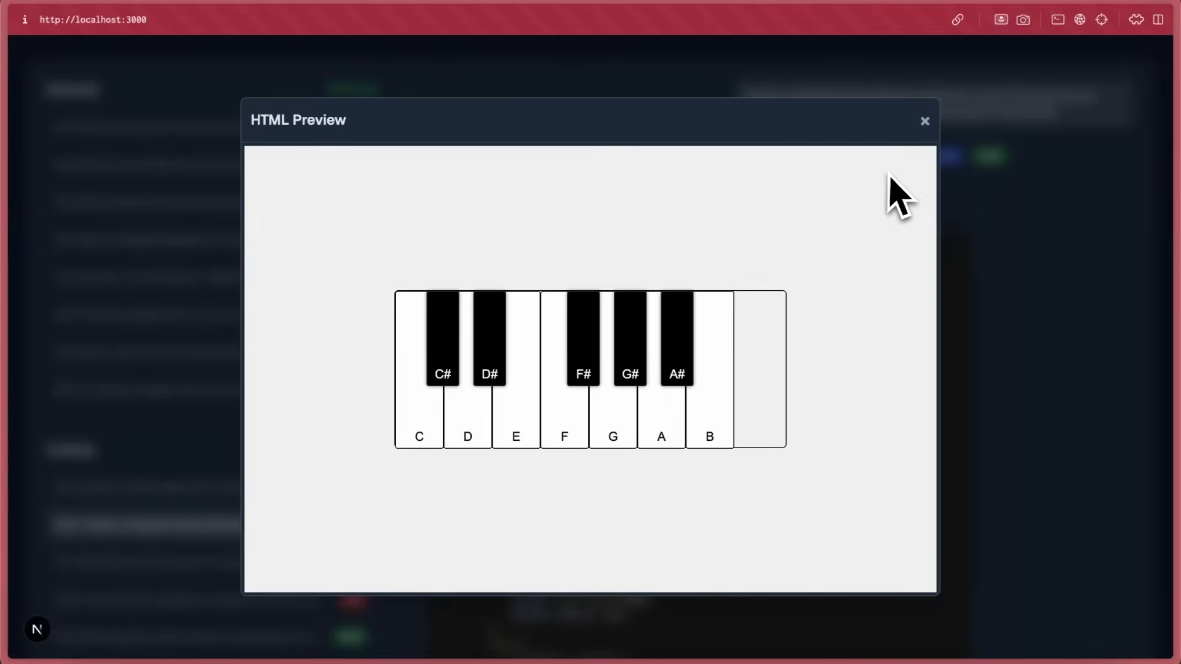
click(925, 120)
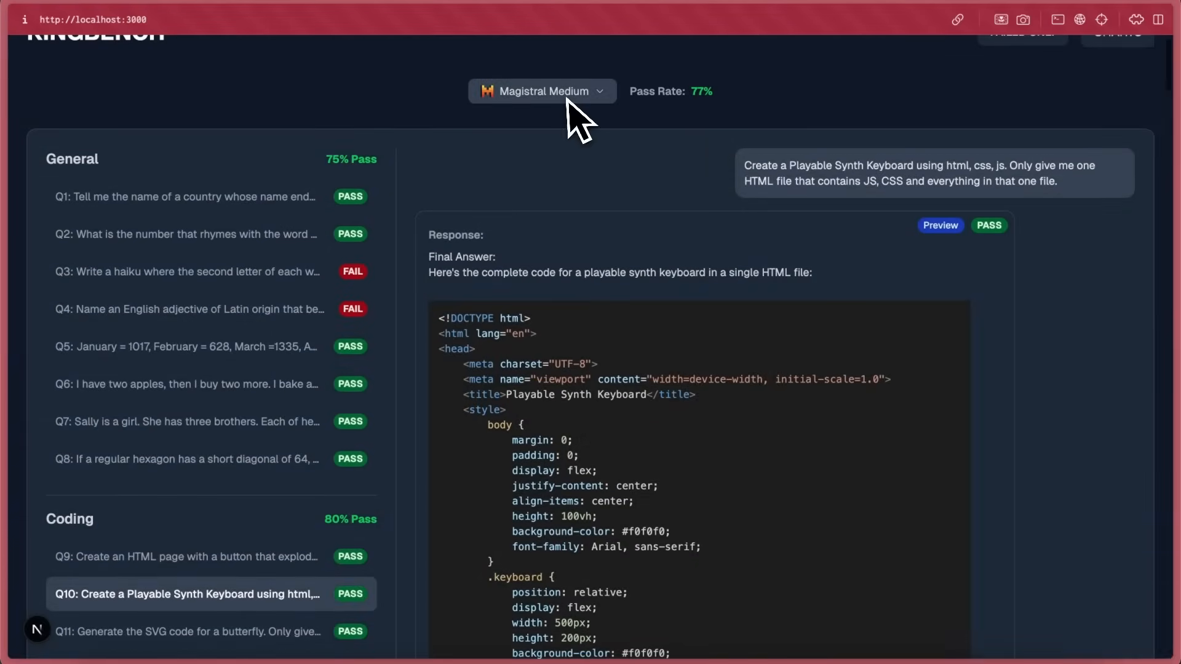
Step: Switch results to Magistral Small and dismiss the stale confetti preview
click(541, 91)
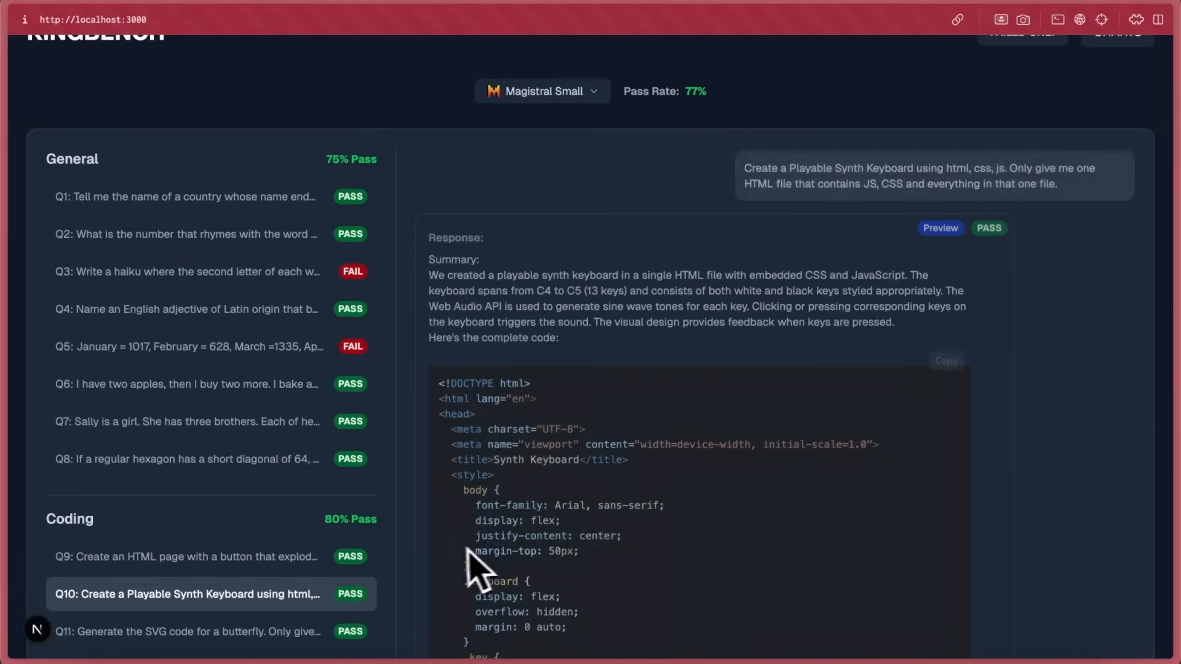
click(939, 228)
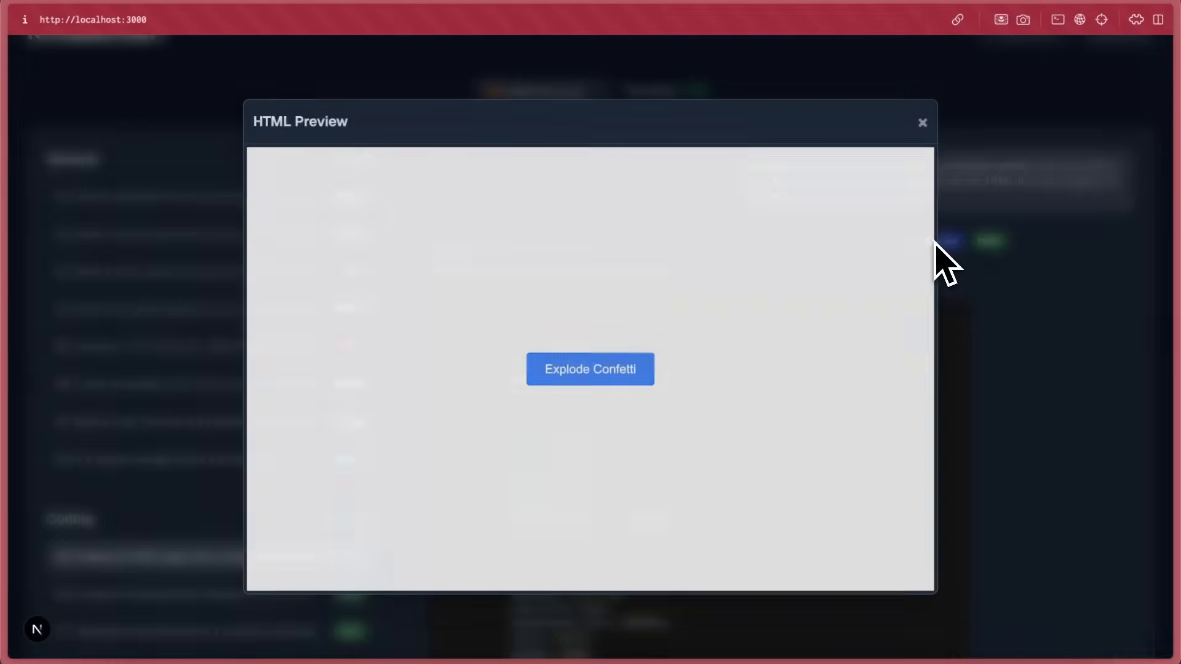
click(922, 122)
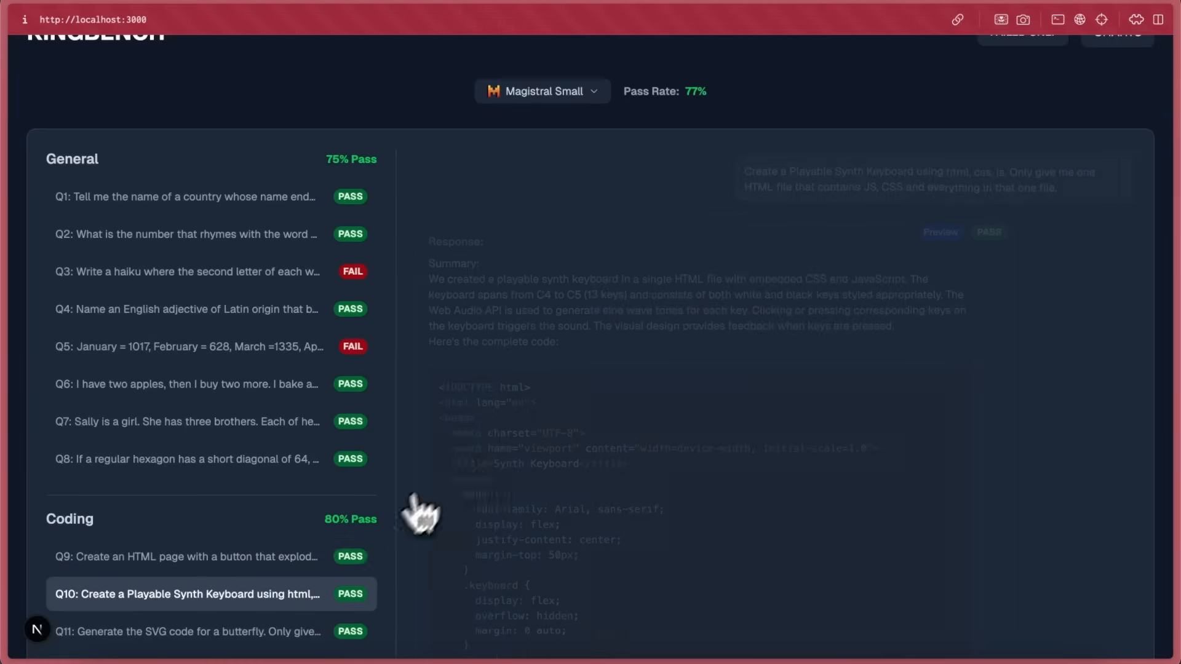
Step: Preview Magistral Small's synth keyboard and Q11 butterfly SVG answers
click(939, 232)
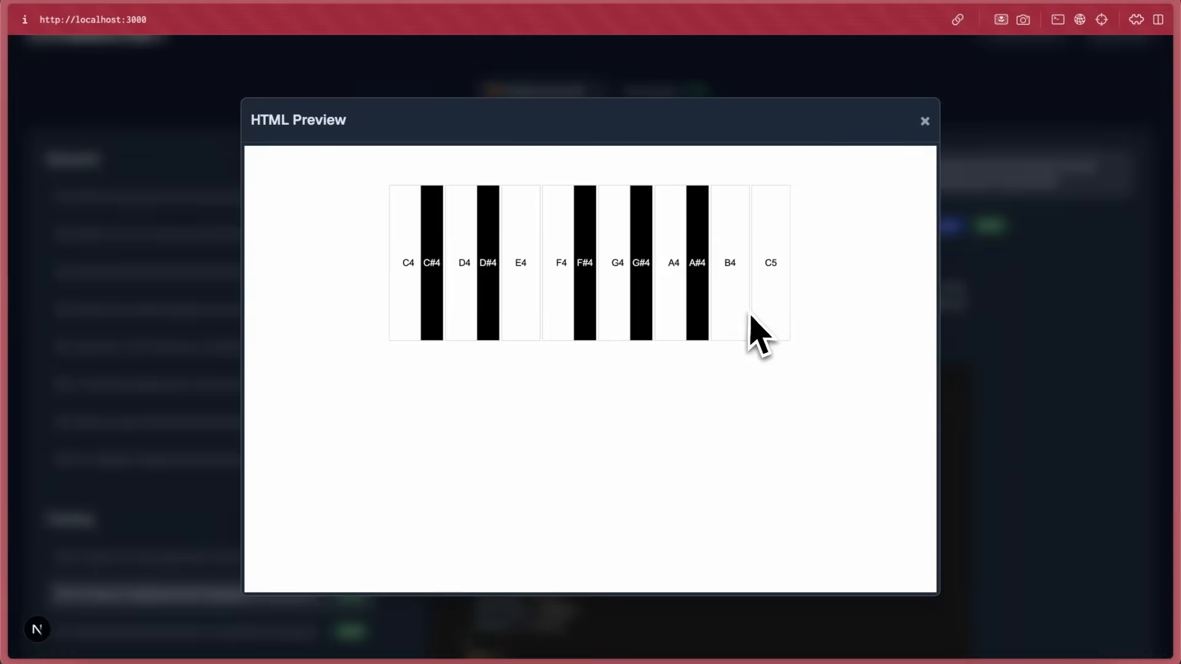
mouse_move(923, 170)
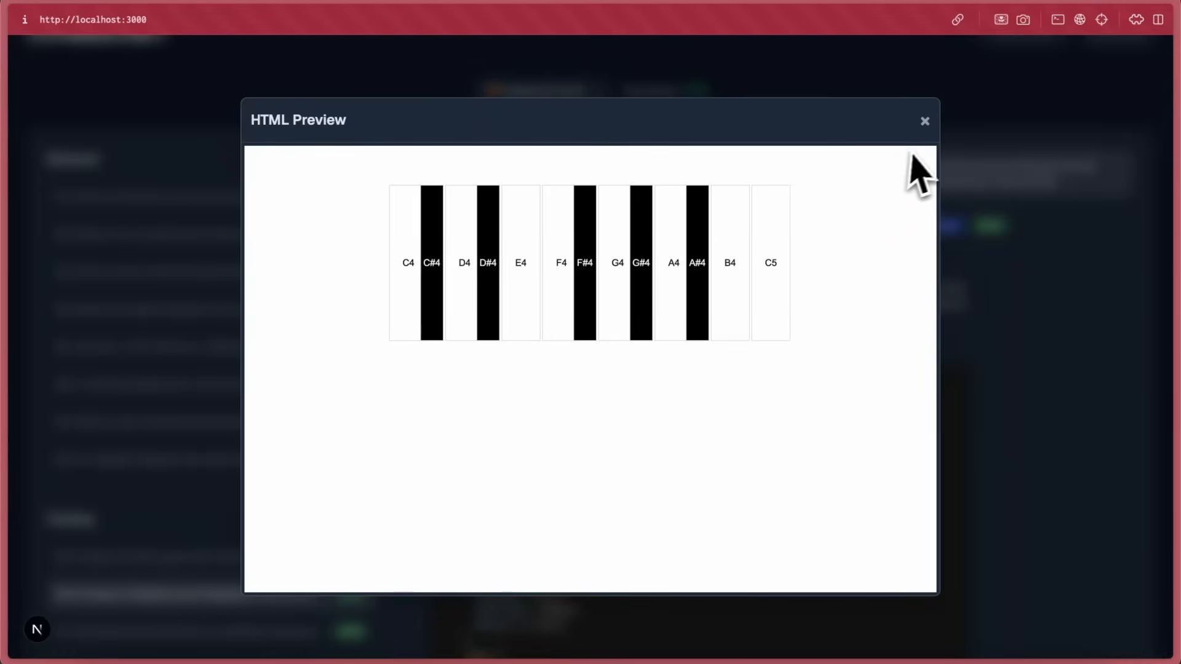
click(923, 121)
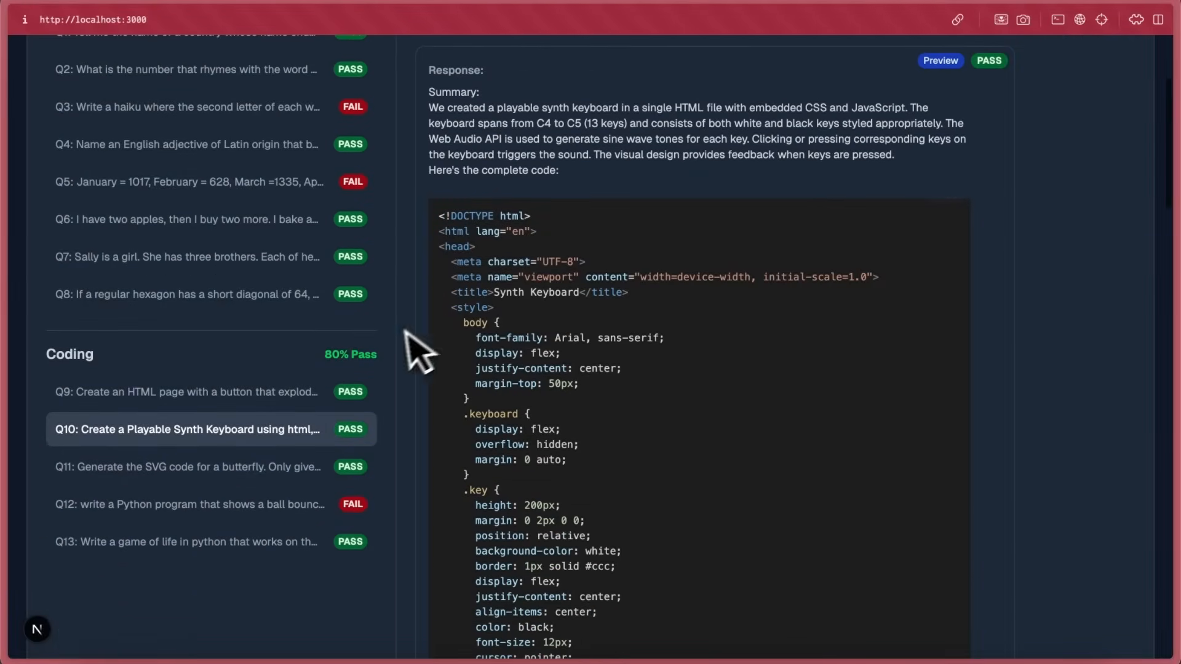
click(940, 60)
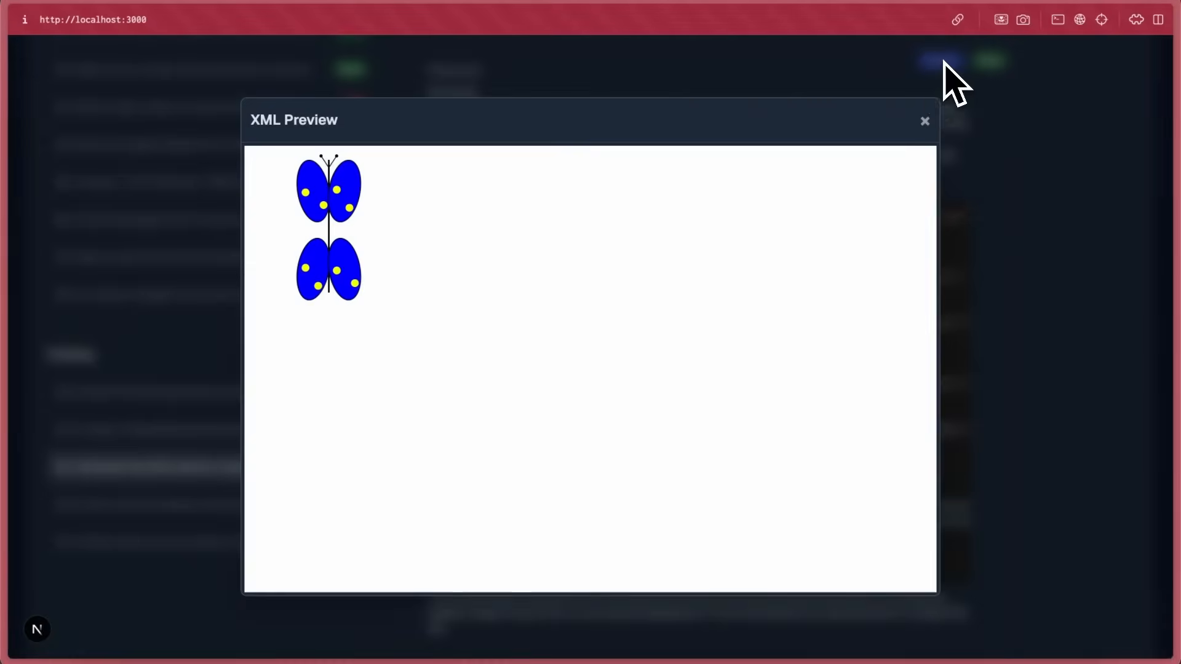
mouse_move(947, 155)
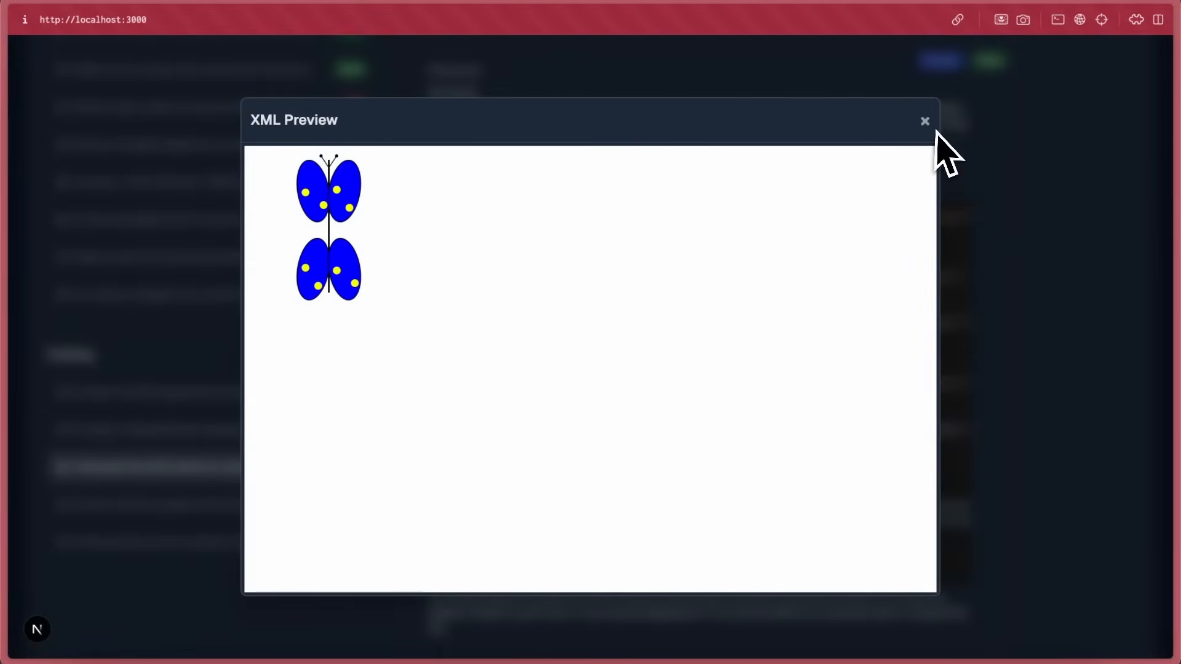
click(923, 120)
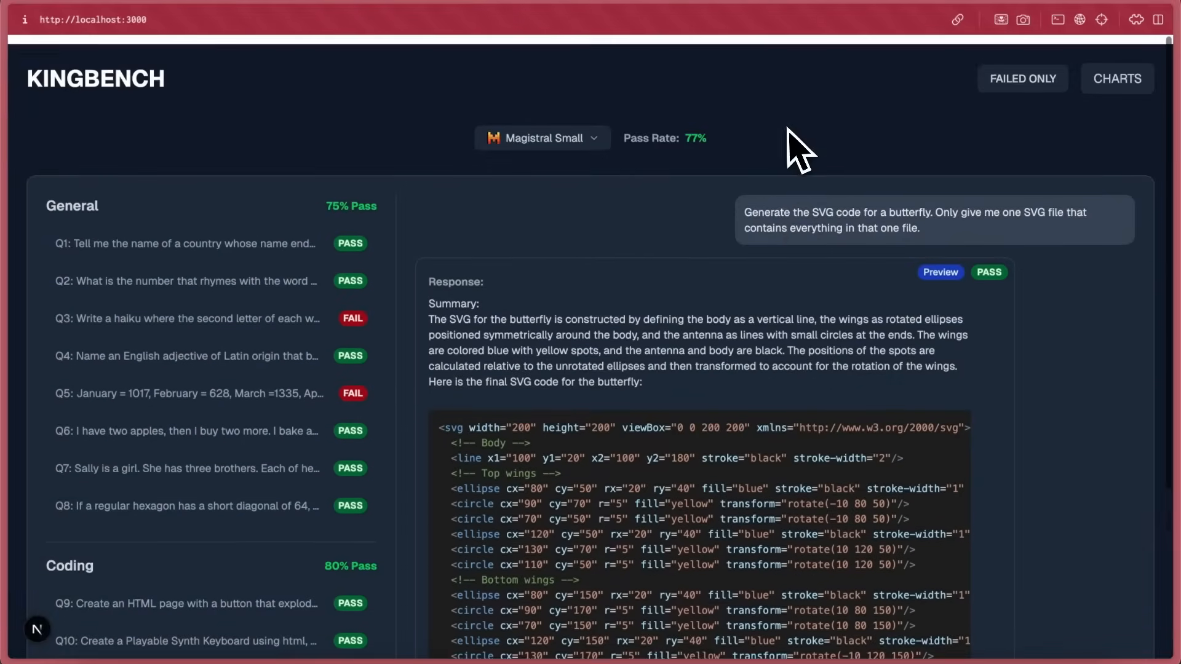
Step: Switch back to Magistral Medium and preview its orange-and-blue Q11 butterfly SVG
click(540, 137)
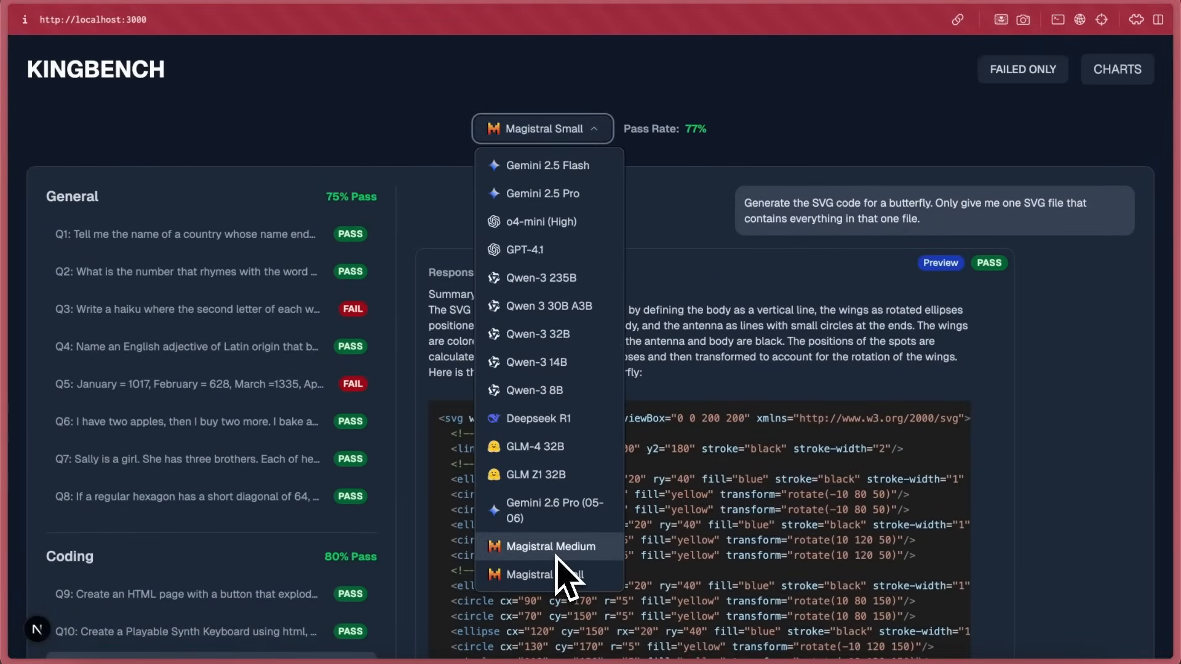
click(550, 546)
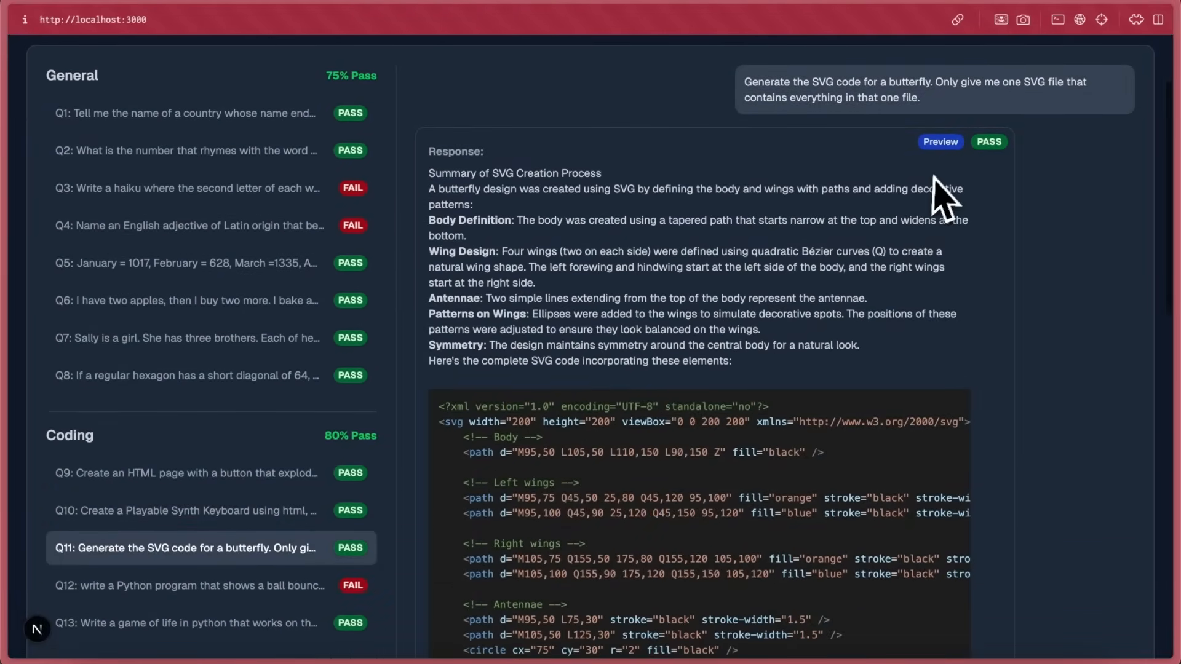
click(939, 141)
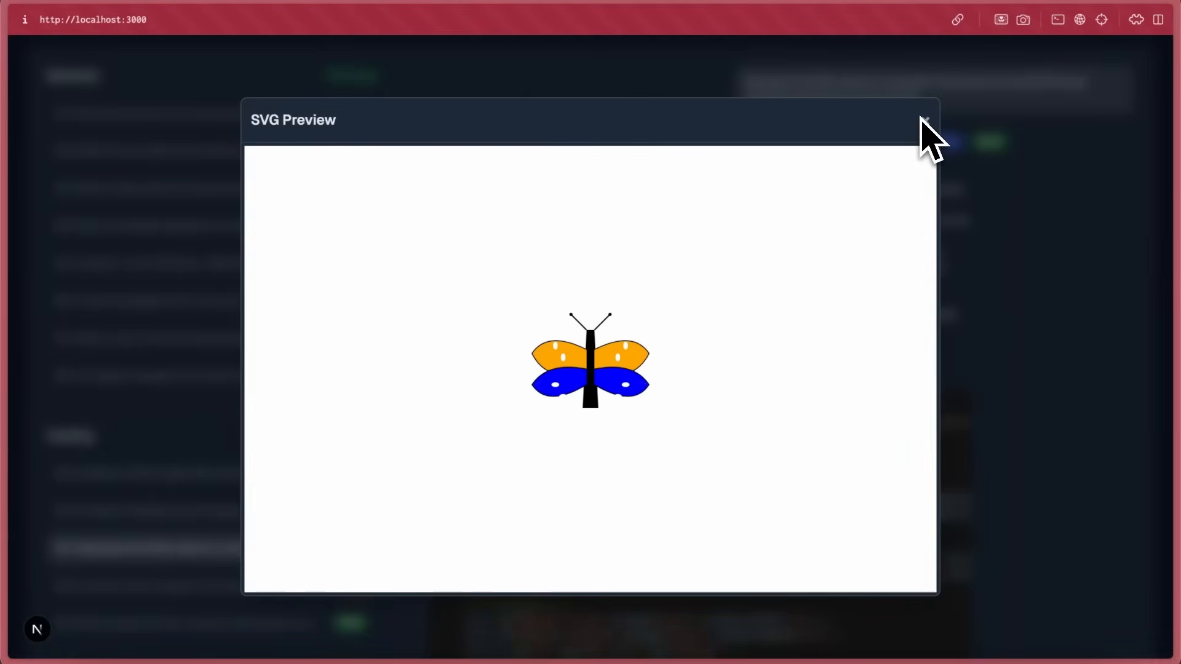
mouse_move(915, 151)
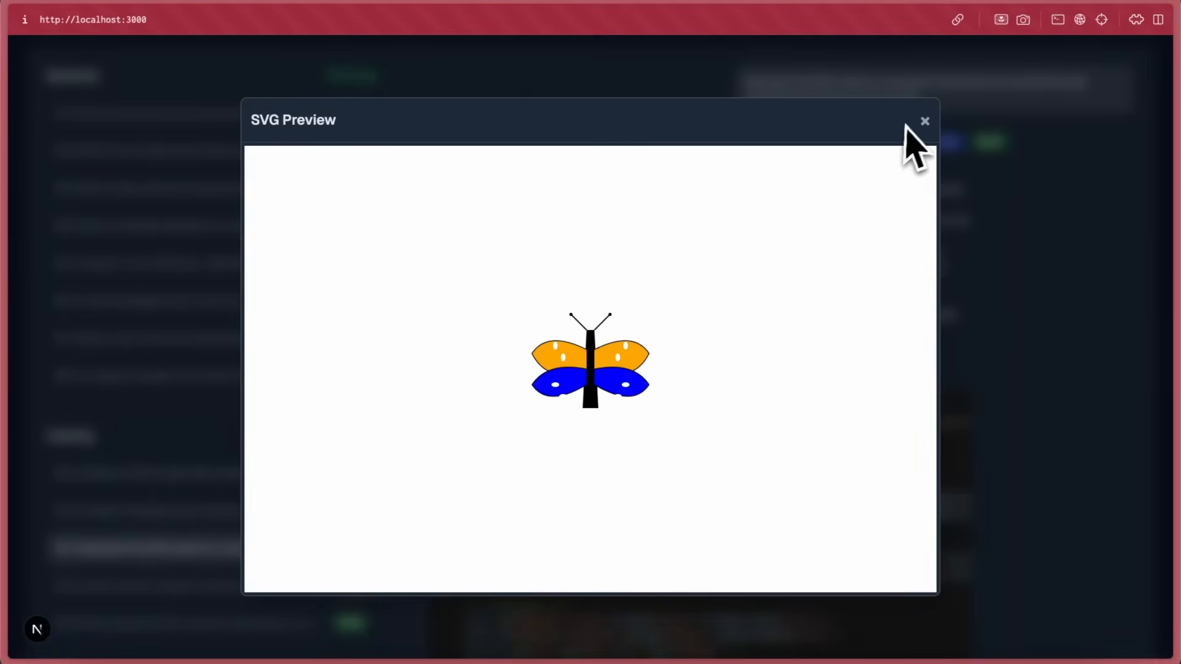
click(924, 121)
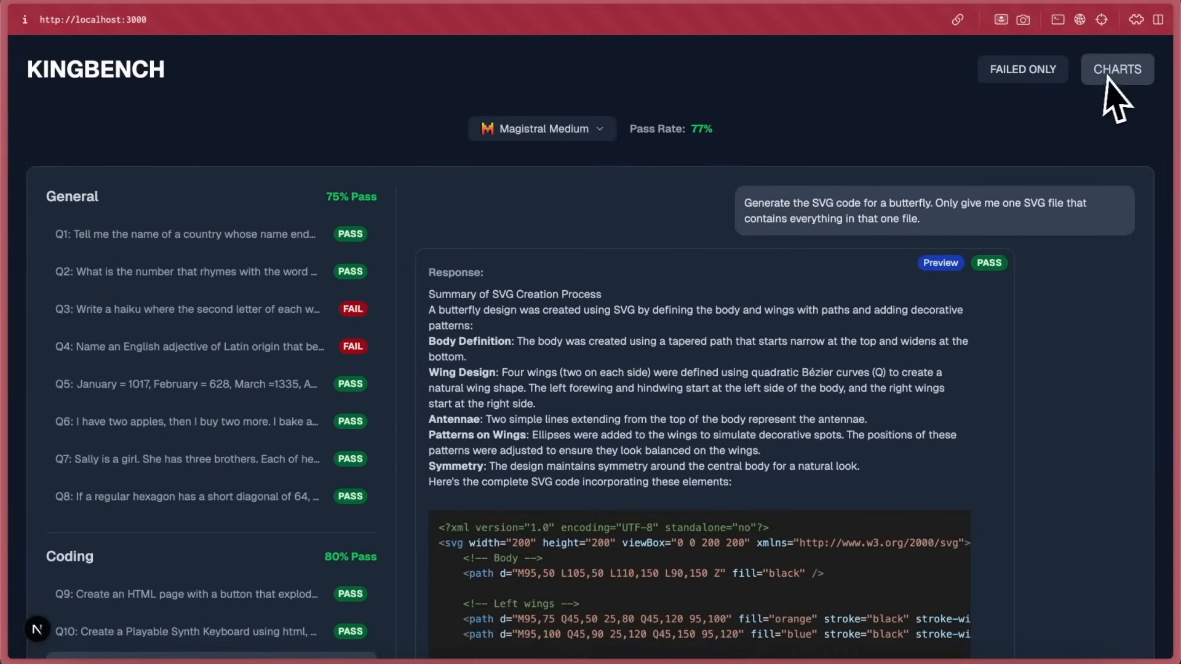
Step: Open KingBench charts showing Magistral Medium 7th and Magistral Small 8th at 77%
click(1116, 68)
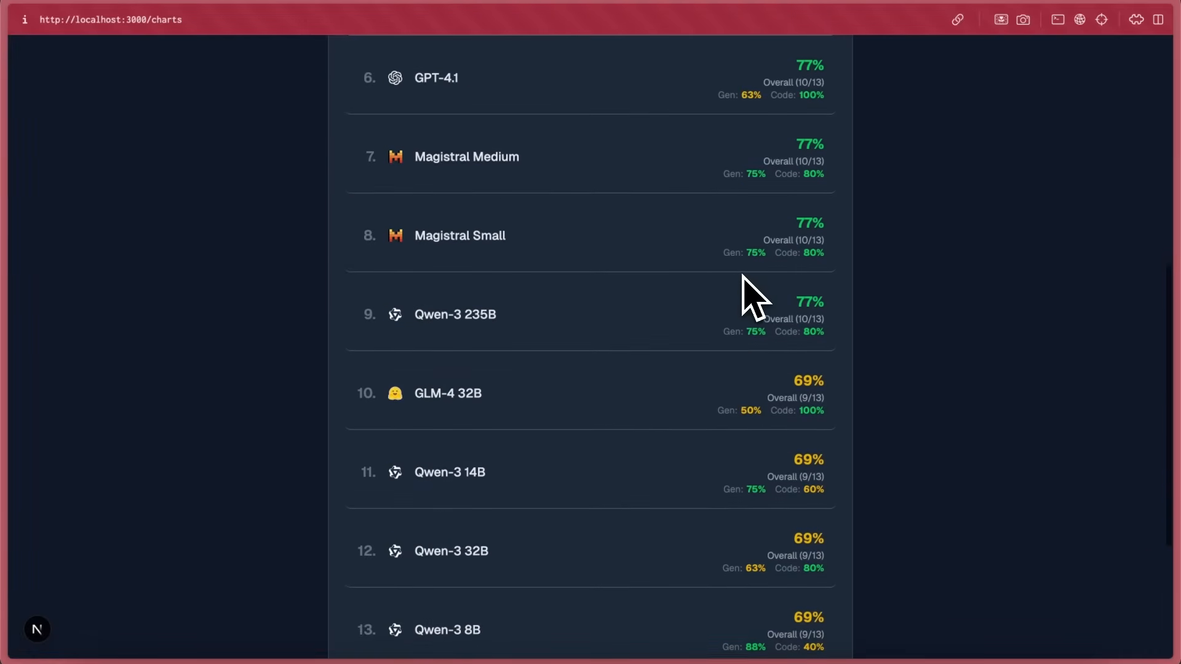
mouse_move(390, 194)
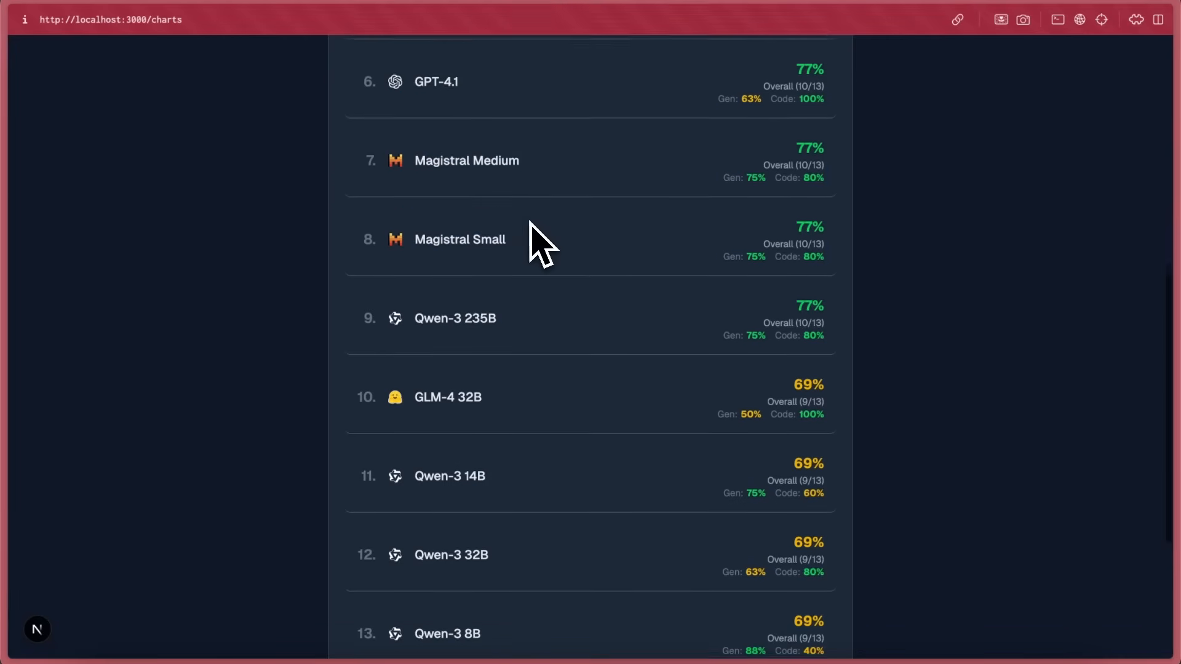
scroll(up, 3)
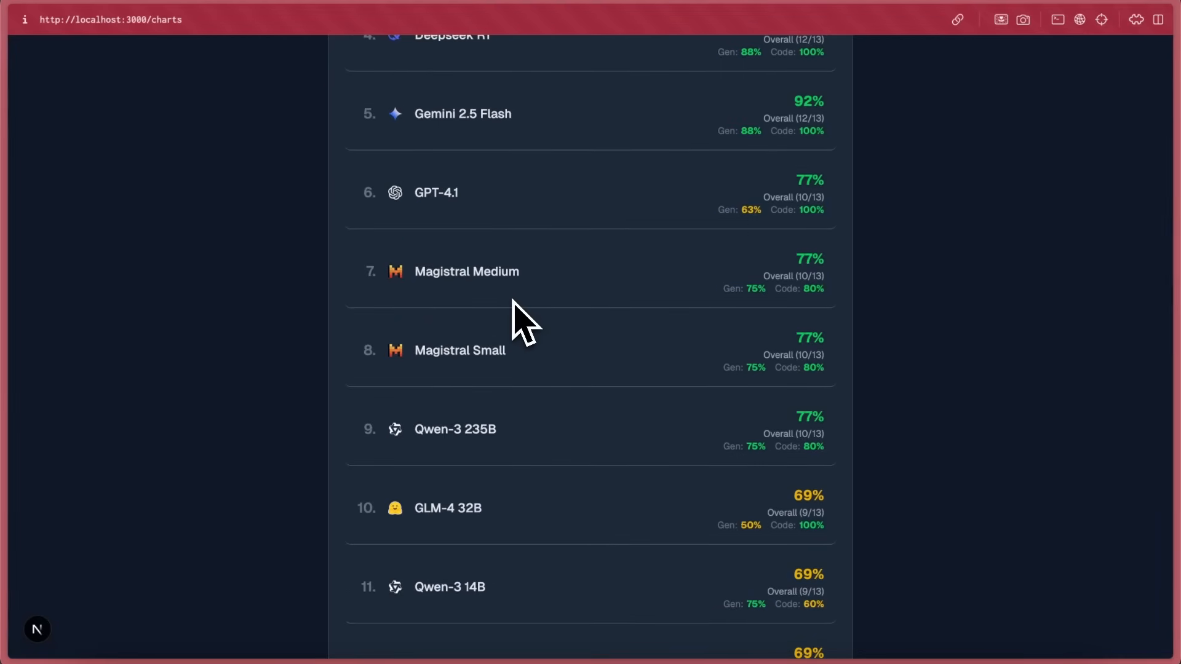
mouse_move(542, 369)
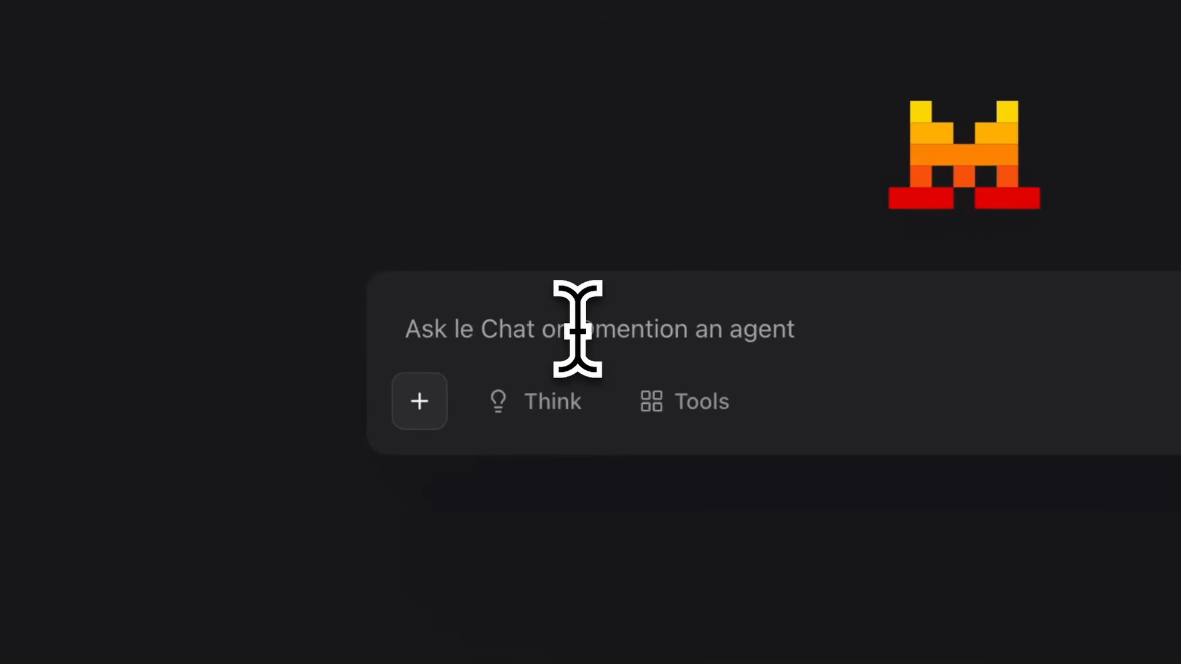
Step: Ask Le Chat 'What is bigger', comparing 9.9 versus 9.1
text(What is bigger 9.9 or 9.1)
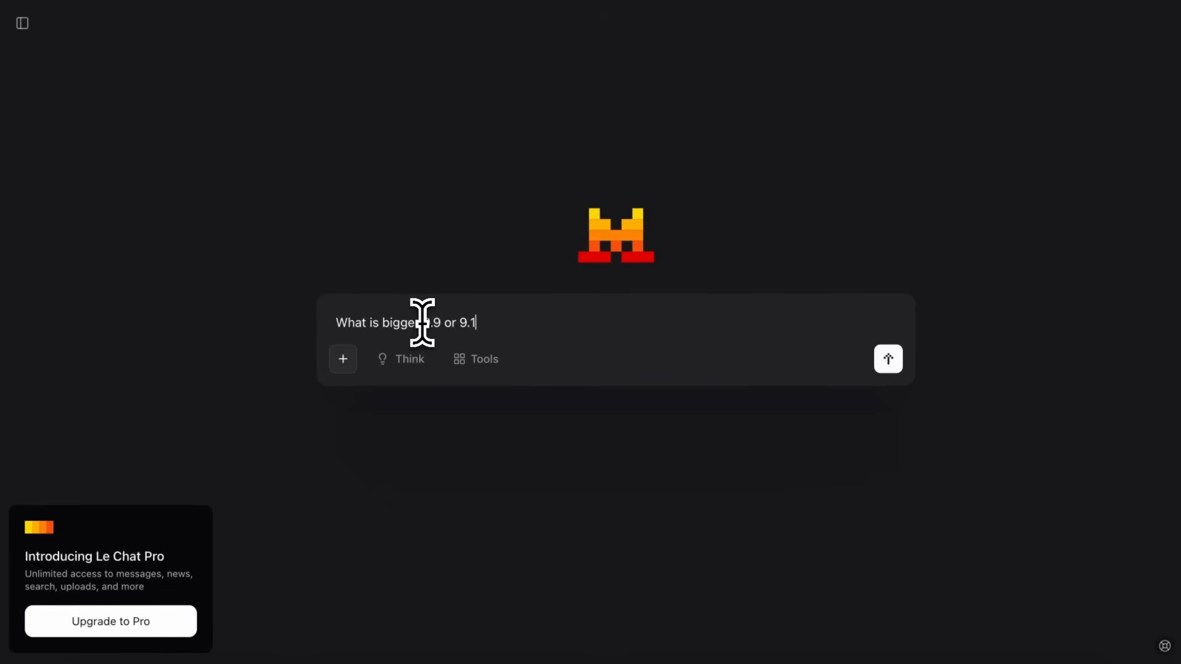
click(409, 358)
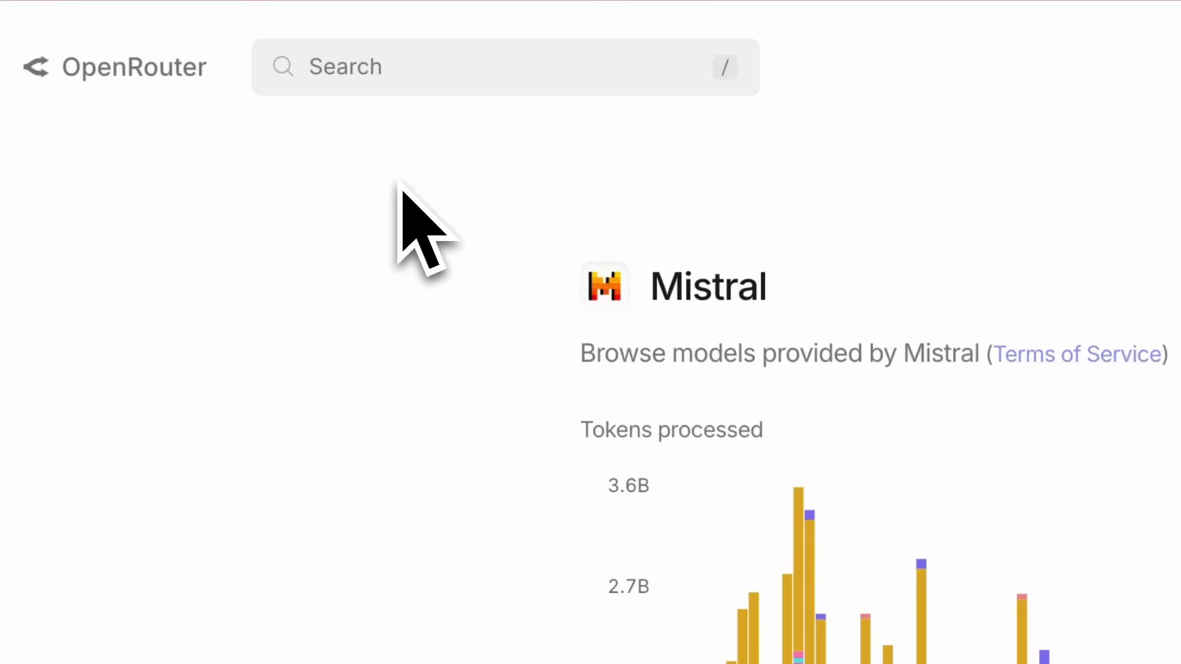
Step: Scroll OpenRouter's Mistral provider page down to the tokens-processed chart
scroll(down, 3)
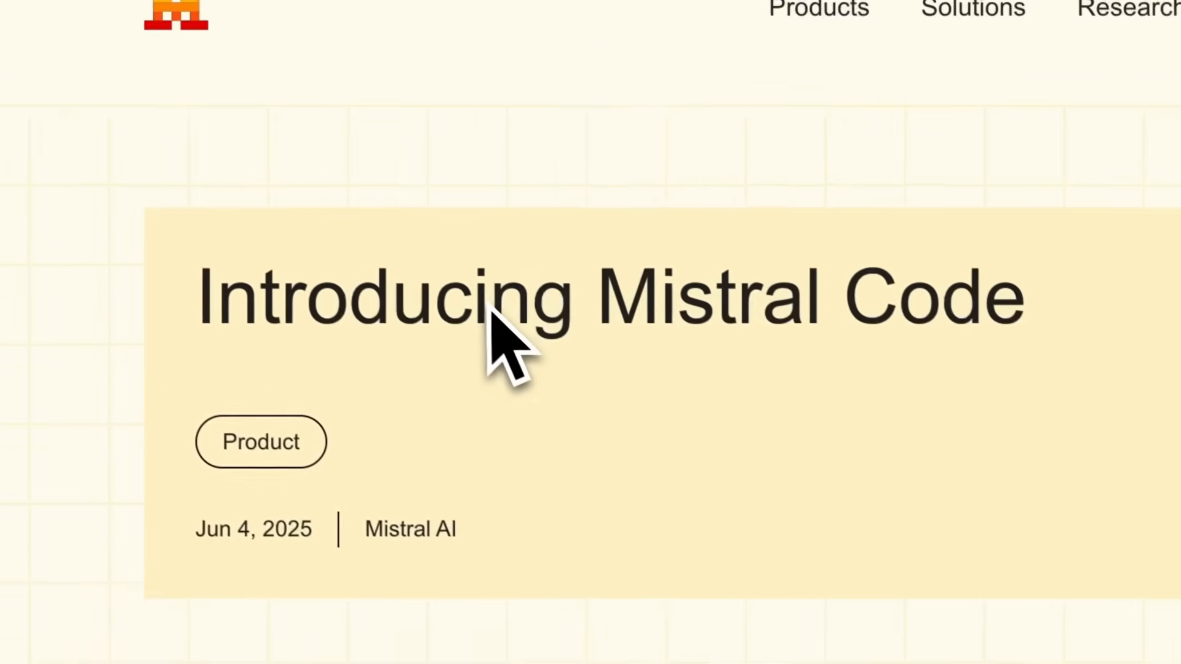
Step: Scroll the Introducing Mistral Code post down to its Getting started section
scroll(down, 3)
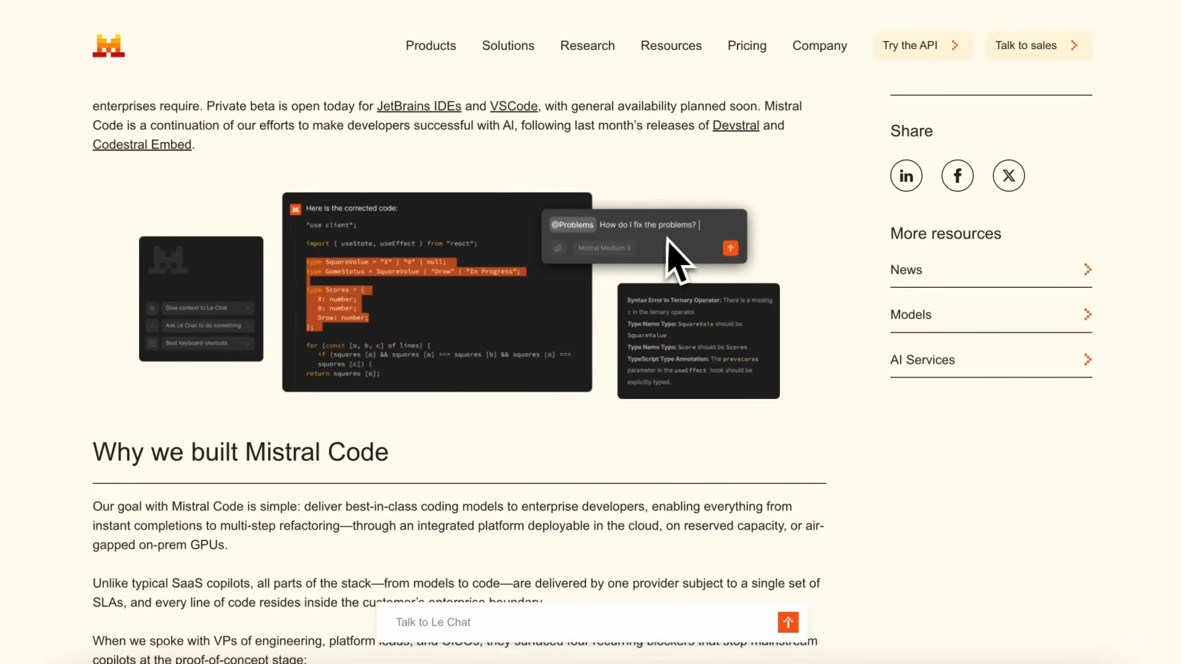
mouse_move(218, 346)
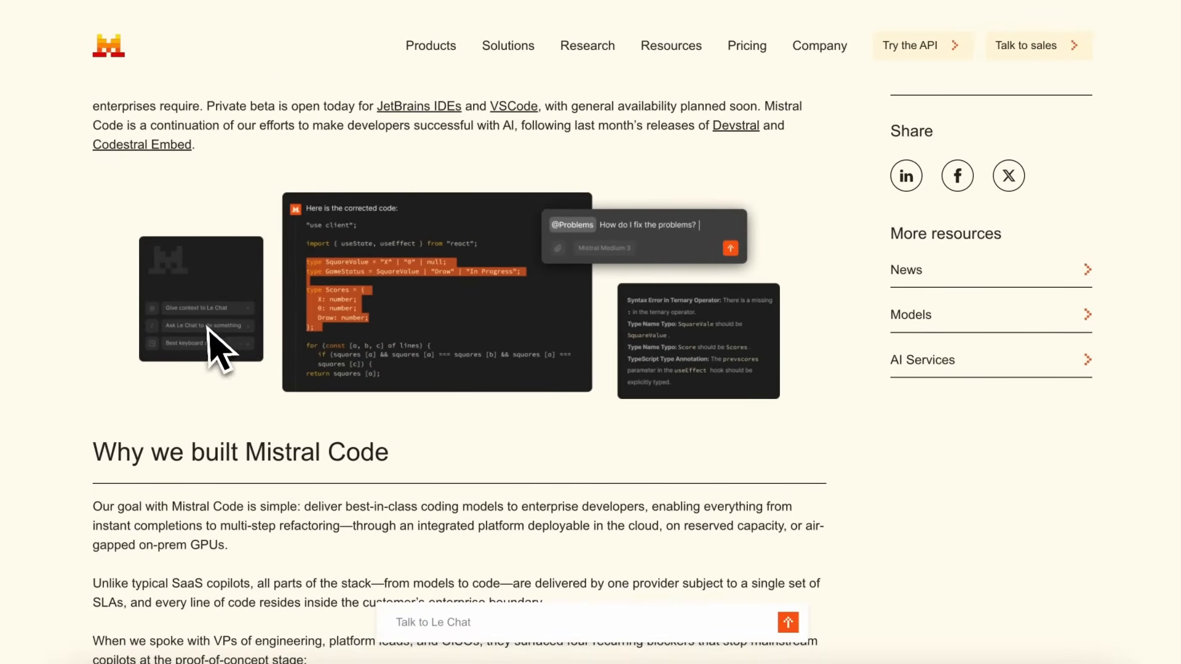
scroll(down, 3)
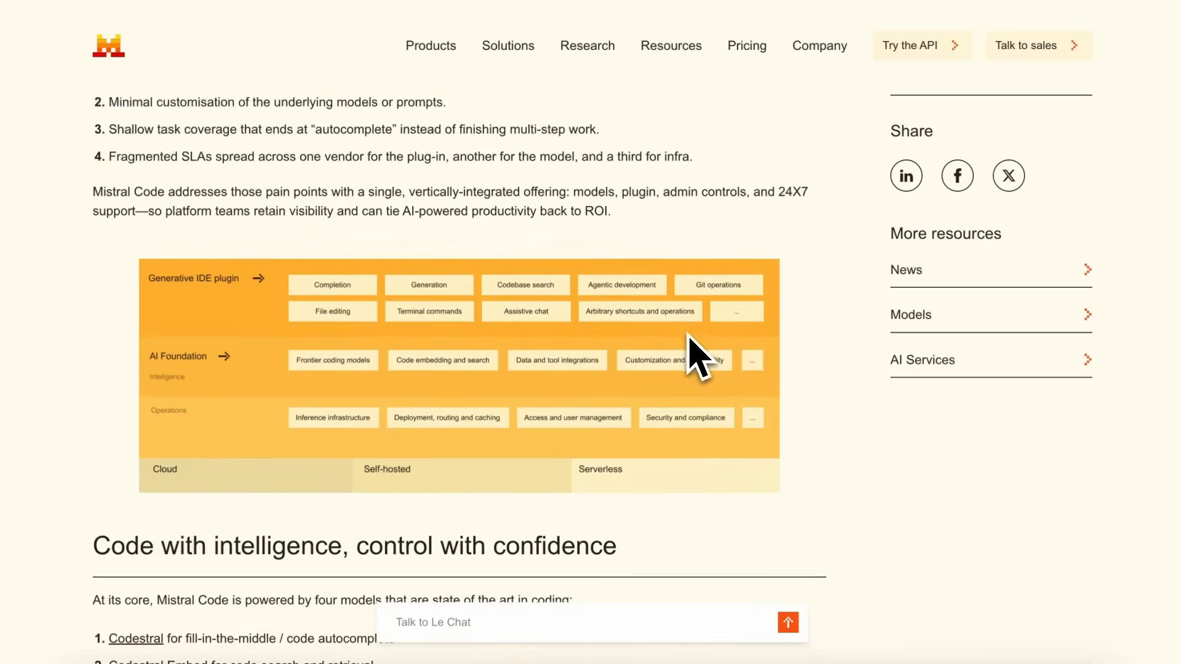
scroll(down, 3)
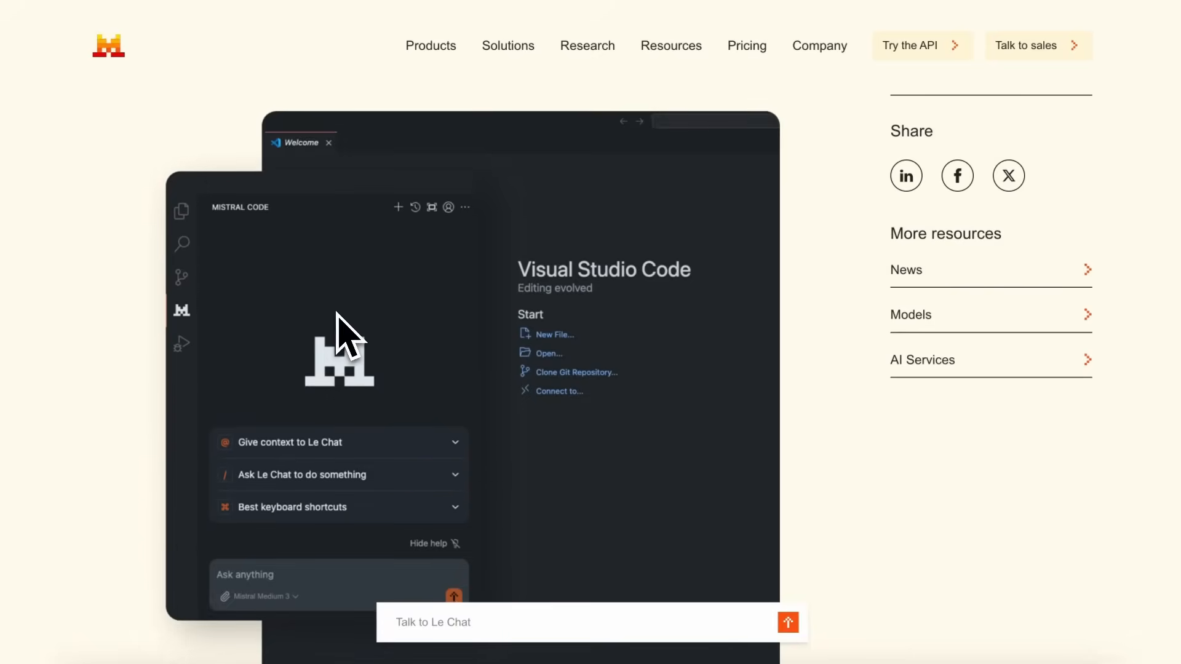
scroll(down, 3)
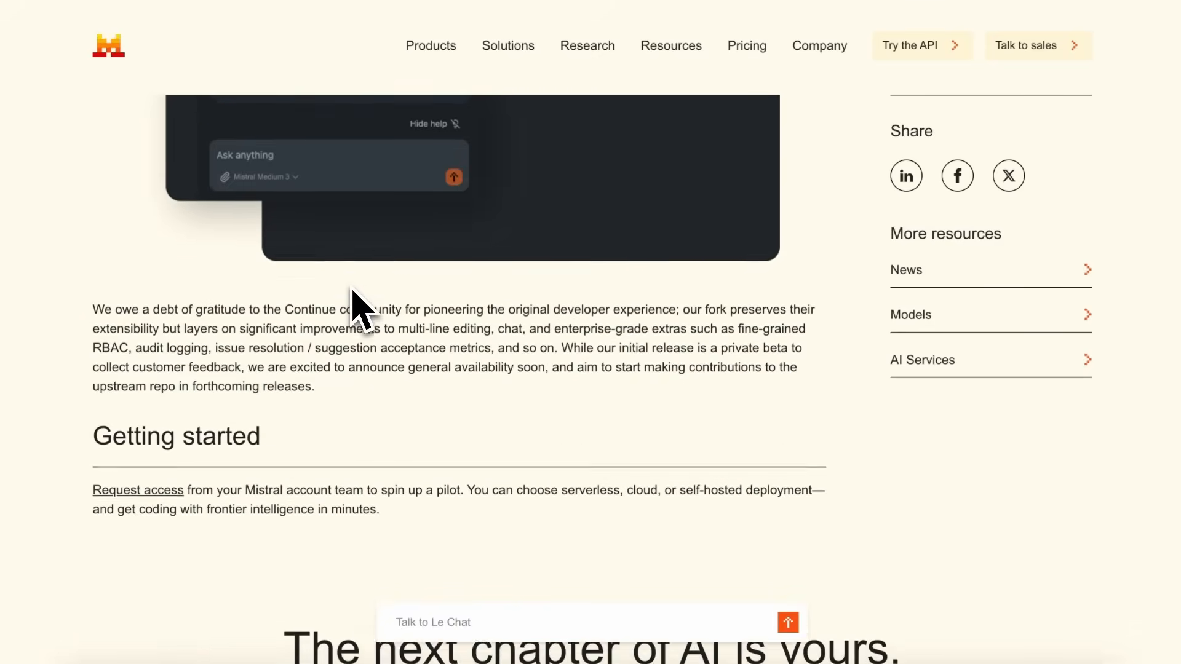
scroll(up, 3)
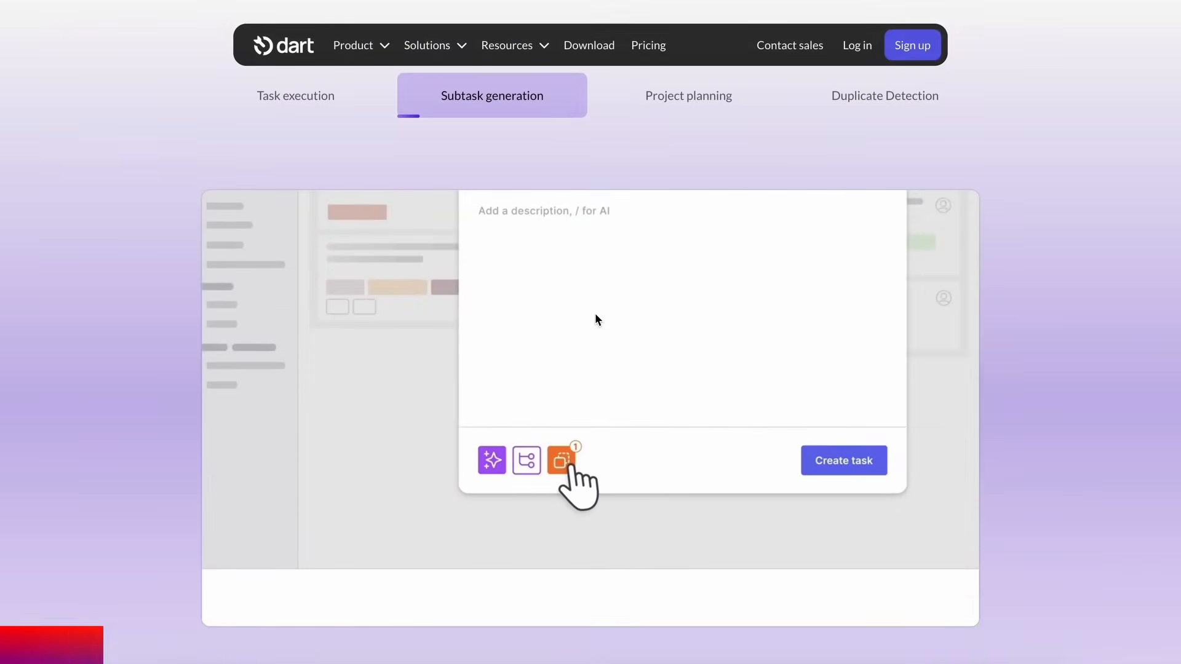
Step: Open the 'Reach out to relevant blogs' task, then the Technical Notes folder
click(296, 109)
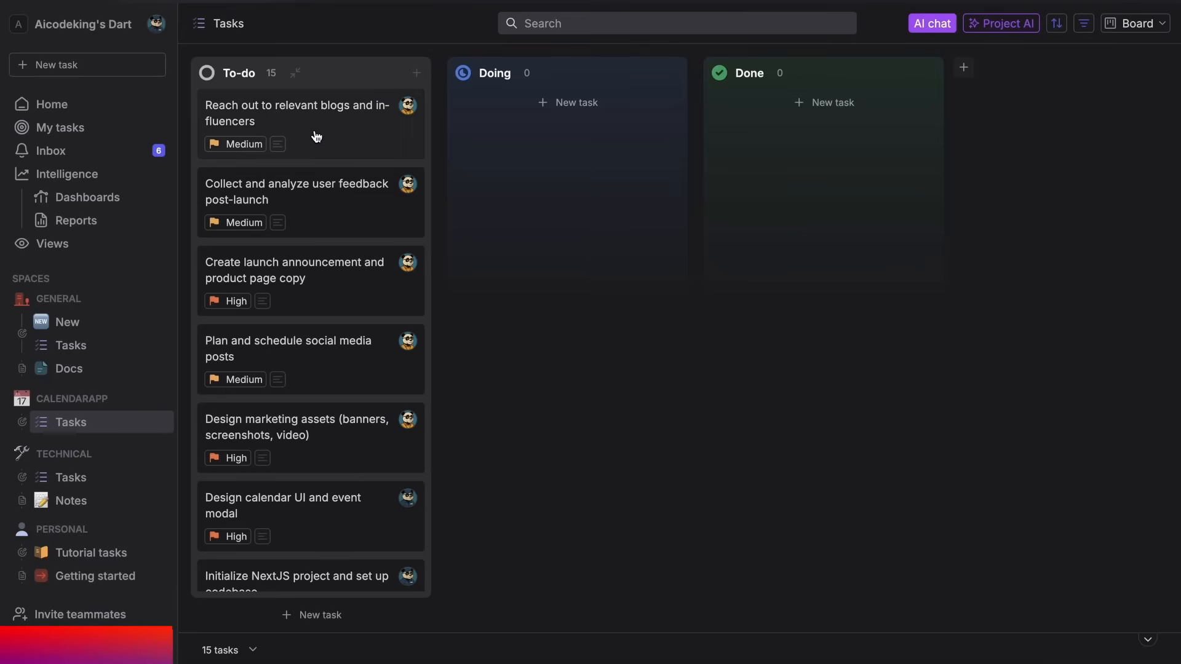
click(296, 113)
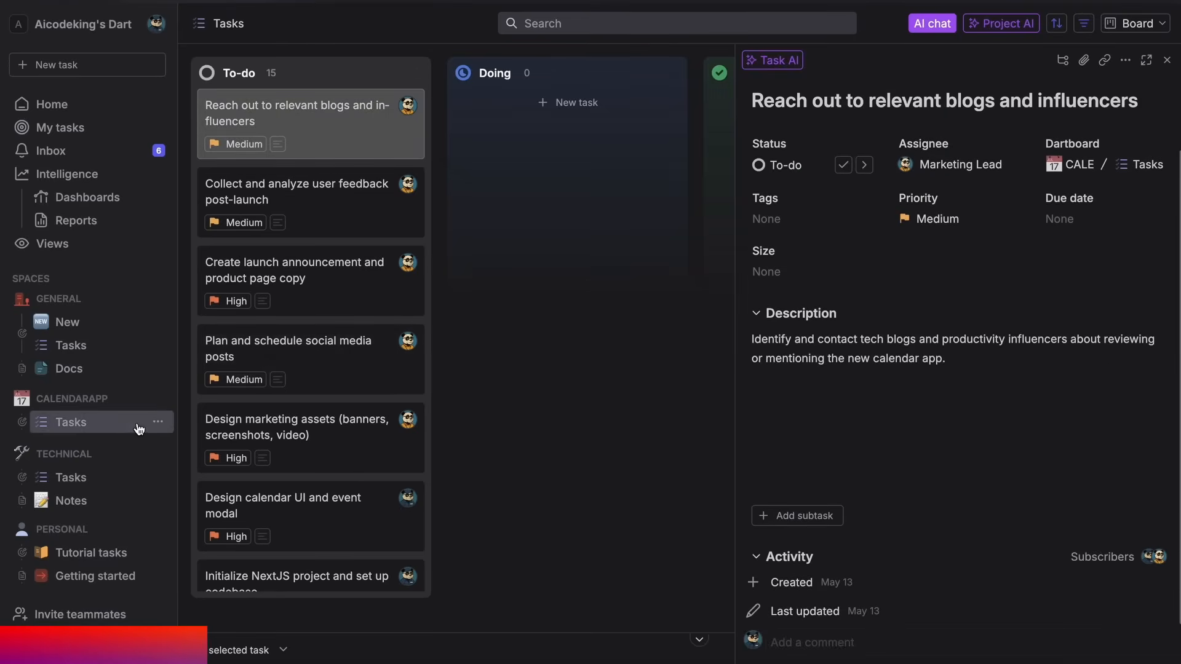
click(71, 500)
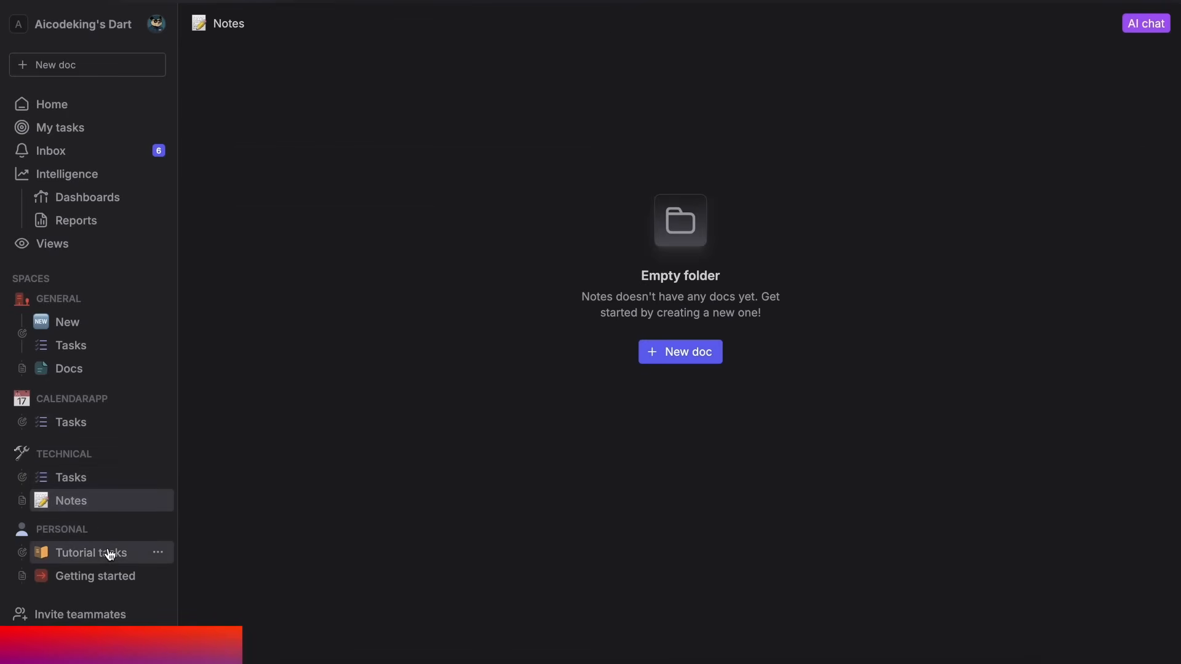
mouse_move(114, 358)
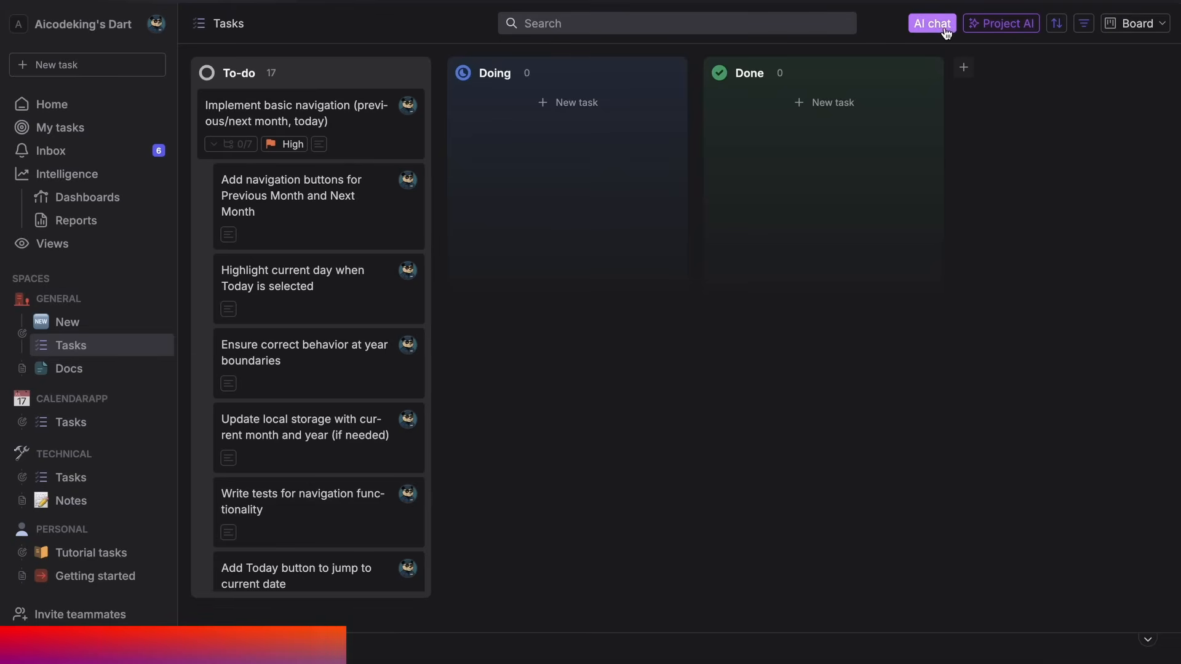
Step: Open Dart's AI chat and cancel the Brainstorm and Plan this project dialogs
click(932, 22)
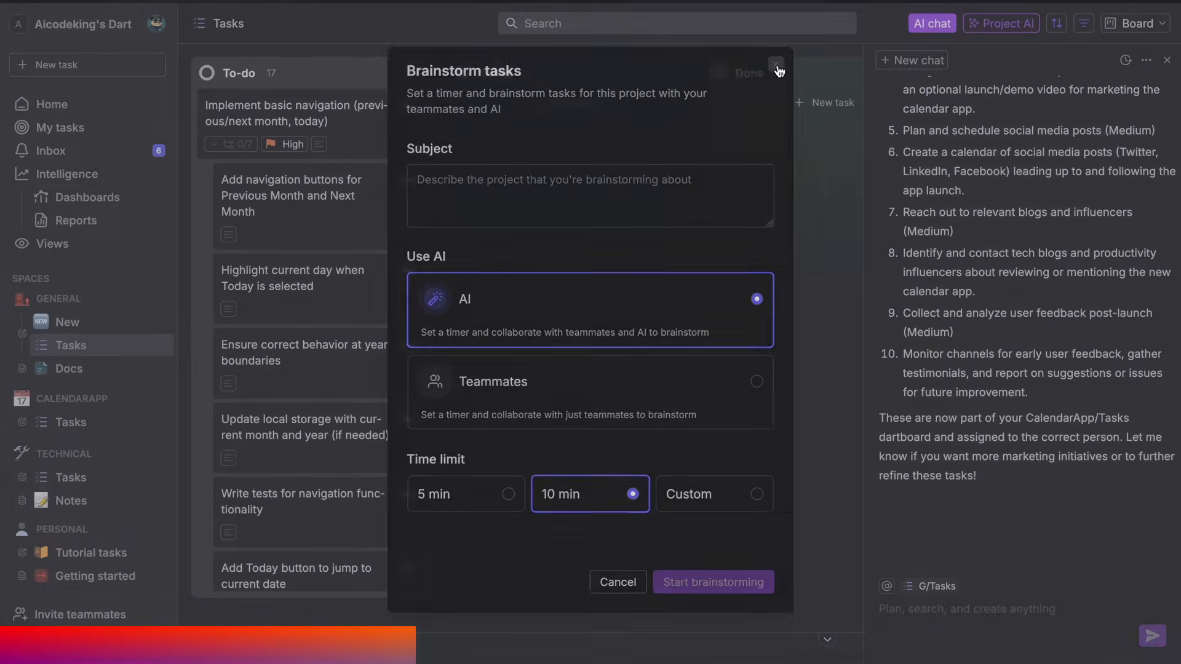
click(775, 67)
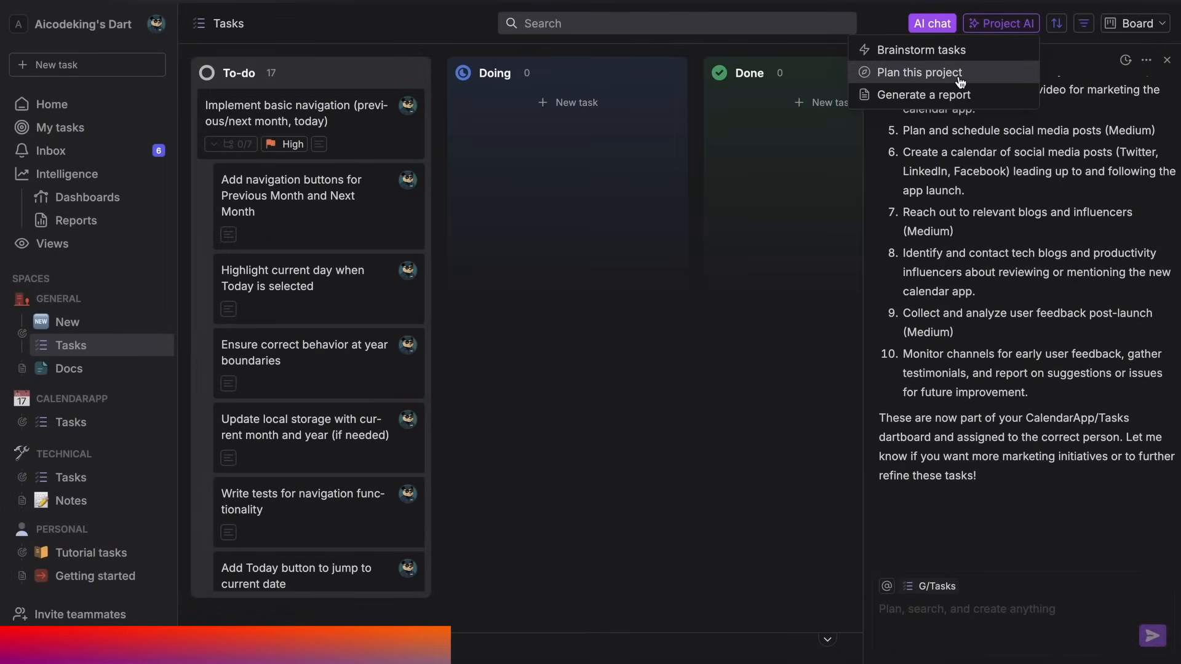
click(917, 72)
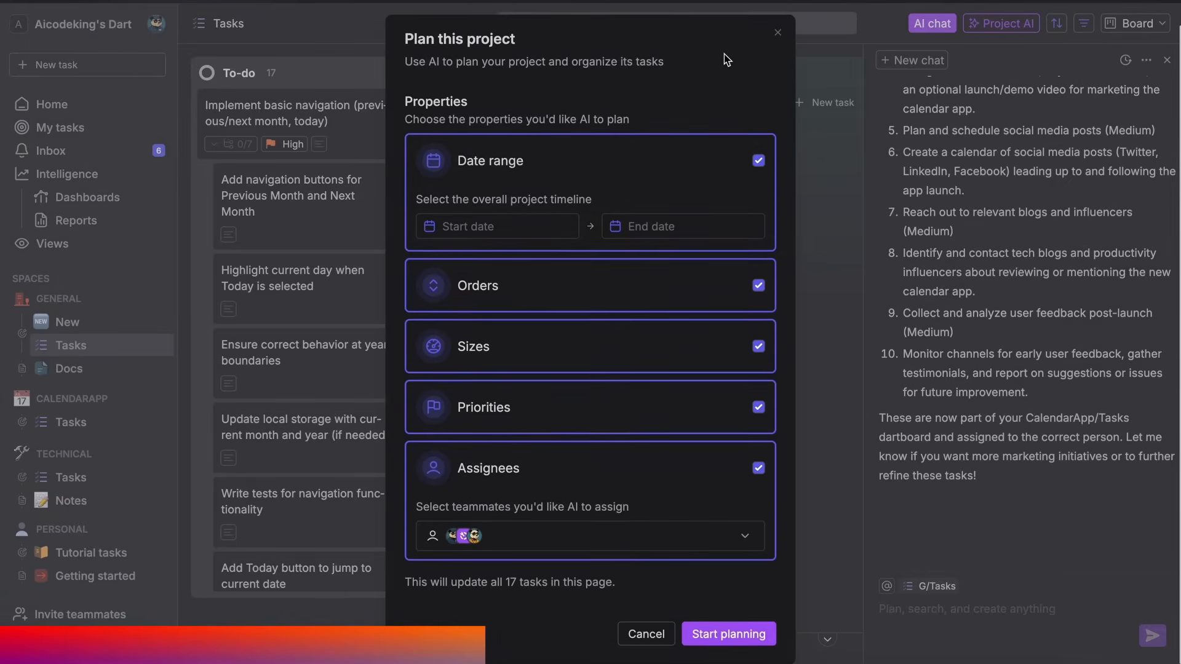
click(644, 633)
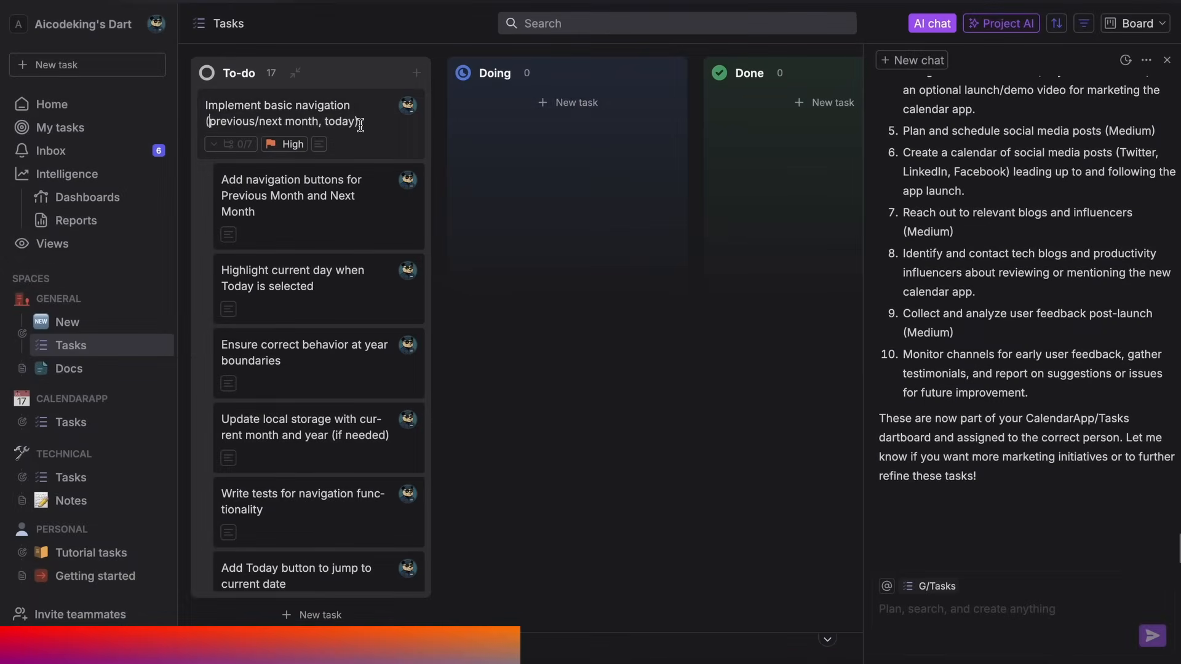
Step: Ask the AI chat 'What tasks do i have?'
scroll(down, 3)
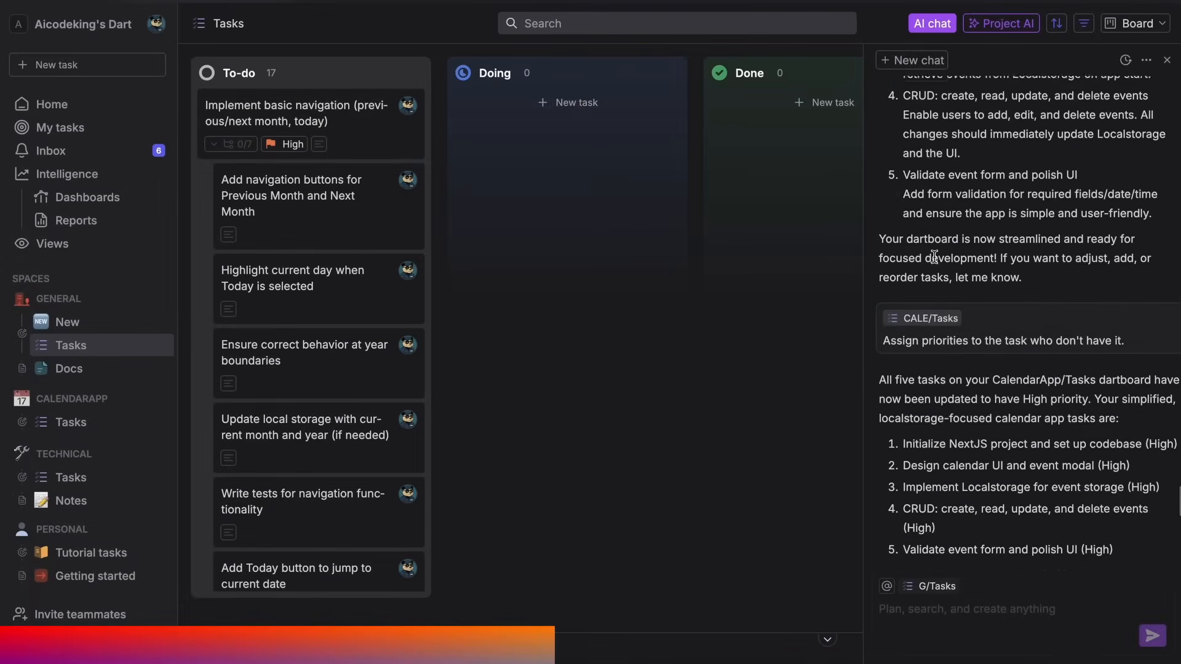
scroll(down, 3)
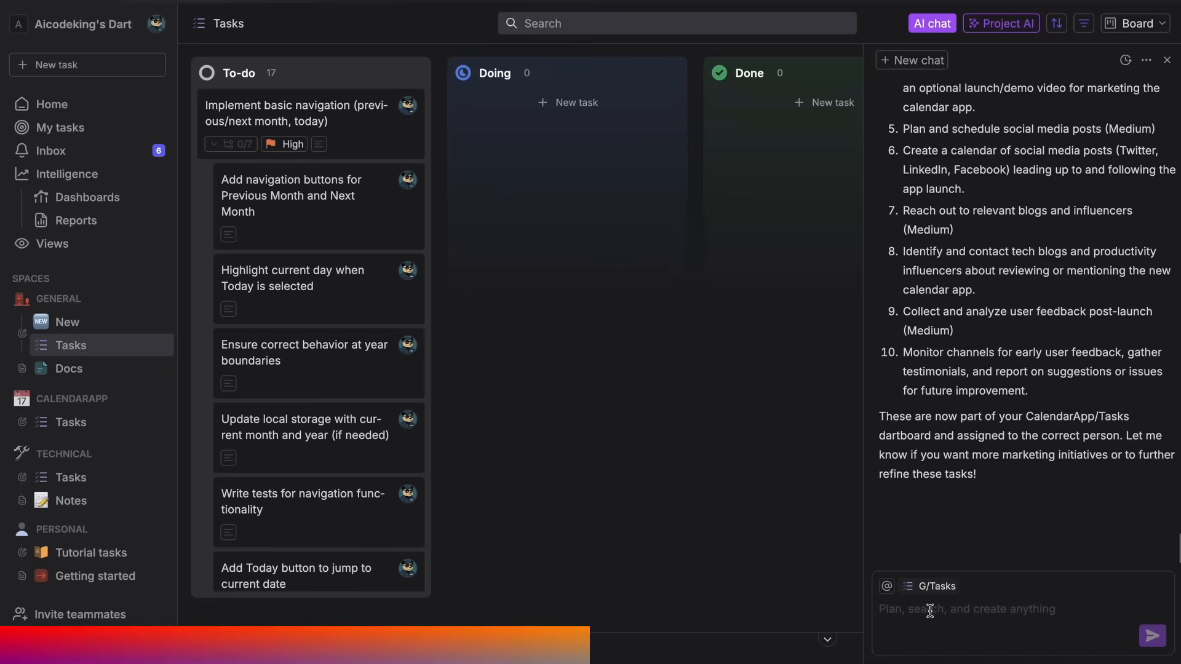
text(What tasks)
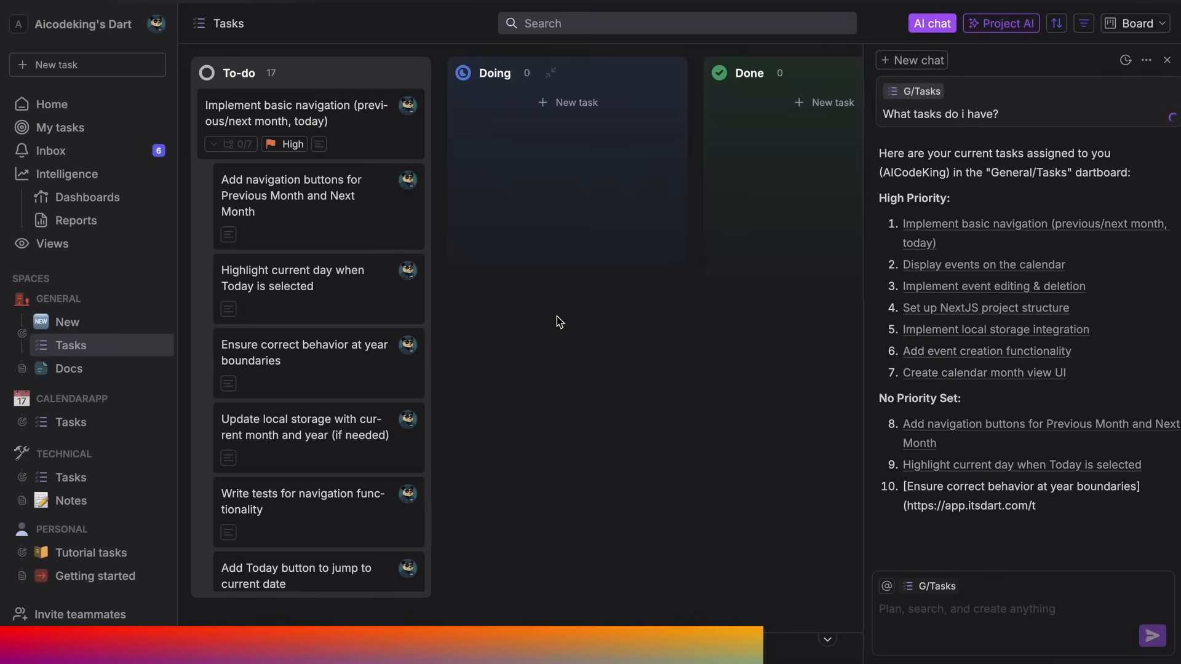
click(83, 23)
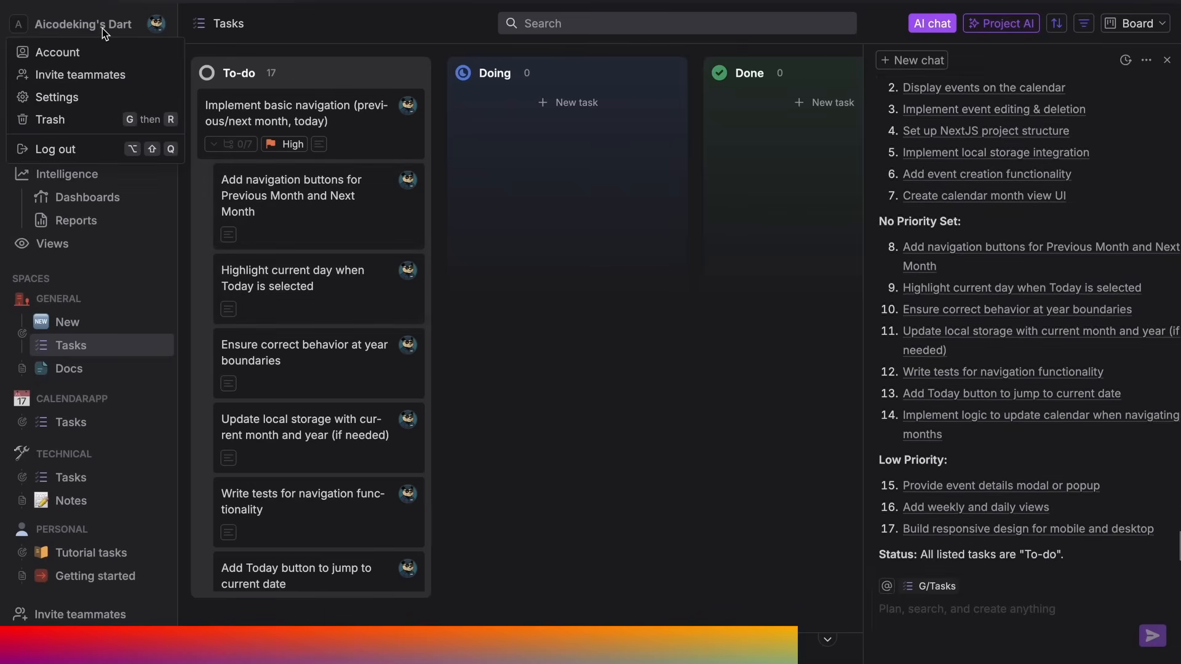
click(57, 97)
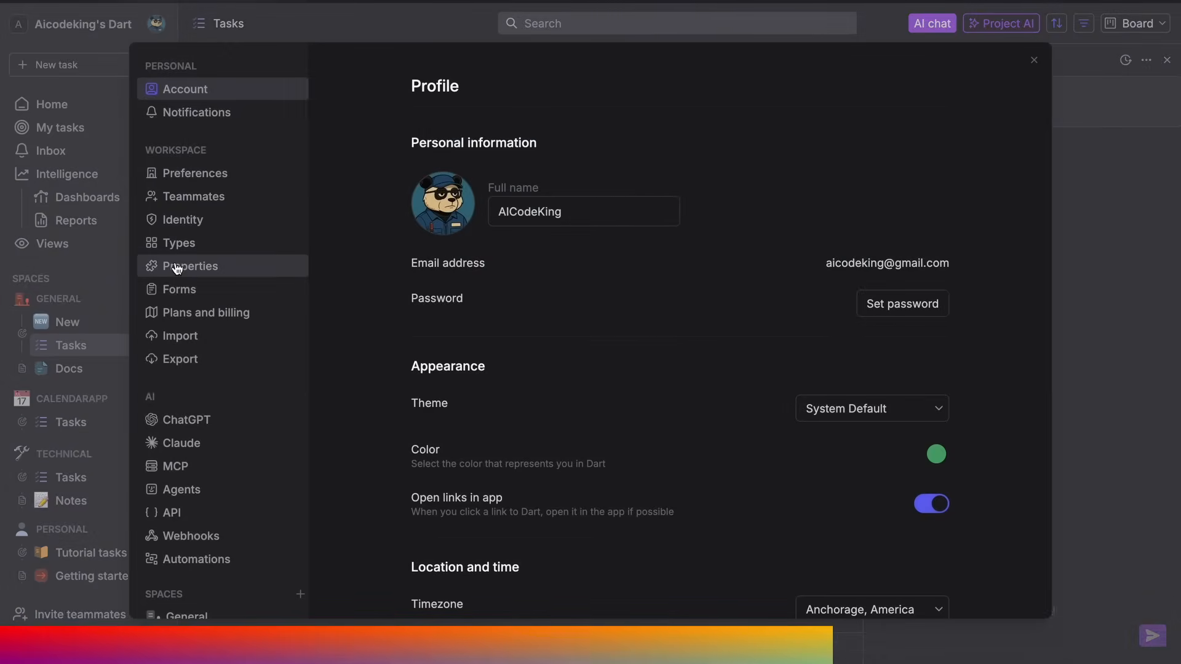
click(182, 443)
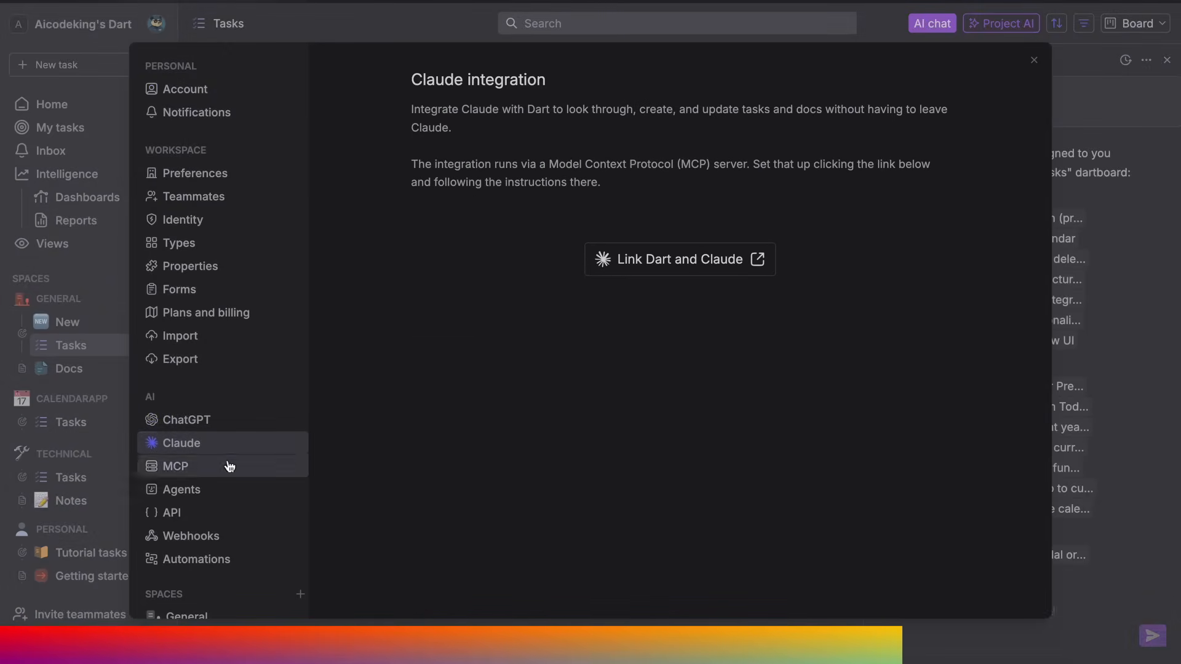
click(176, 466)
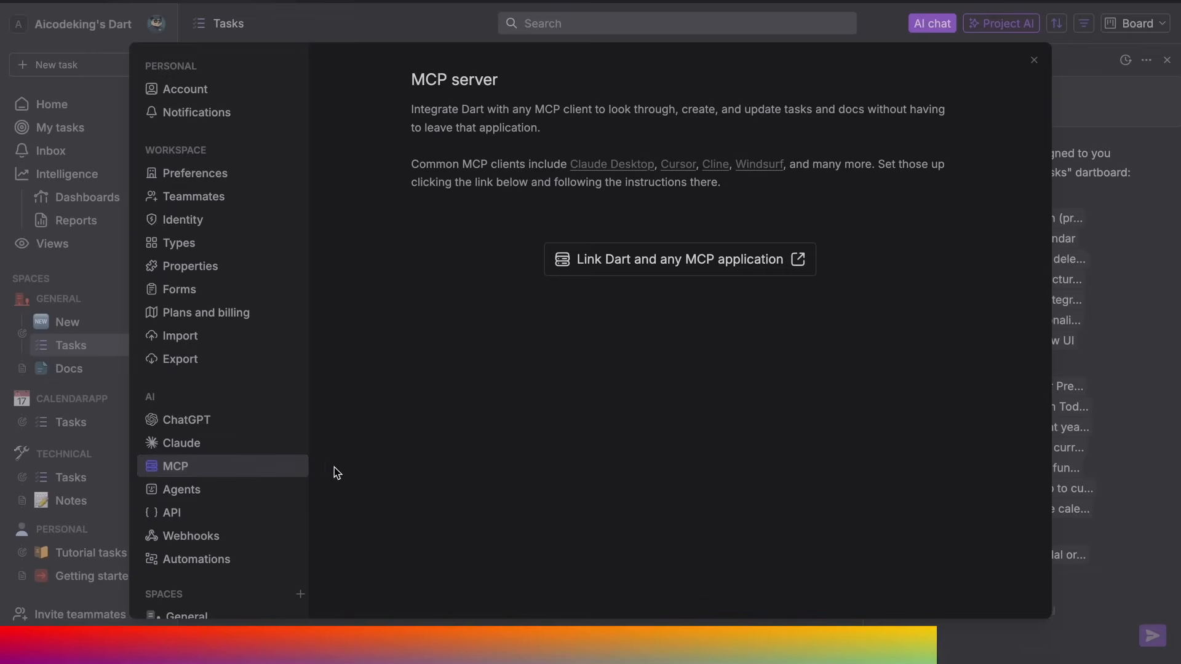
click(182, 490)
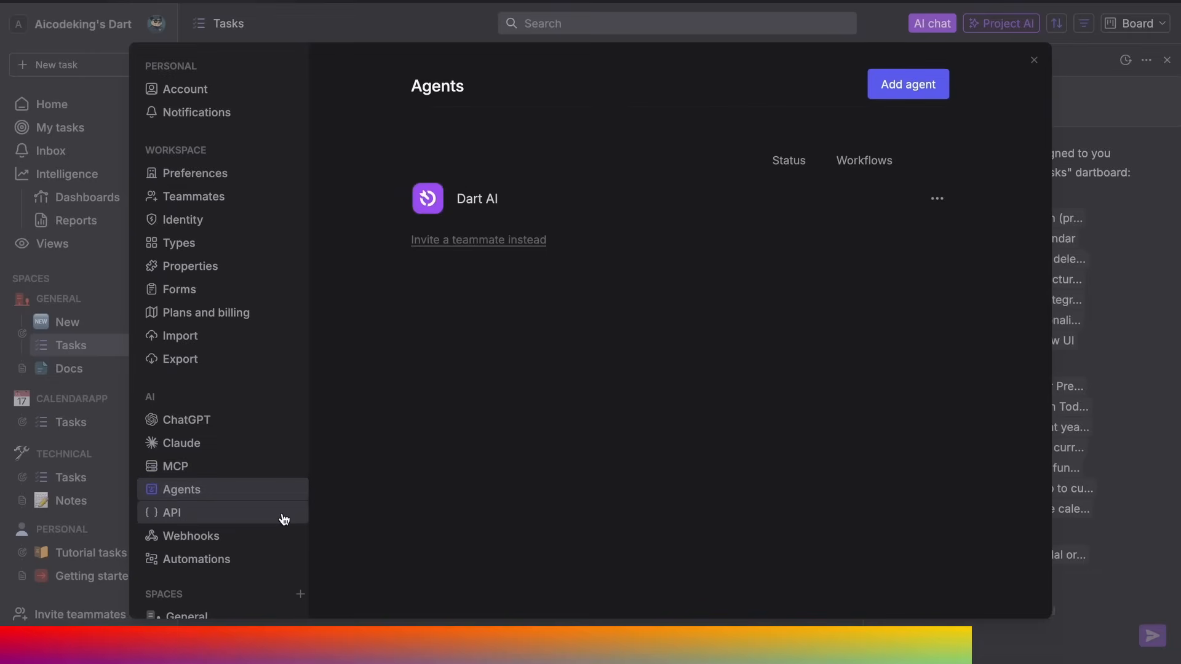
click(170, 512)
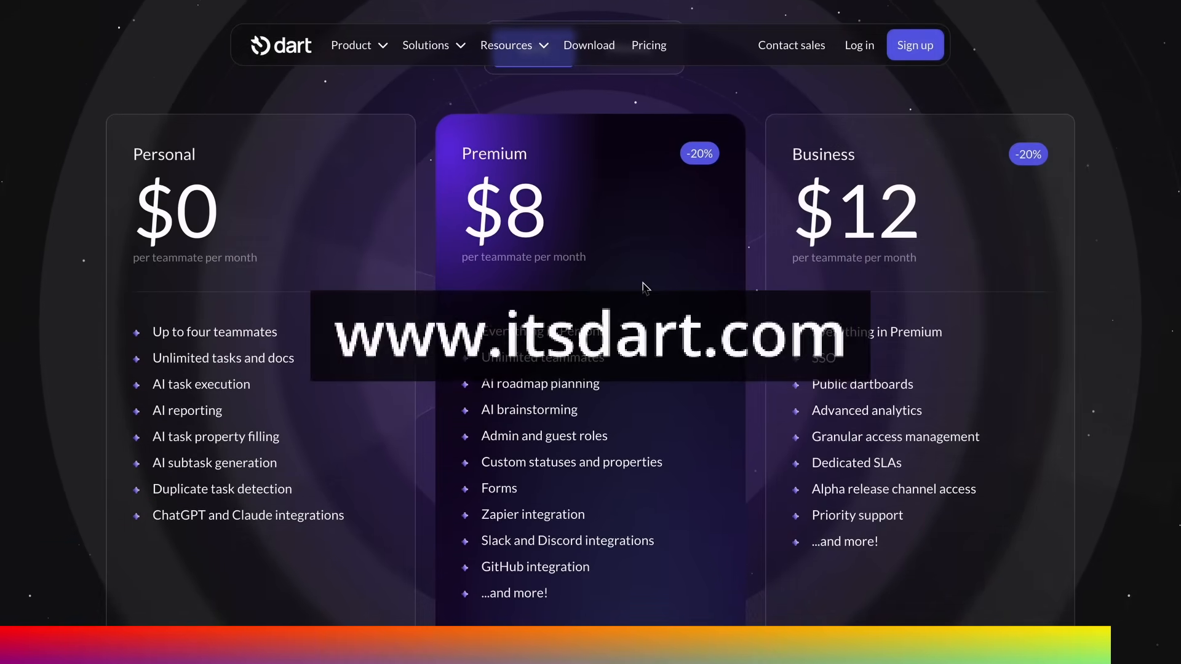
Step: Scroll Dart's pricing page showing Personal $0, Premium $8 and Business $12 plans
scroll(up, 3)
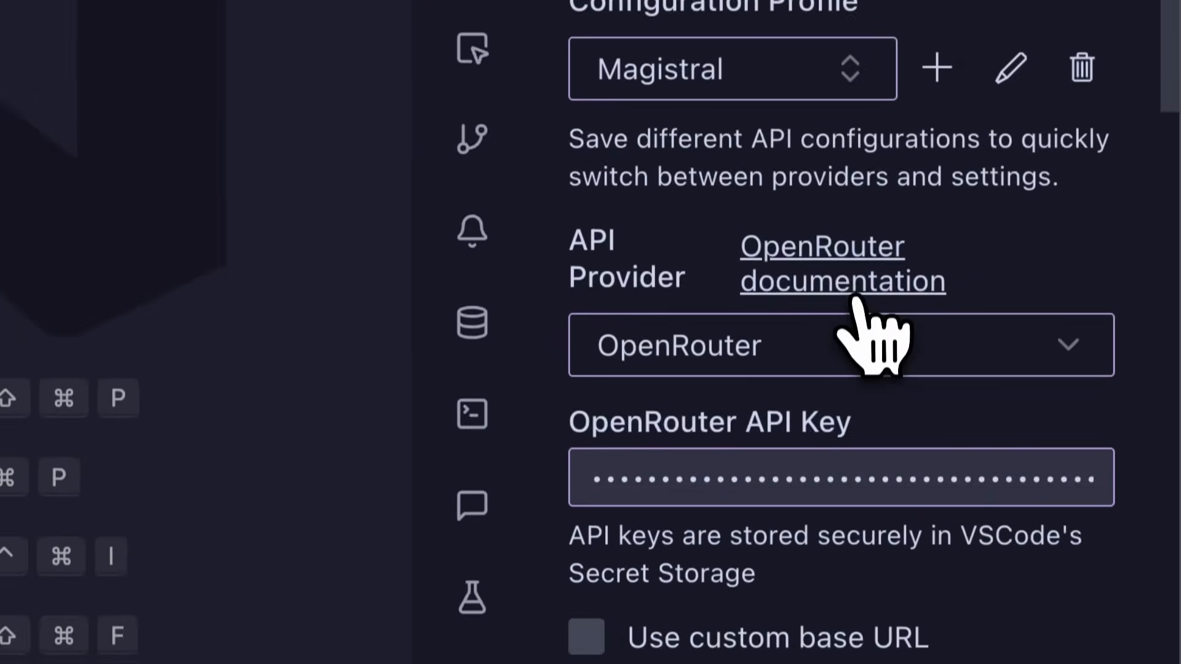
Step: Check Cline's OpenRouter settings, then switch the sidebar to another AI assistant extension
scroll(down, 3)
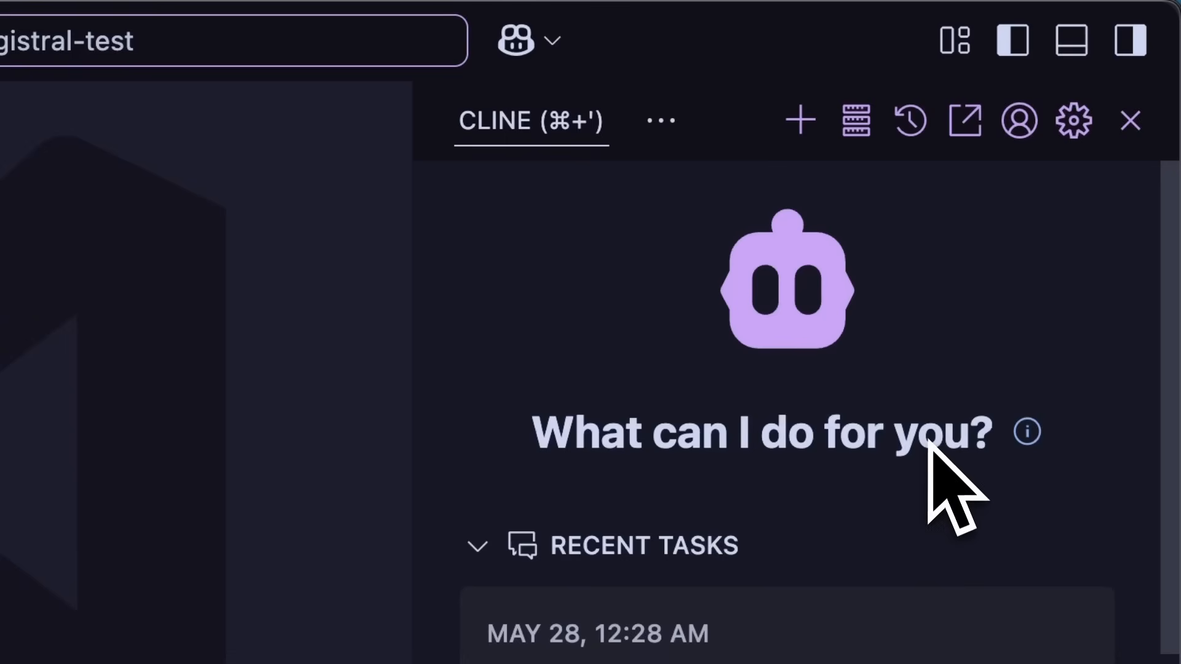
click(1072, 121)
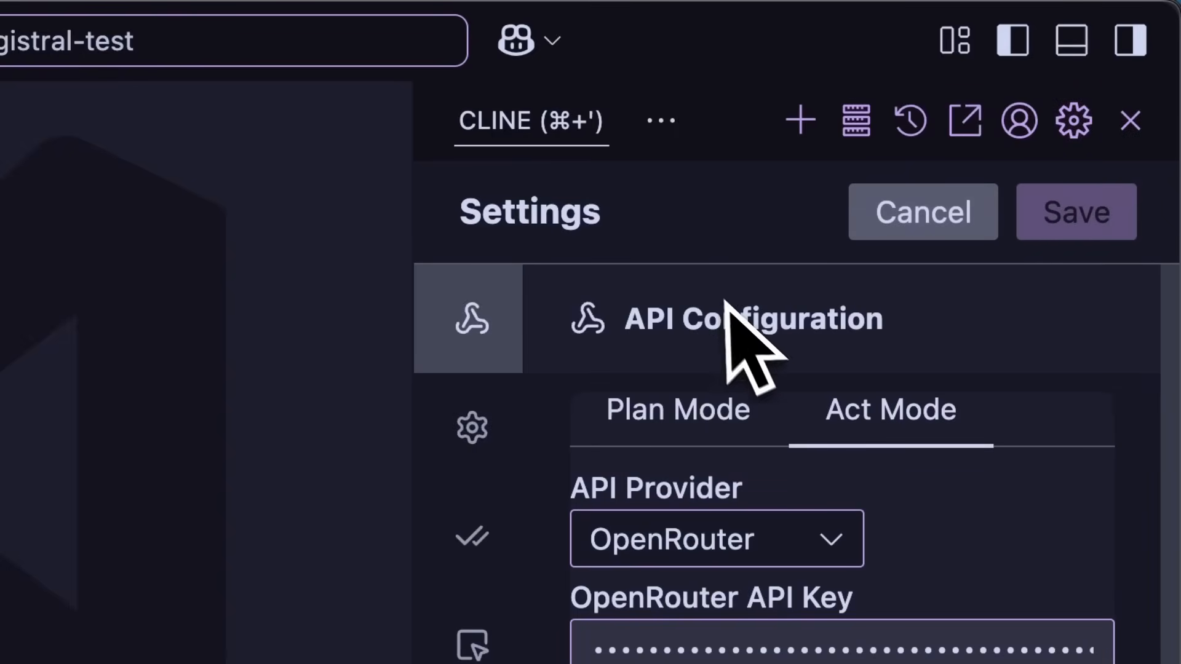
click(922, 212)
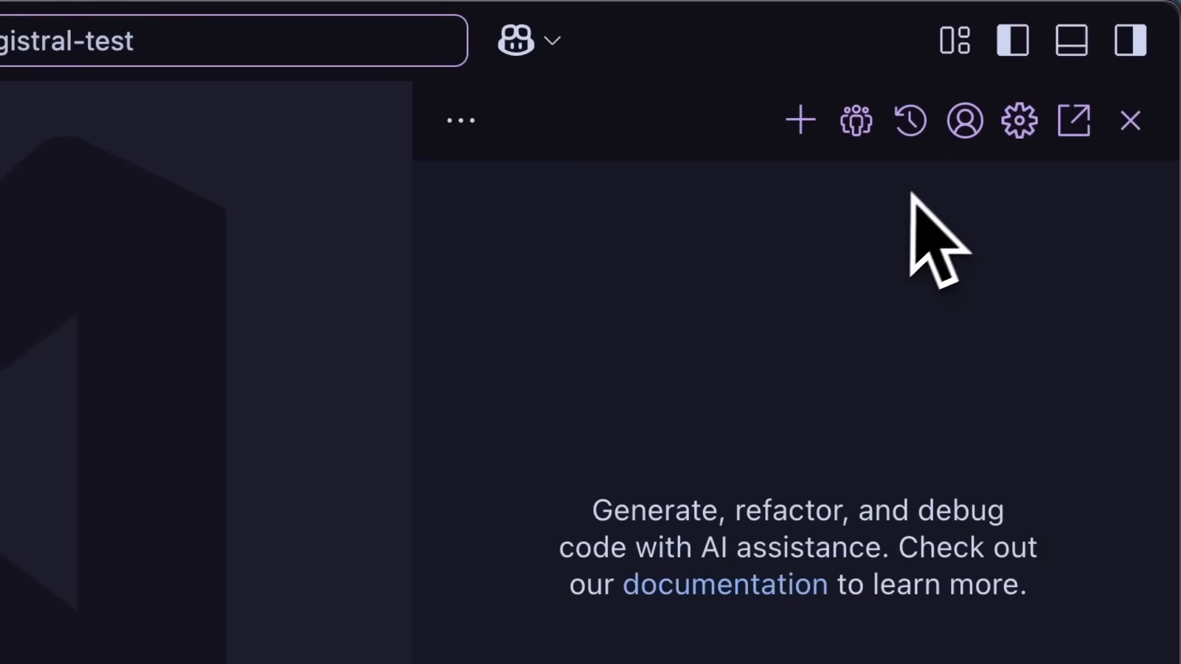
click(56, 335)
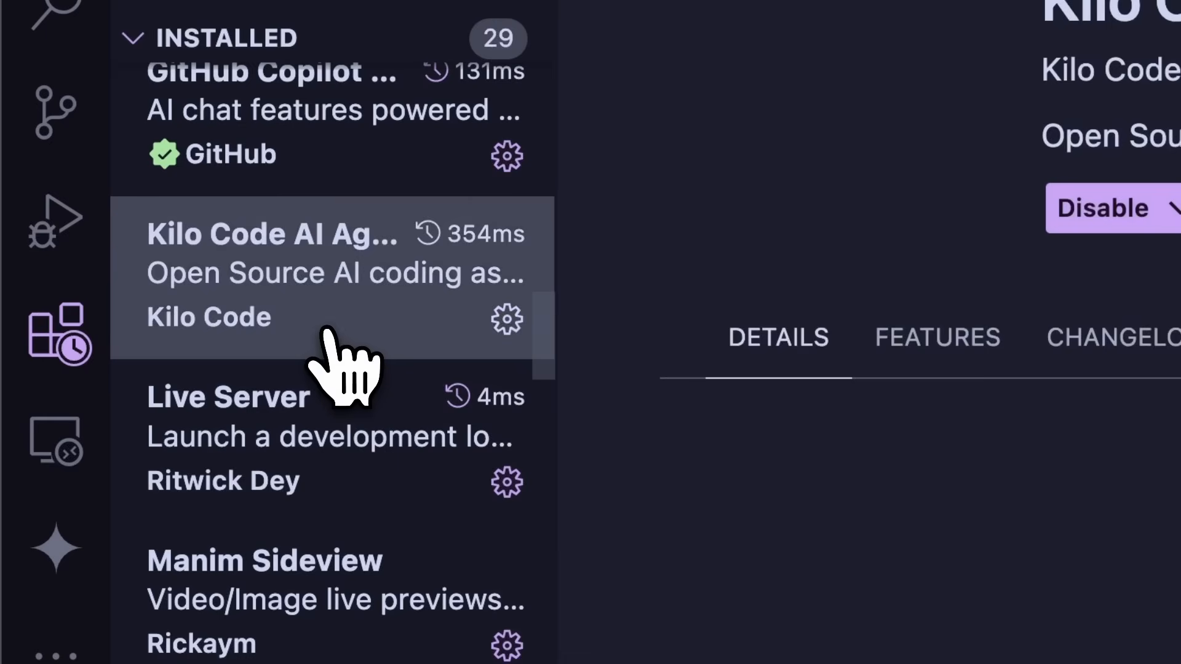
Step: Set Kilo Code to its own provider with the magistral-medium-2506:thinking model
click(271, 275)
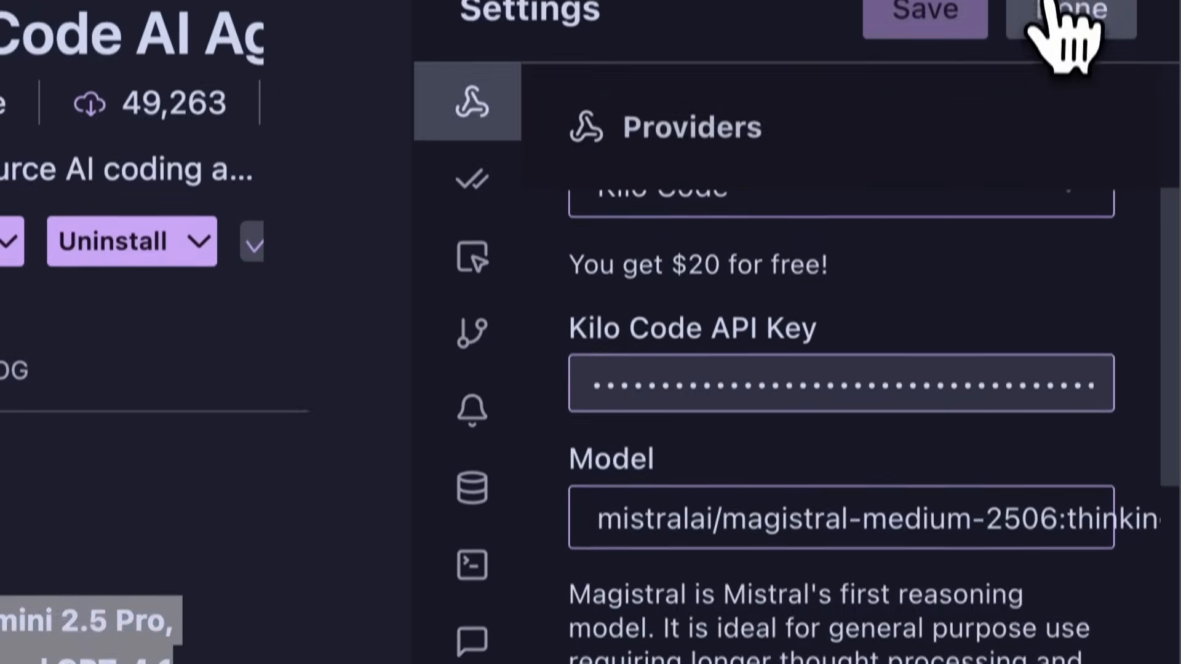
click(1070, 15)
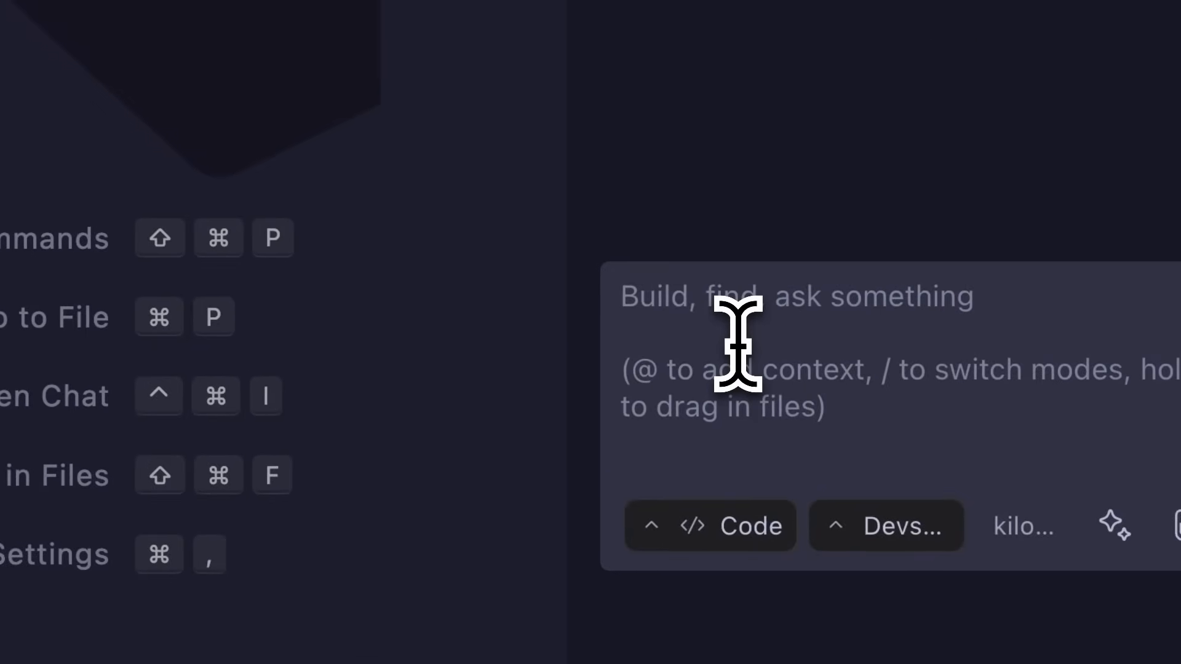
Step: Send the Kilo Code prompt 'Make me a threejs car' to generate the driving game
text(Make me a threej)
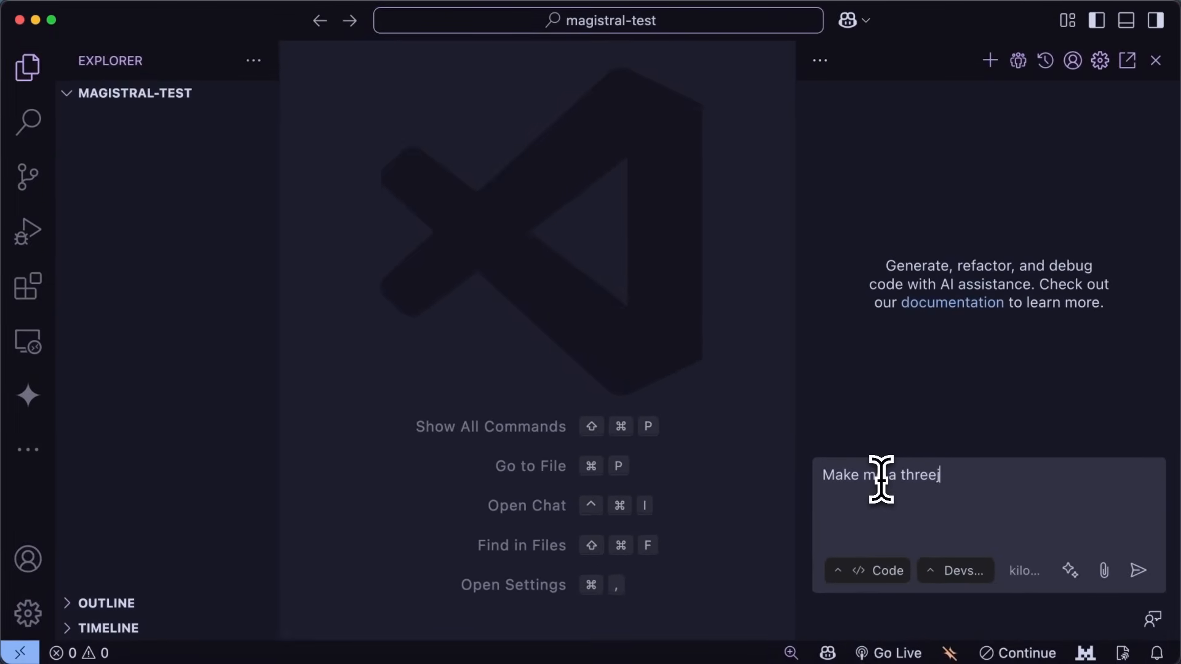
text(s car)
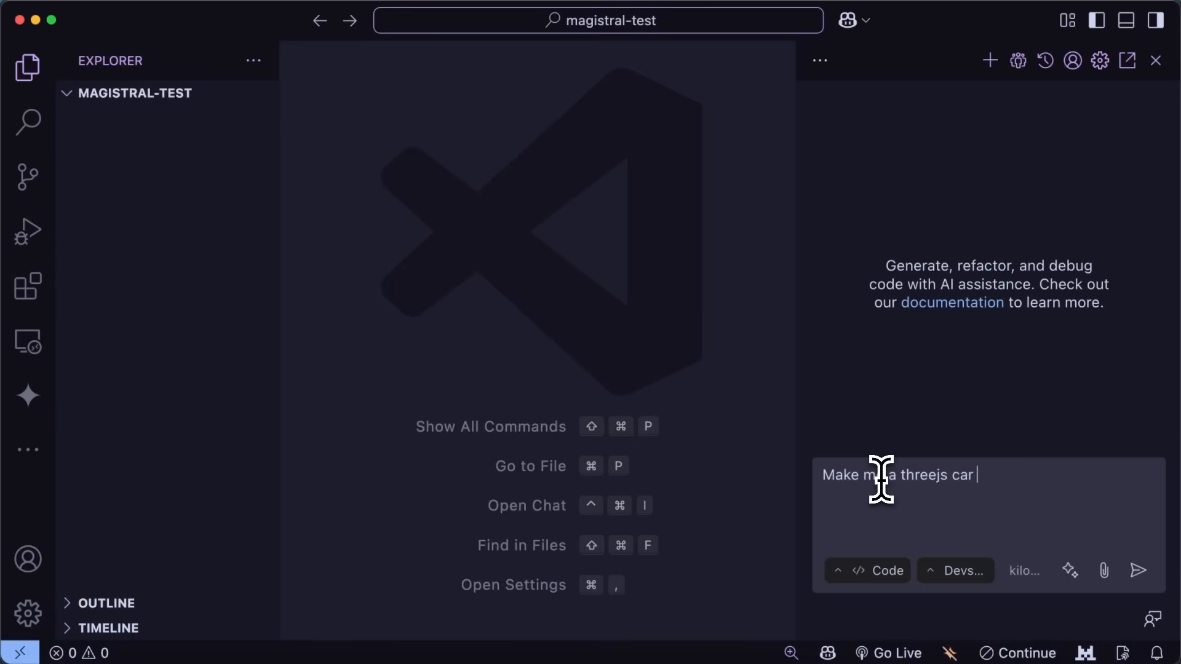
click(1138, 570)
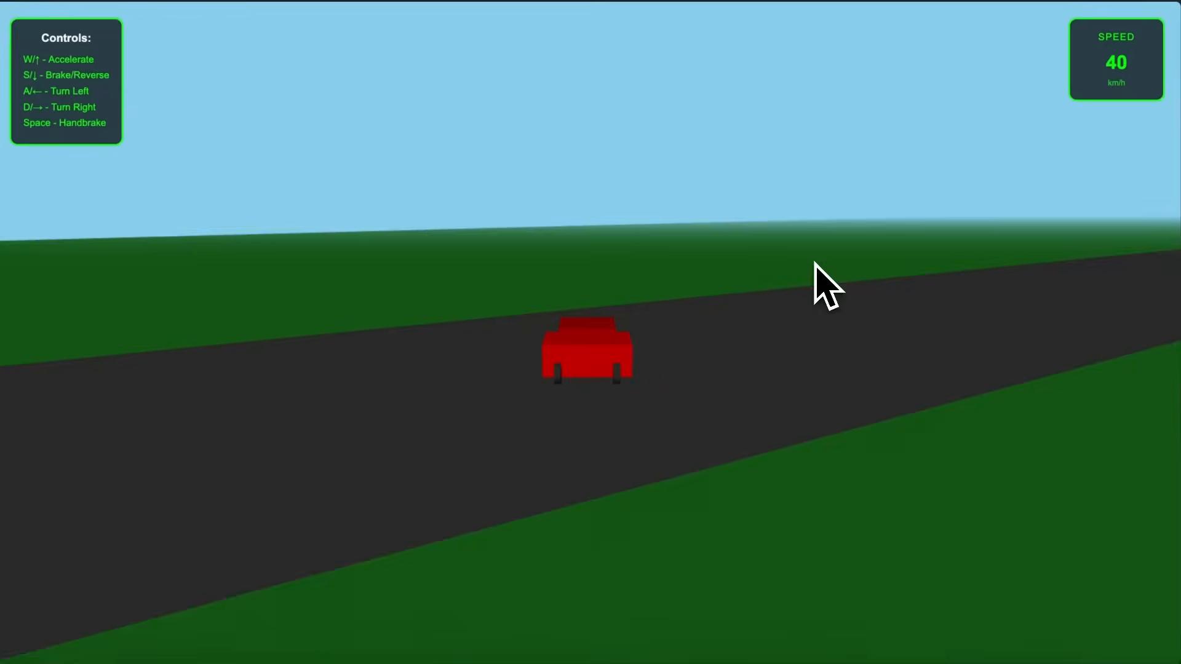
Step: Drive the red car up to 100 km/h past trees and buildings, then brake
key(w)
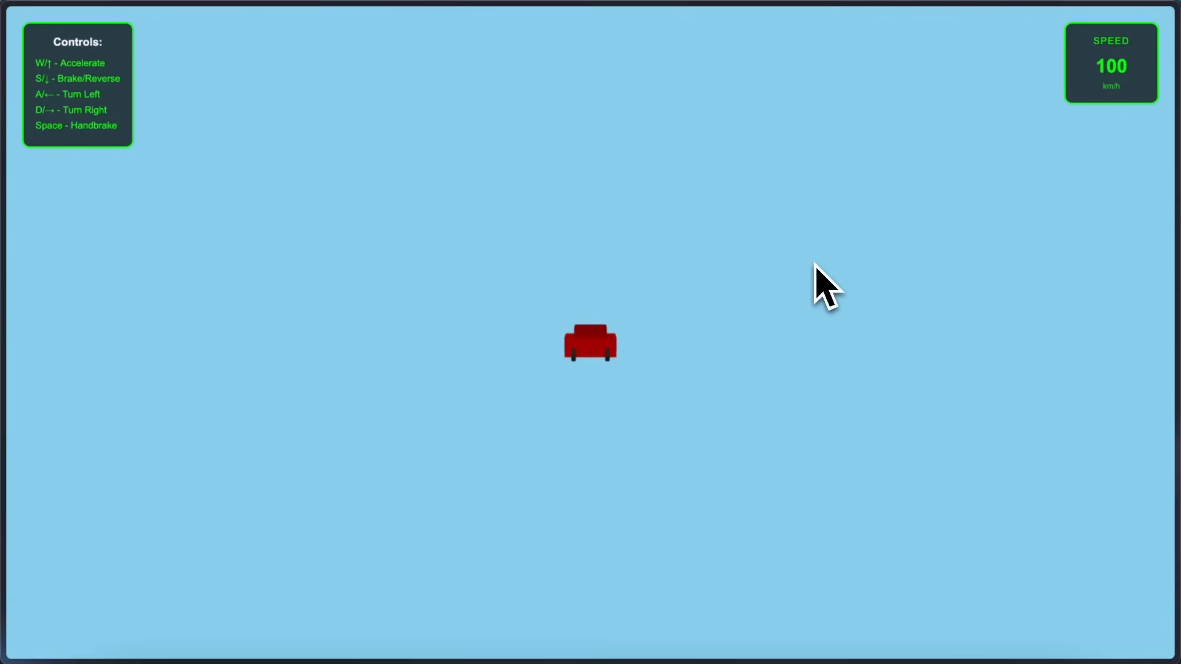
key(s)
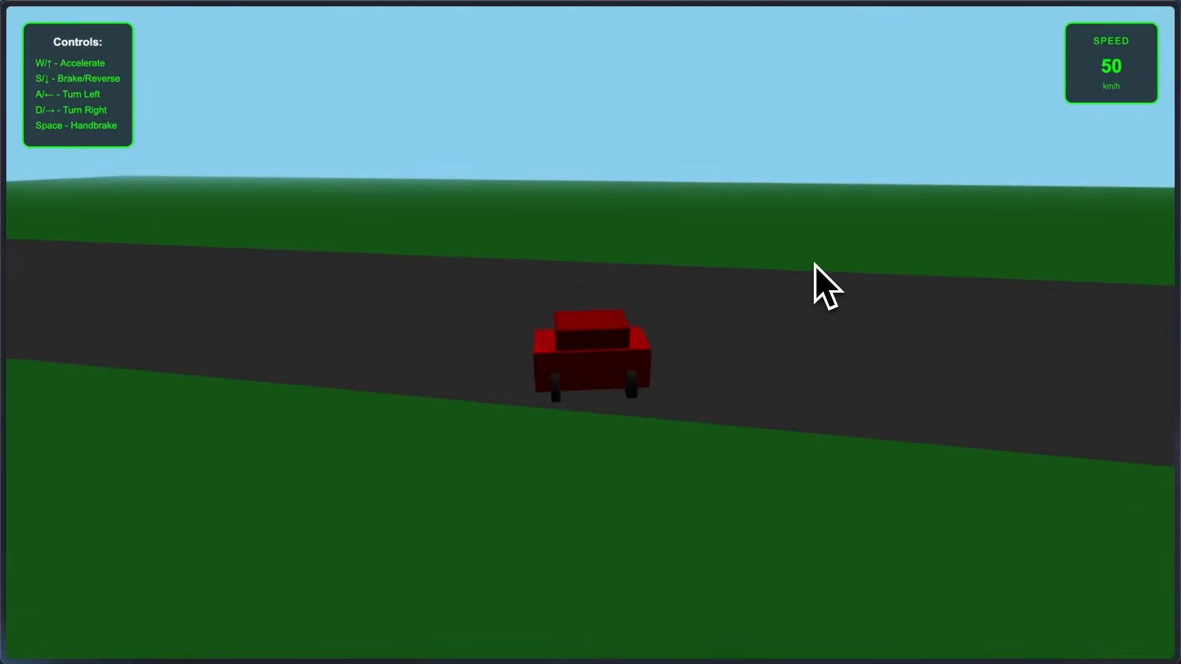
key(w)
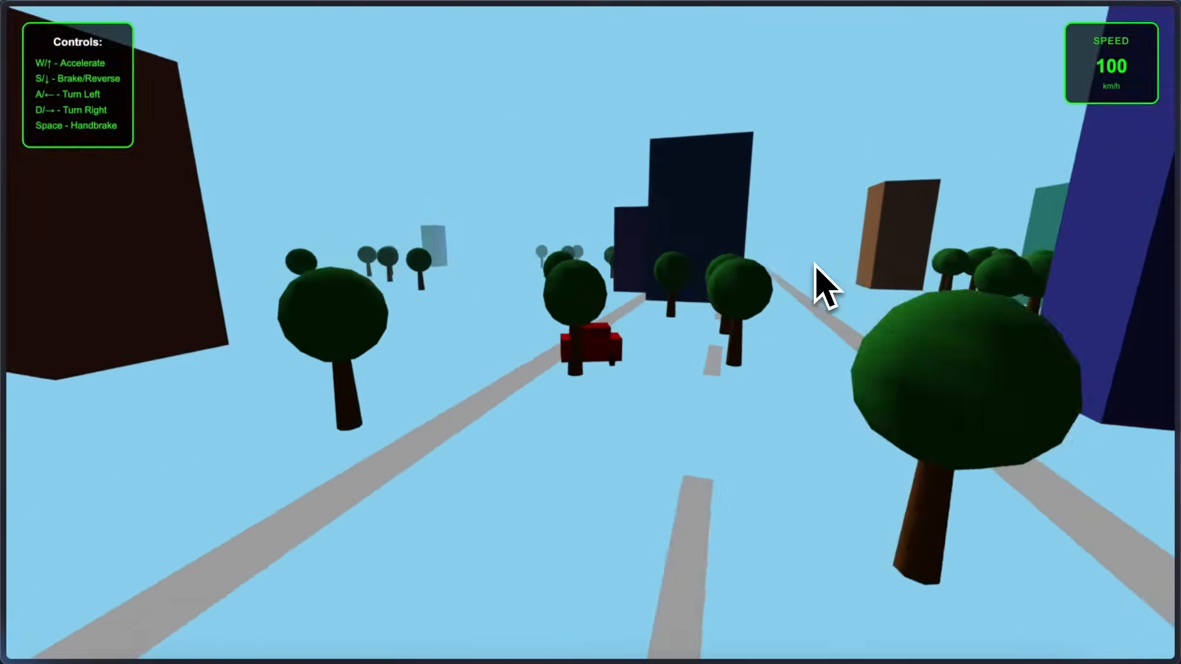
key(w)
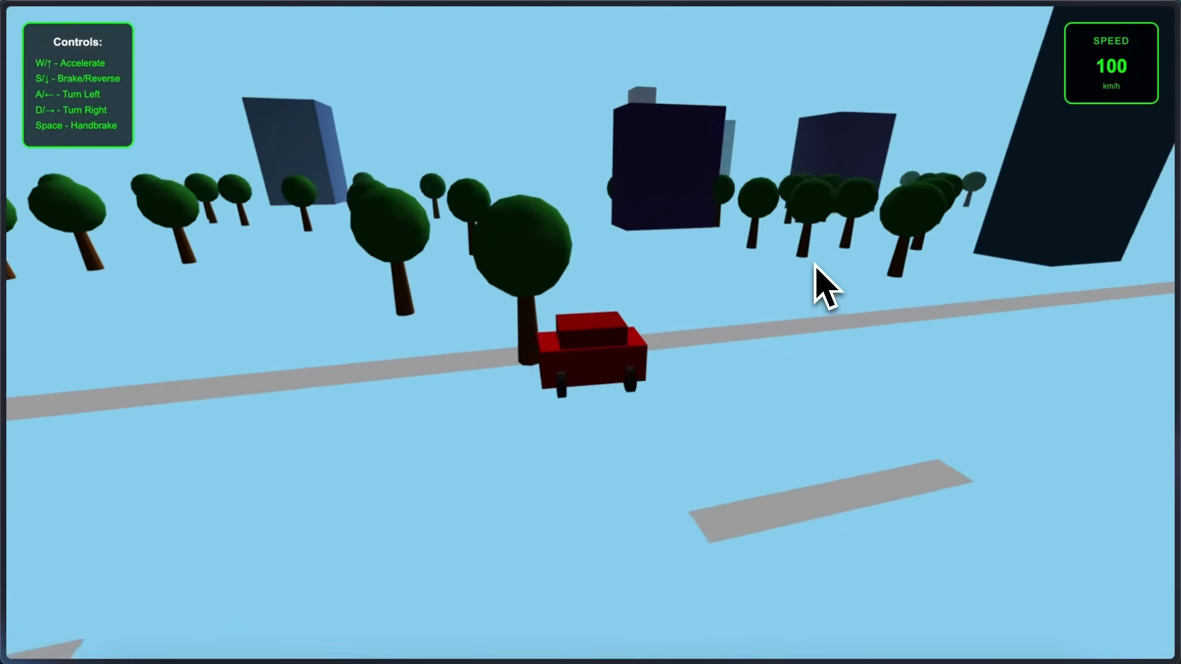
key(w)
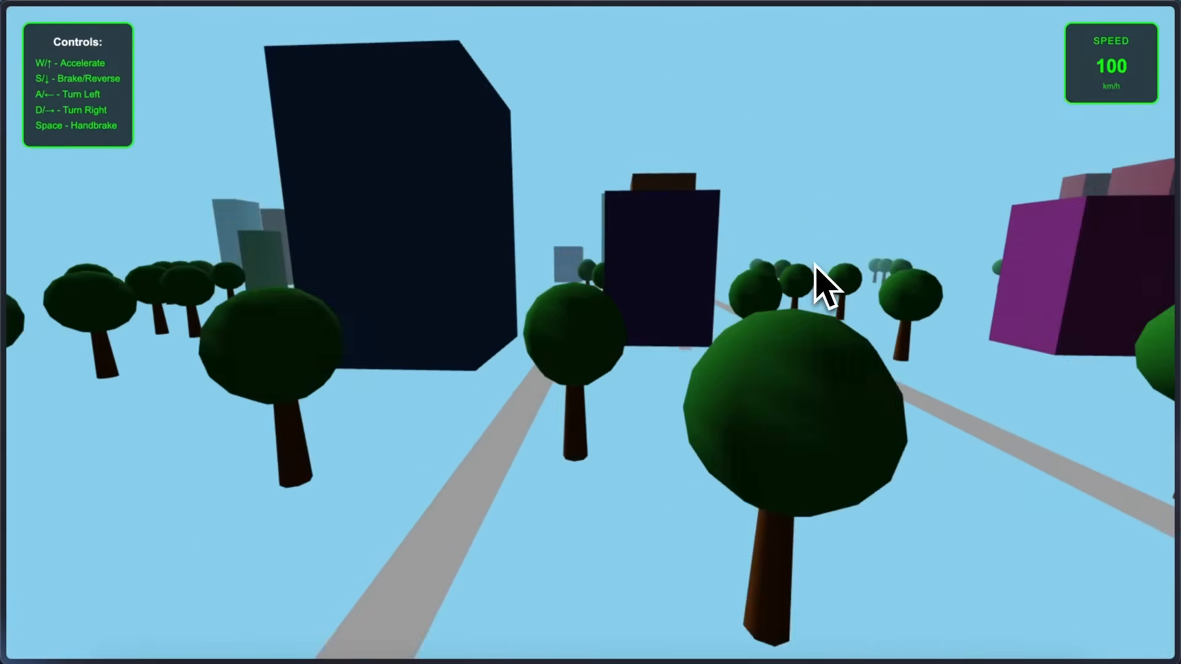
key(w)
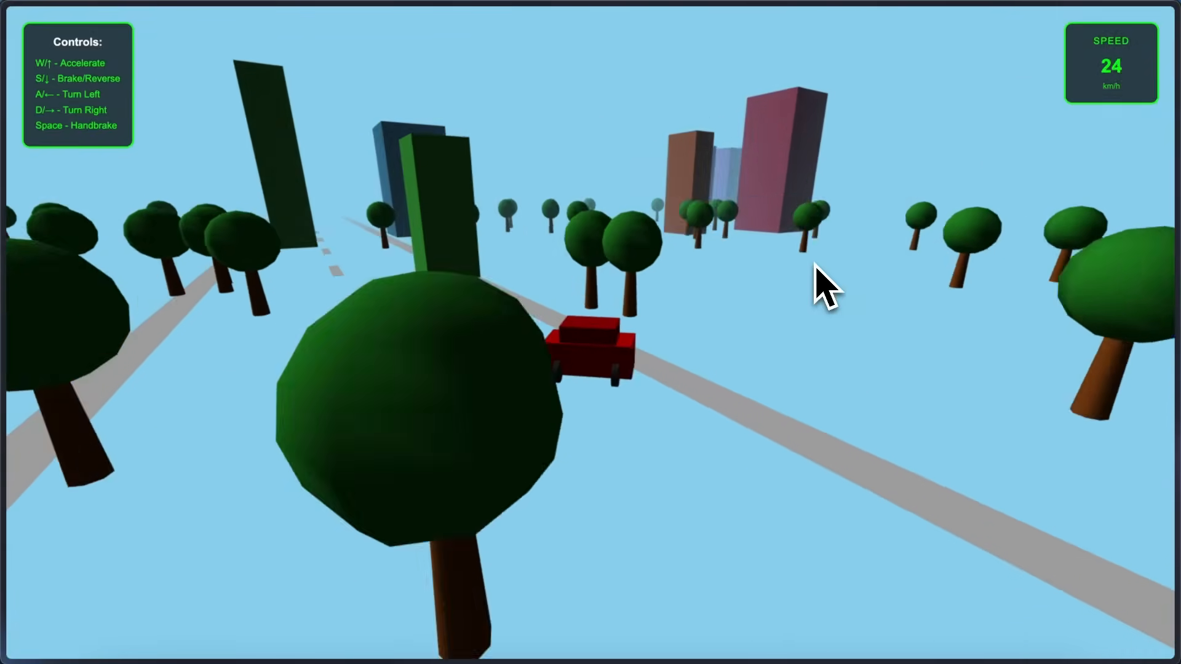
key(s)
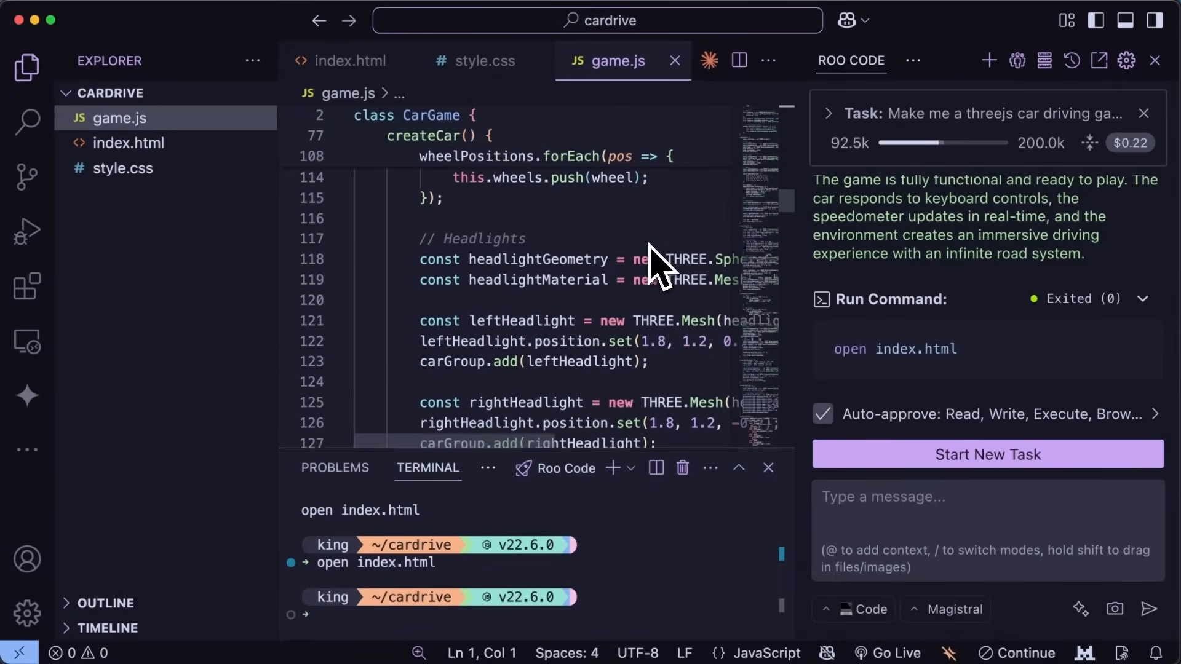
Step: Scroll game.js down to review the createRoad and createEnvironment code
scroll(down, 3)
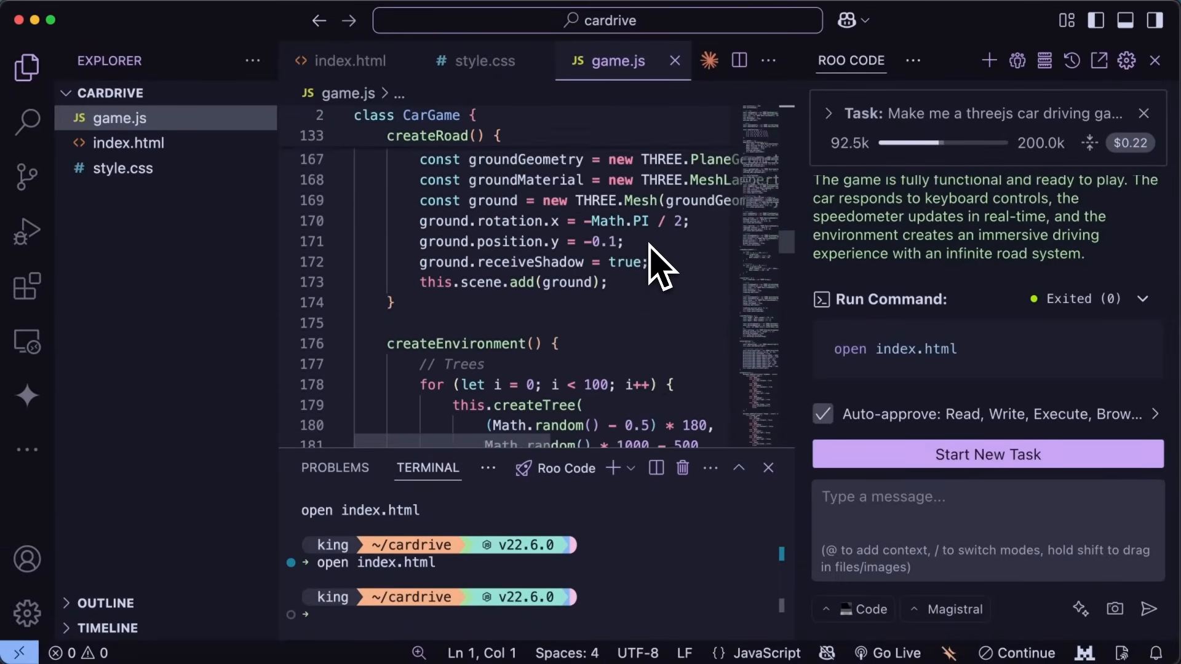
scroll(down, 3)
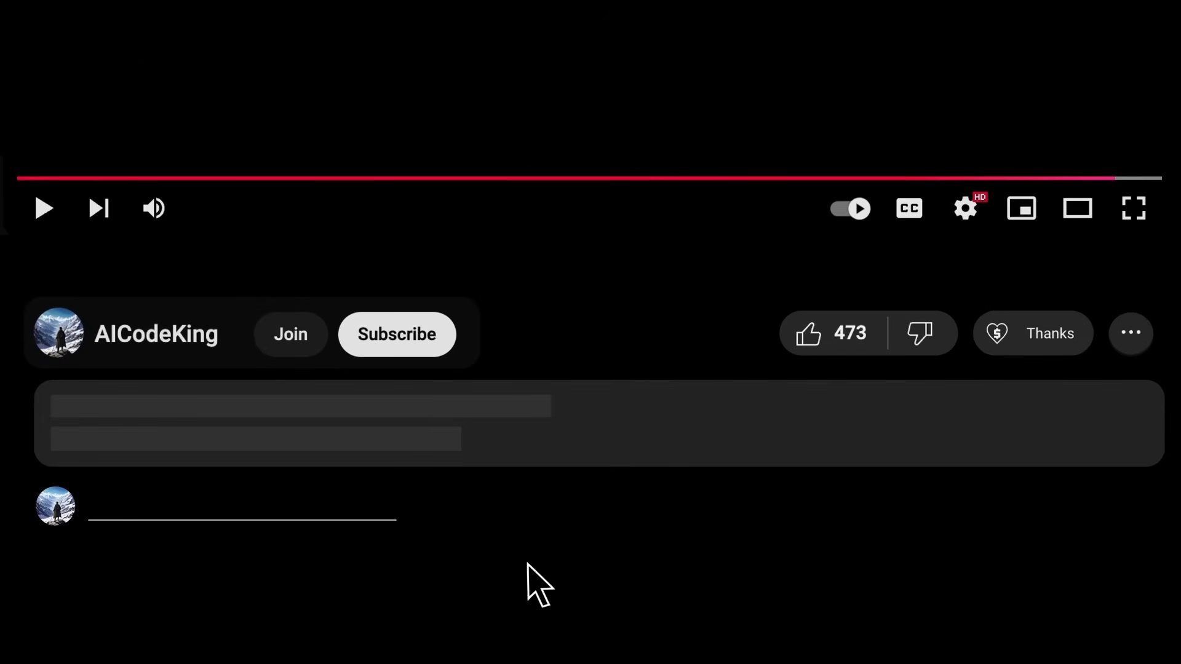
Step: Subscribe to the channel, then view the Super Thanks and membership tier offers
click(396, 333)
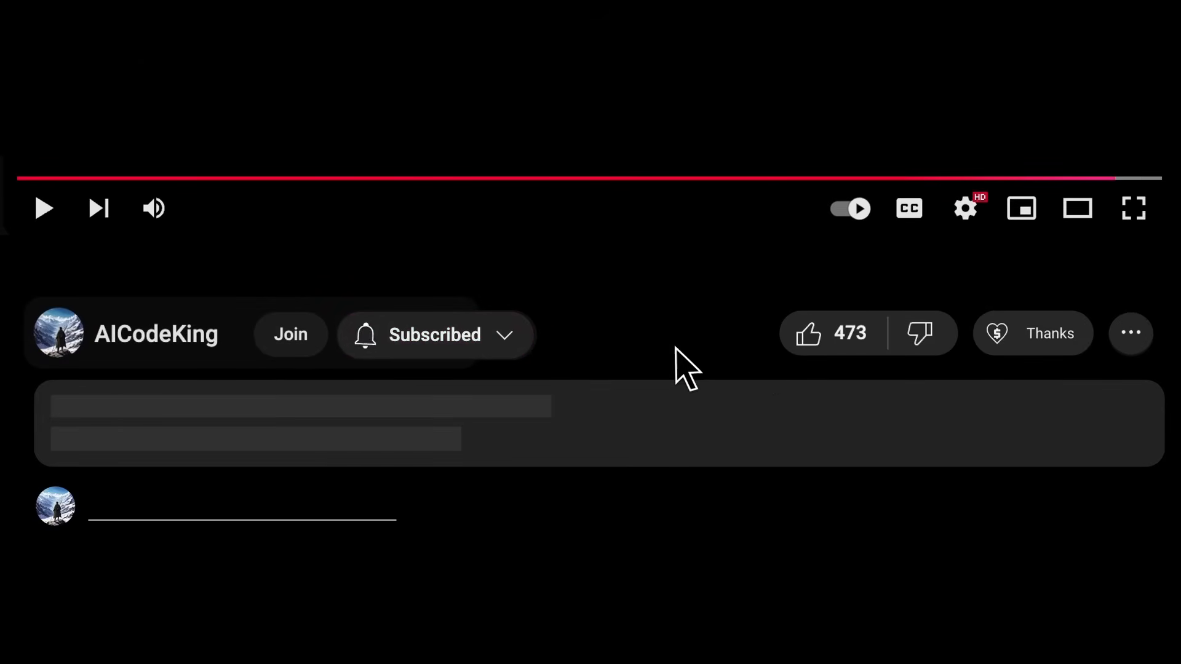
click(1032, 333)
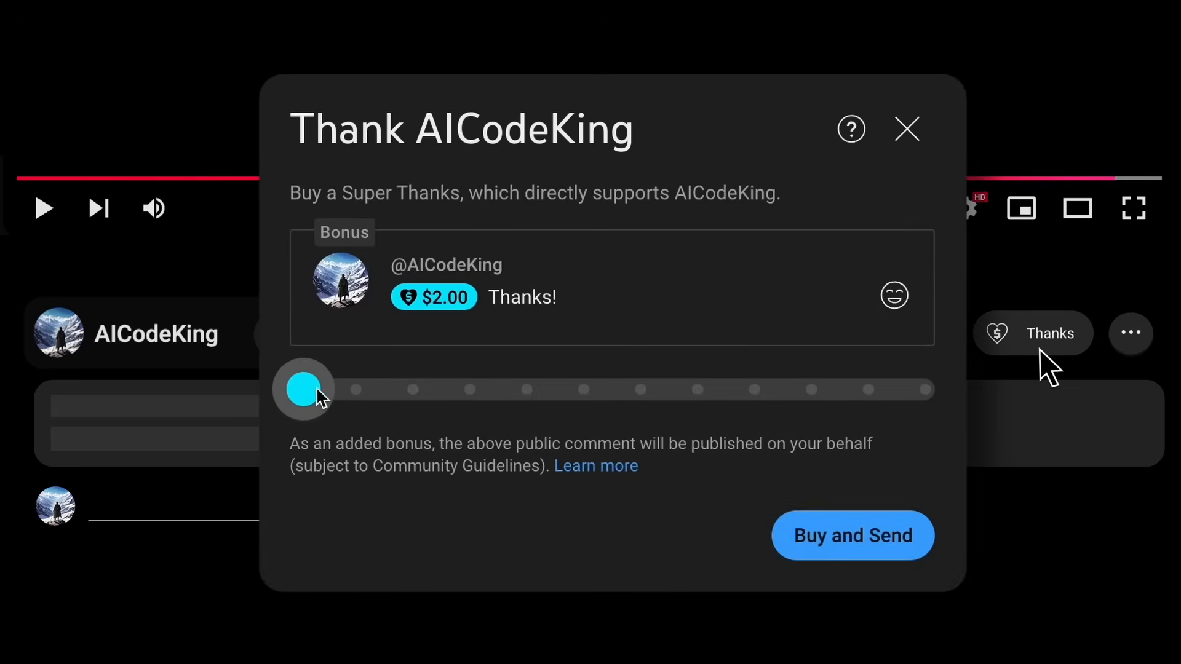
click(291, 333)
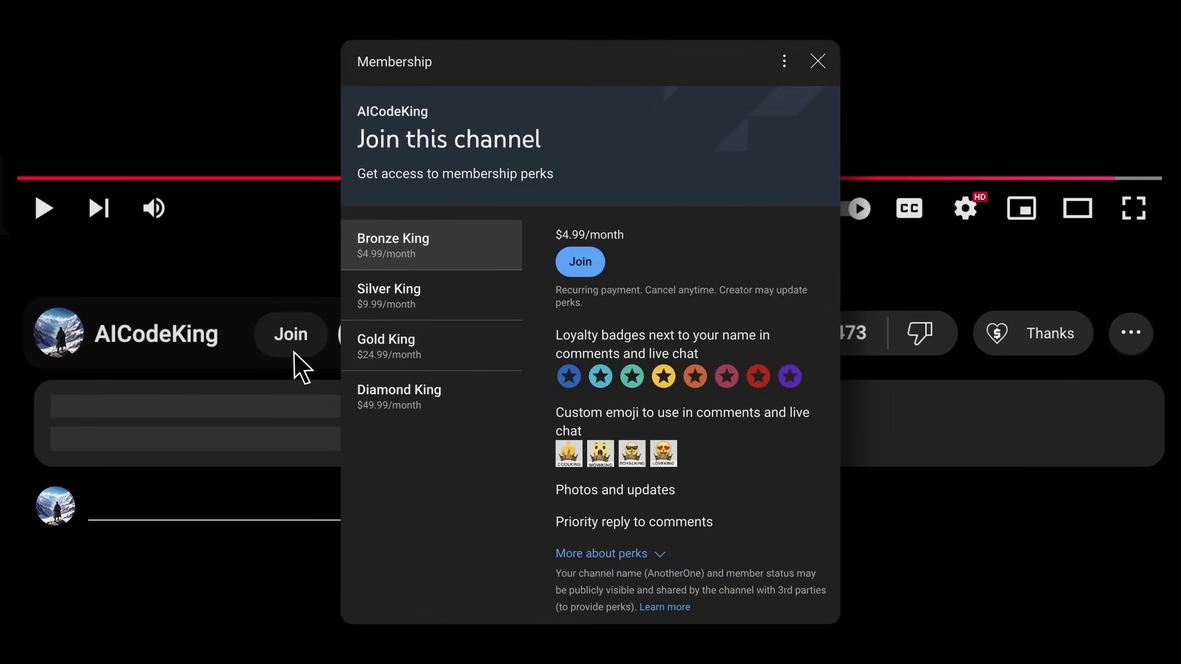